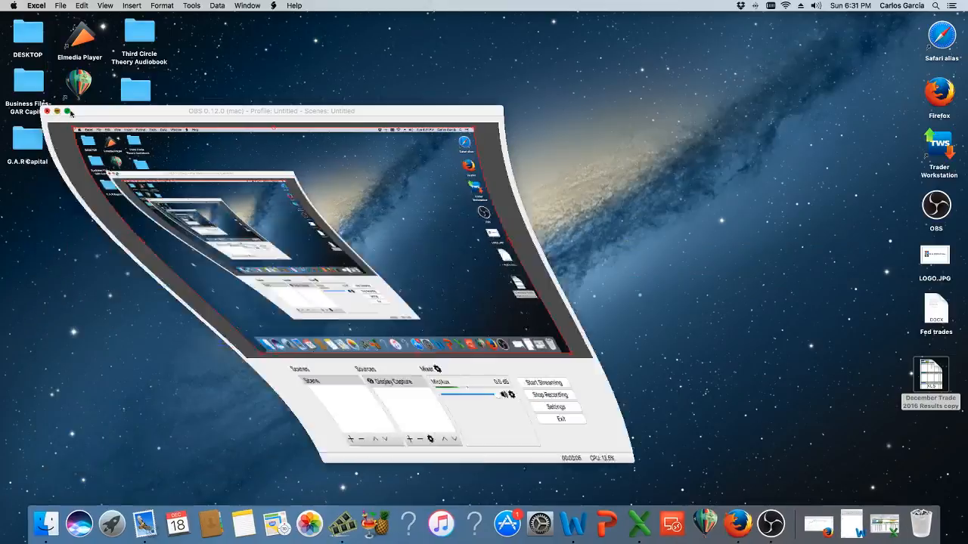
# Minimize the OBS window and select the December Trade 2016 Results copy file.
pyautogui.click(47, 111)
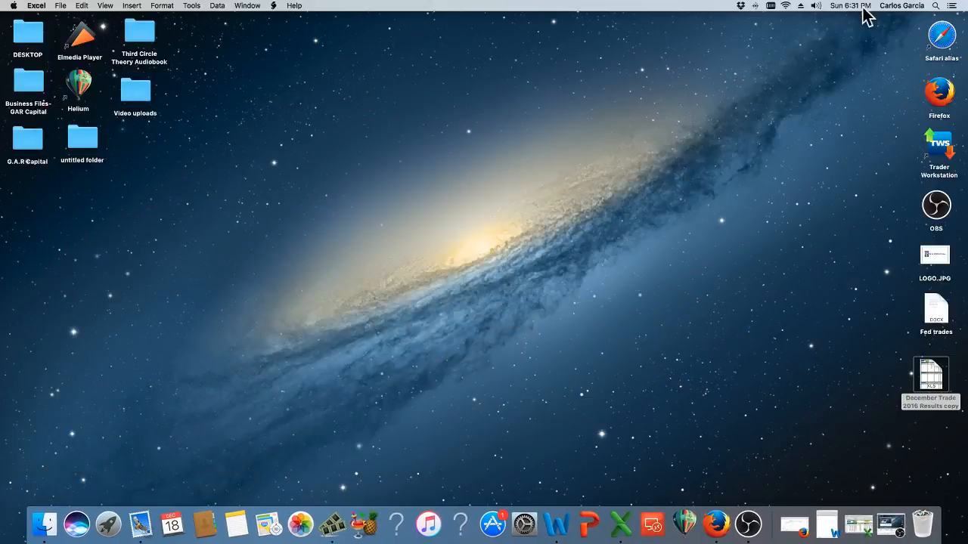
pyautogui.click(850, 5)
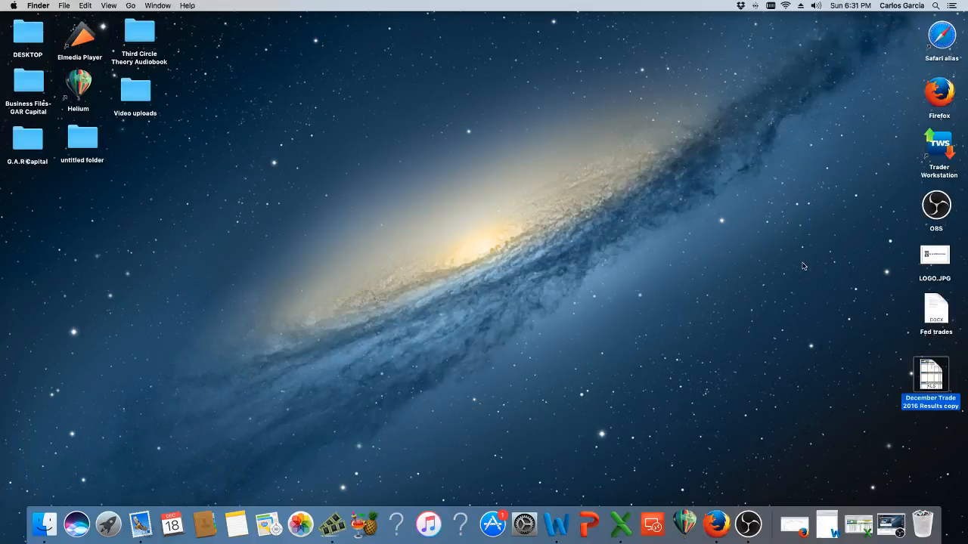
pyautogui.moveTo(827, 521)
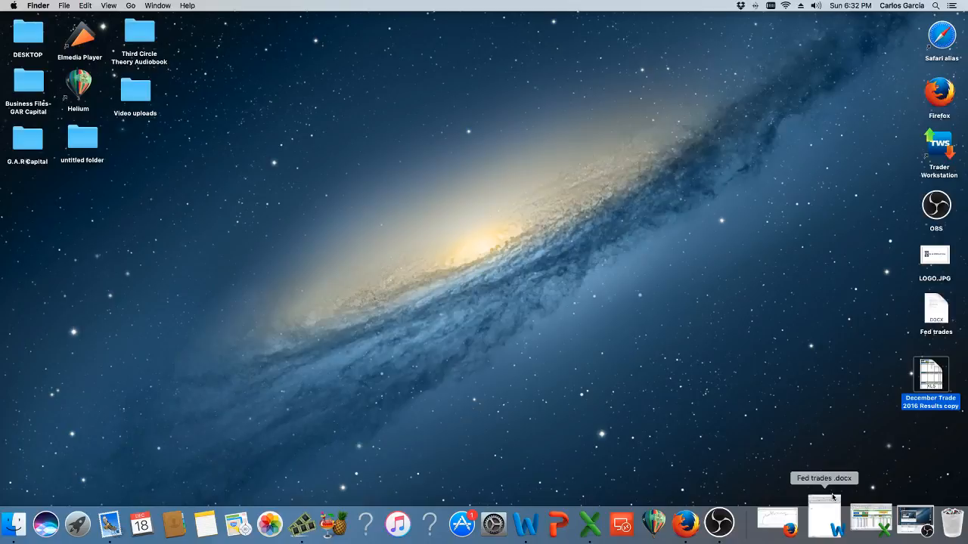
pyautogui.moveTo(874, 518)
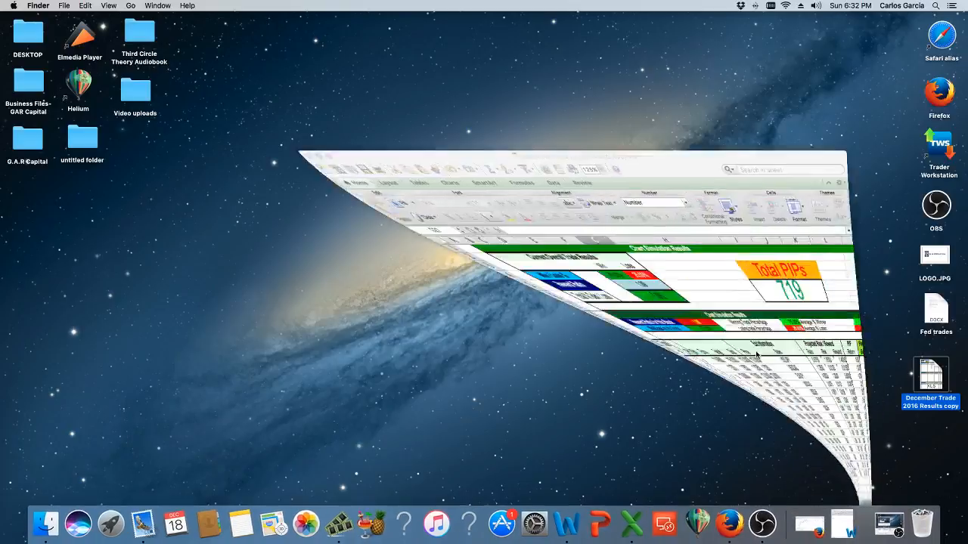
pyautogui.click(931, 376)
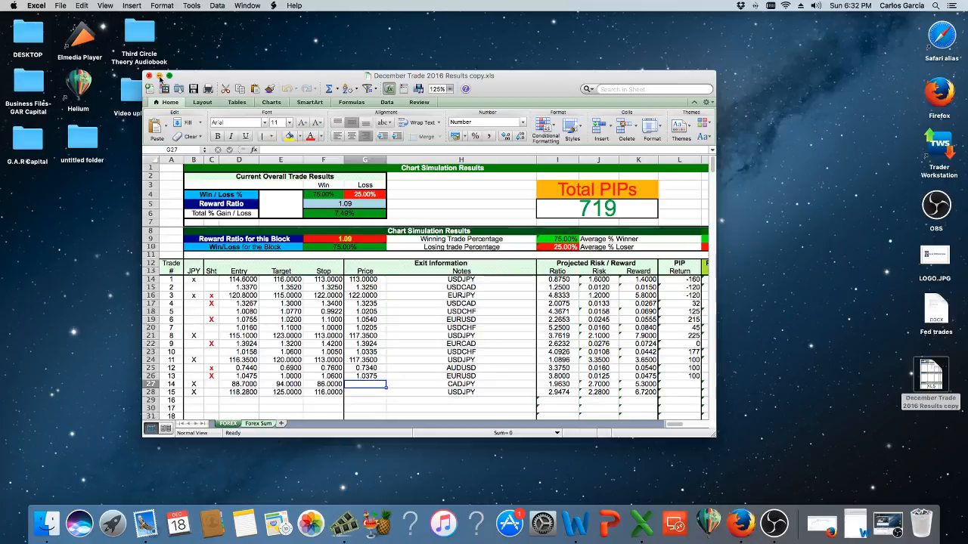
pyautogui.click(159, 76)
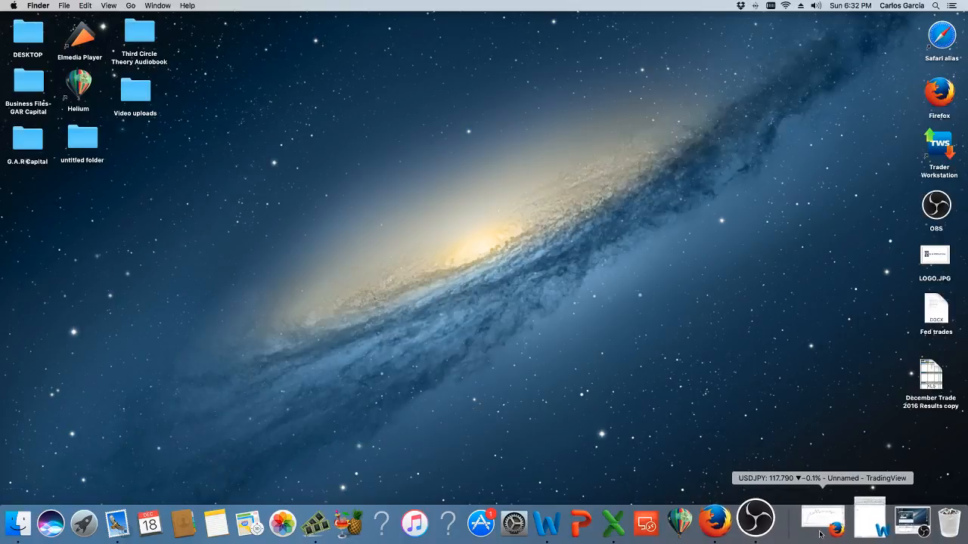
# Restore the Firefox window with the USDJPY chart and show the Forex Factory tab.
pyautogui.click(822, 518)
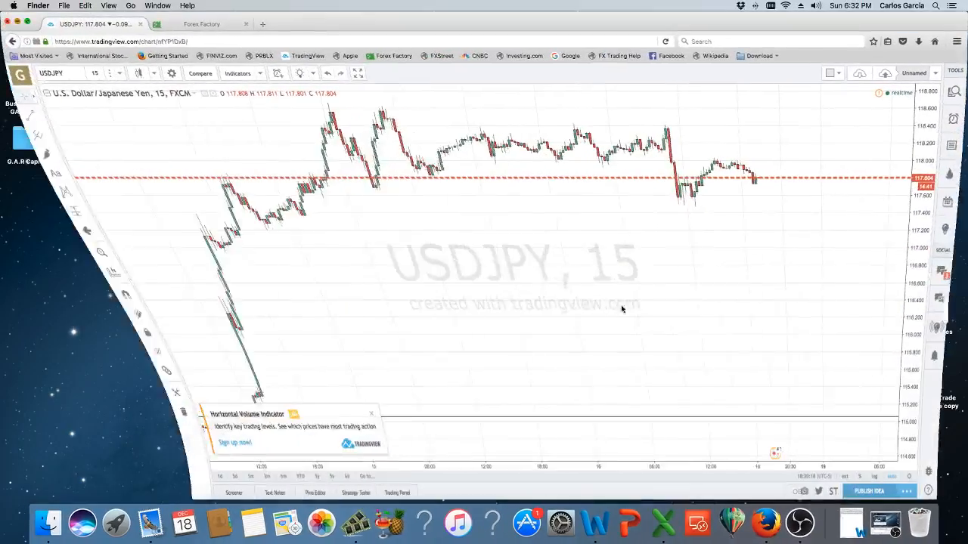
pyautogui.click(201, 24)
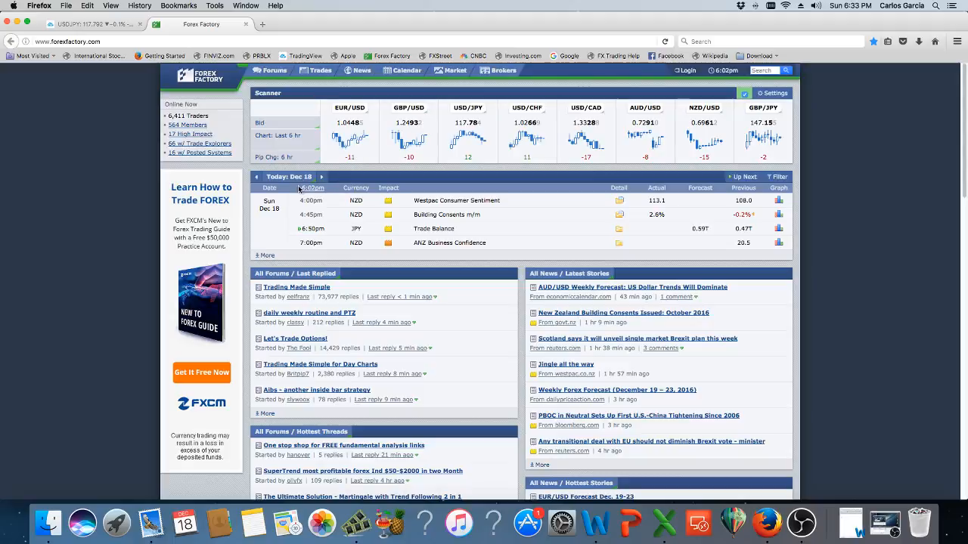
# Advance the Forex Factory calendar from Dec 18 to Monday, Dec 19.
pyautogui.click(321, 176)
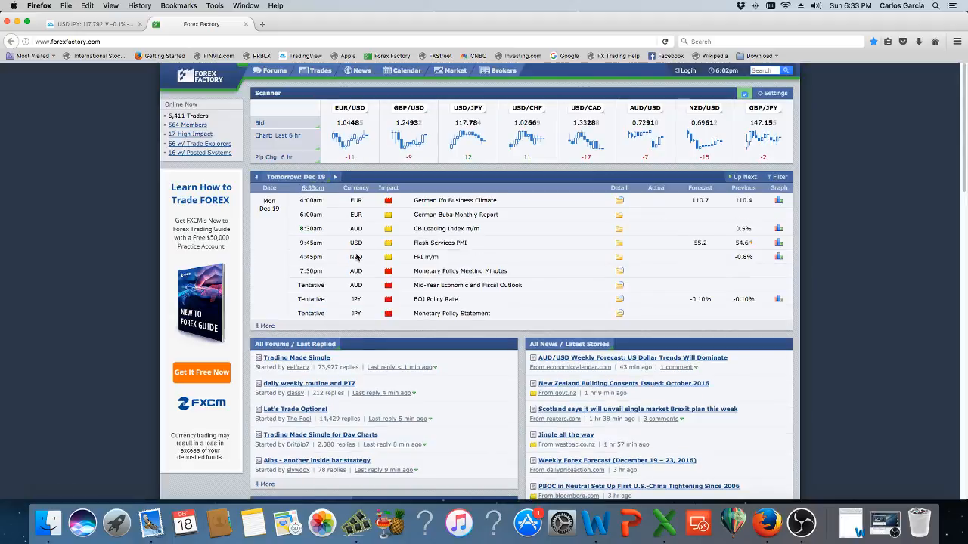
pyautogui.moveTo(455, 310)
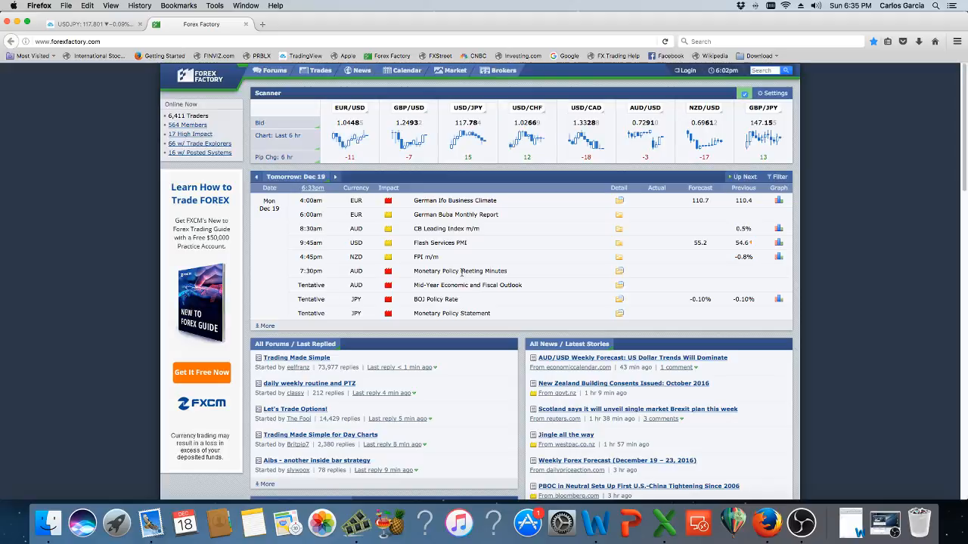
pyautogui.moveTo(432, 224)
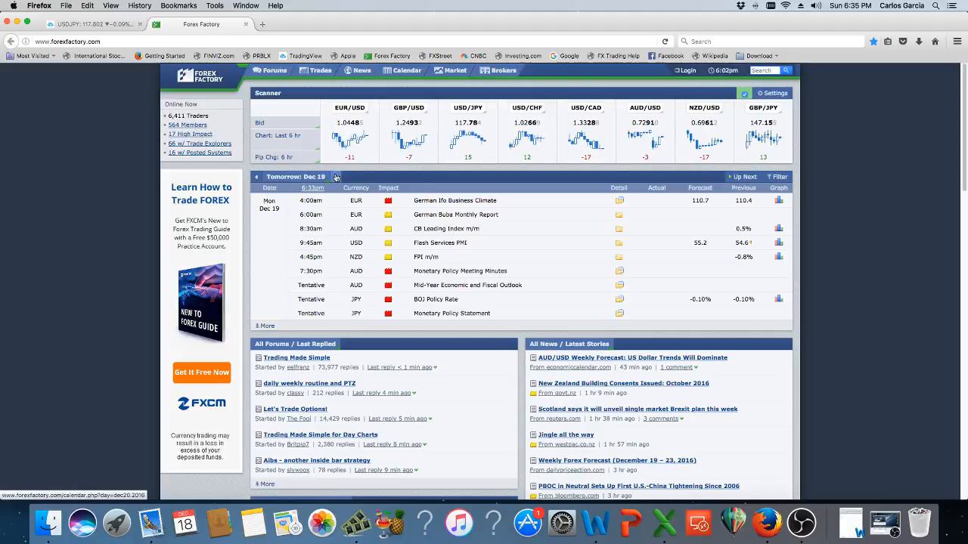
# Step the calendar forward through Dec 20, 21, 22 and 23.
pyautogui.click(336, 176)
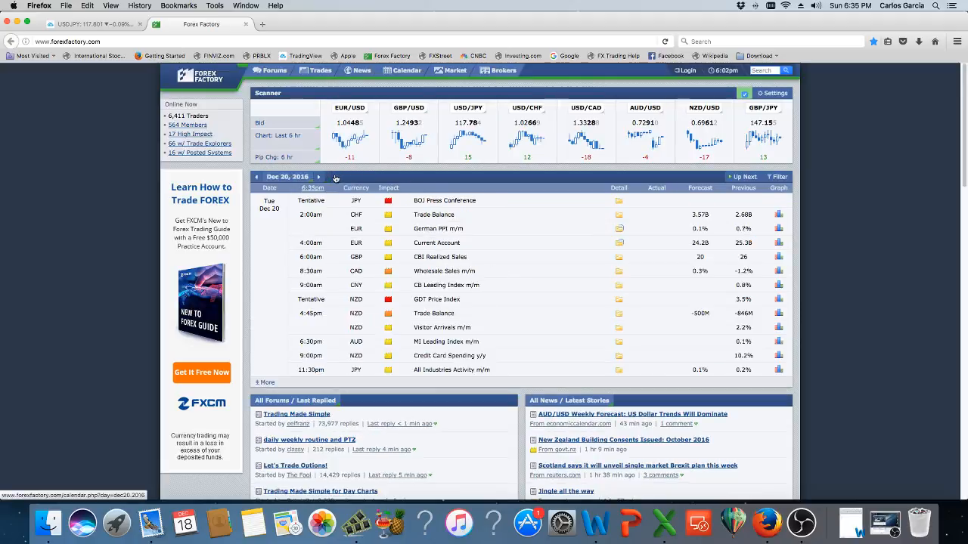
pyautogui.click(256, 176)
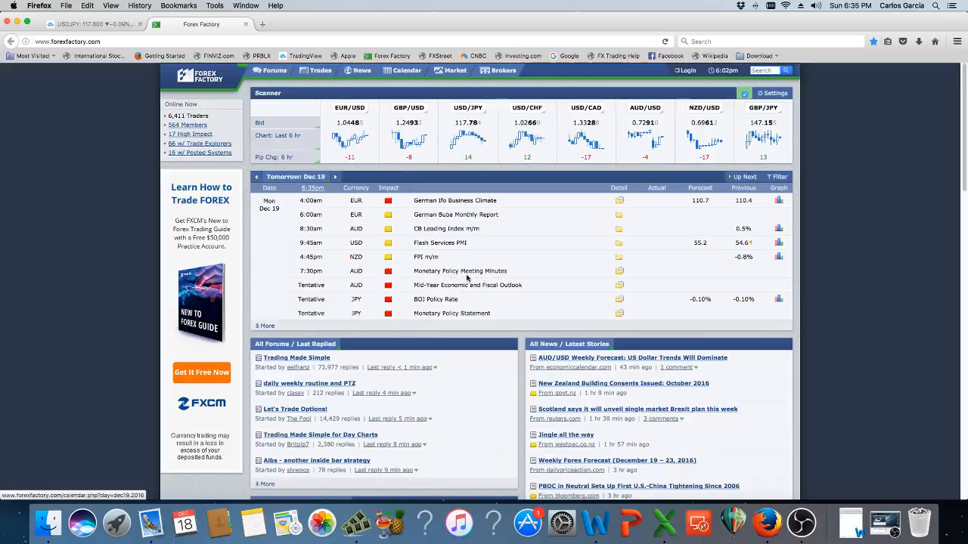
pyautogui.moveTo(327, 181)
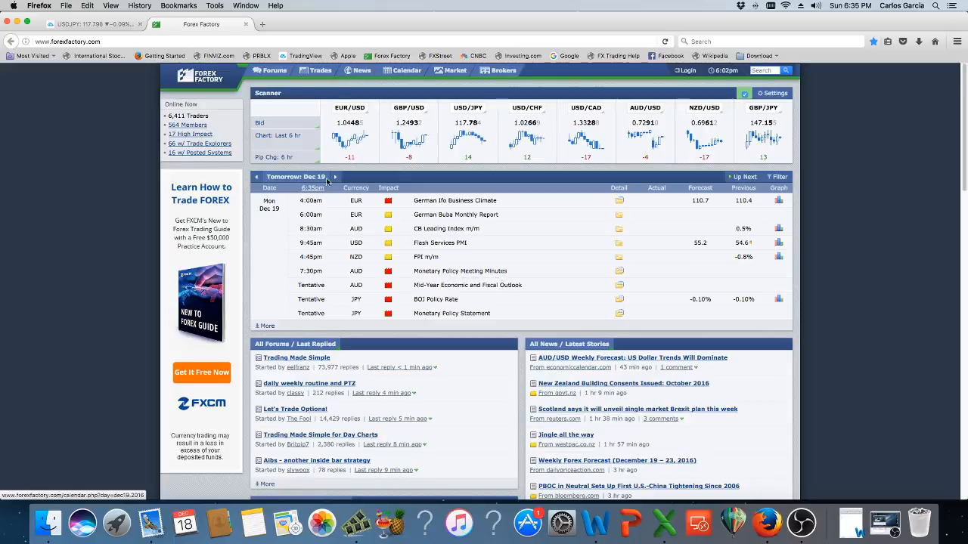
pyautogui.click(335, 176)
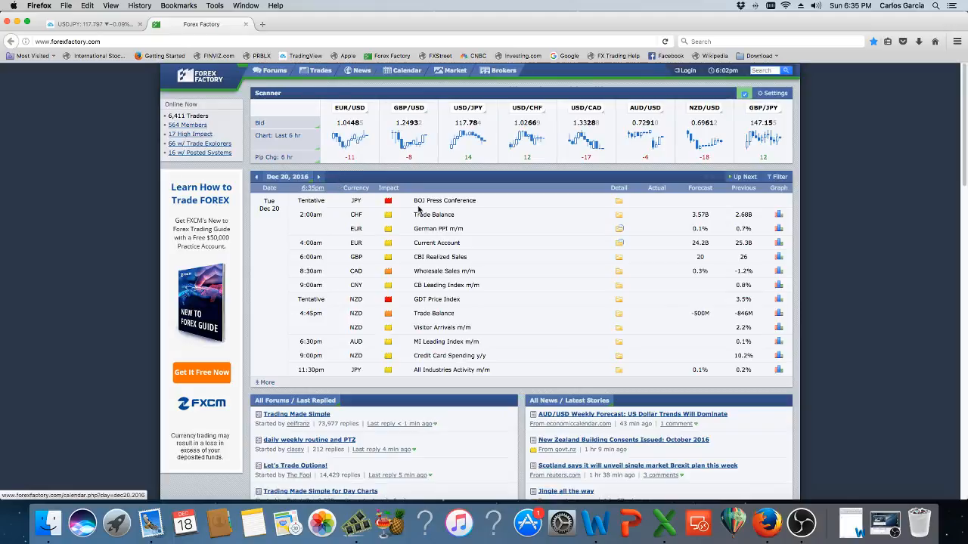
pyautogui.moveTo(394, 206)
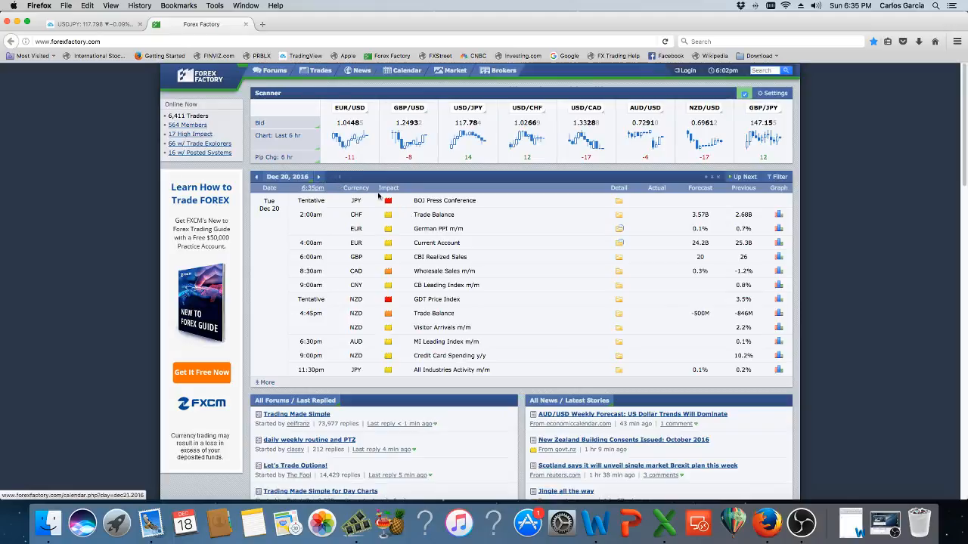
pyautogui.click(318, 176)
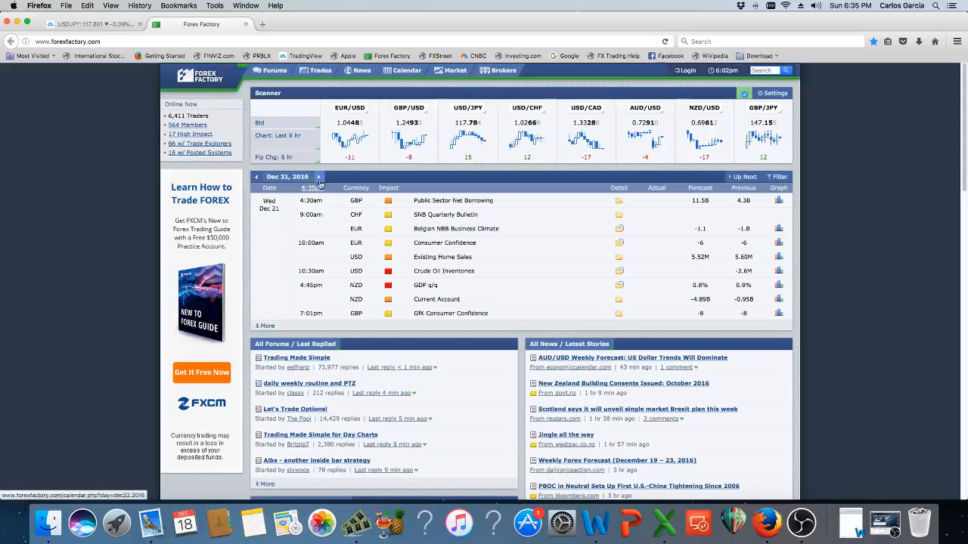
pyautogui.moveTo(319, 176)
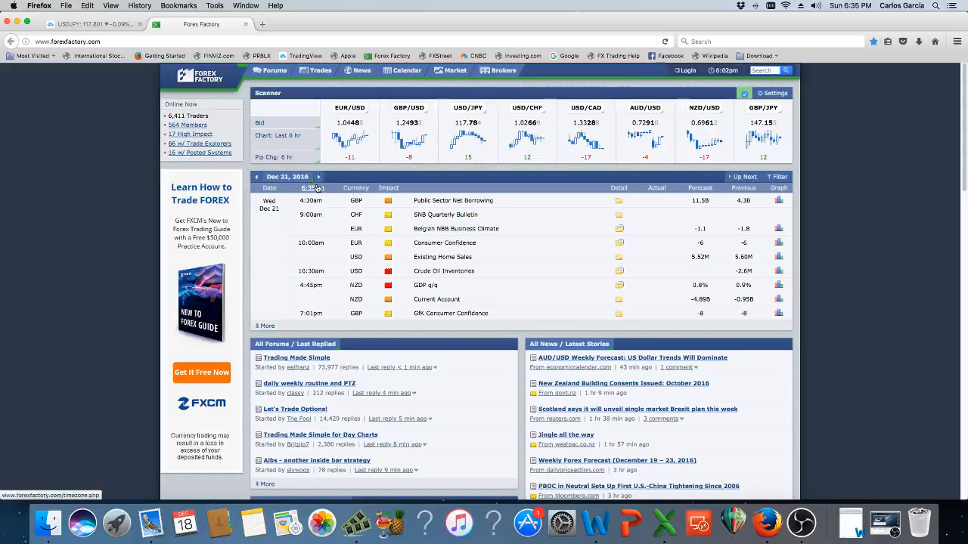
pyautogui.moveTo(310, 187)
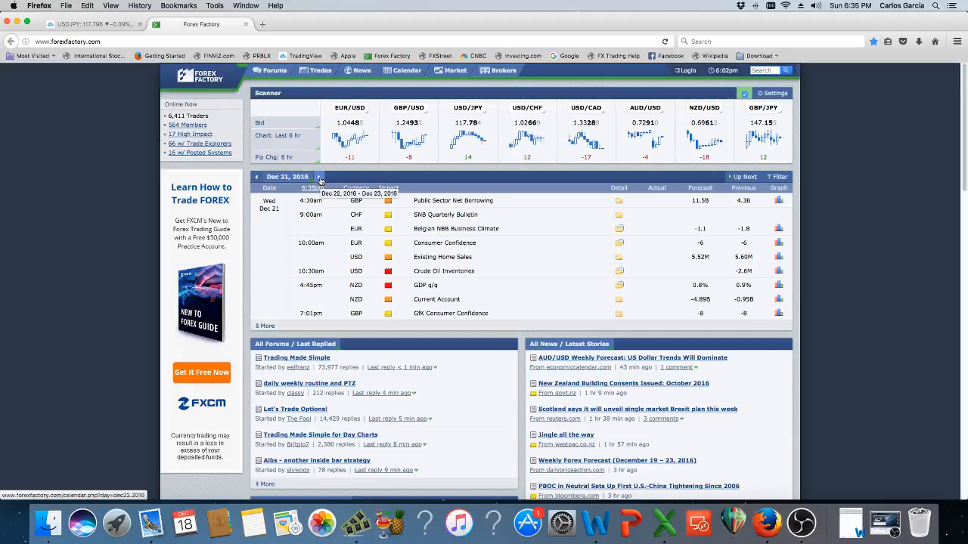
pyautogui.click(318, 177)
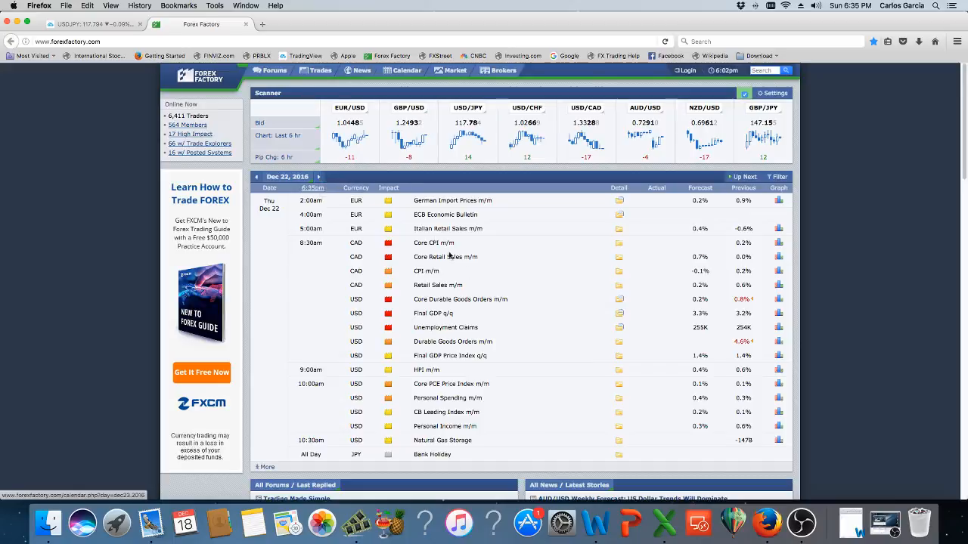
pyautogui.moveTo(520, 313)
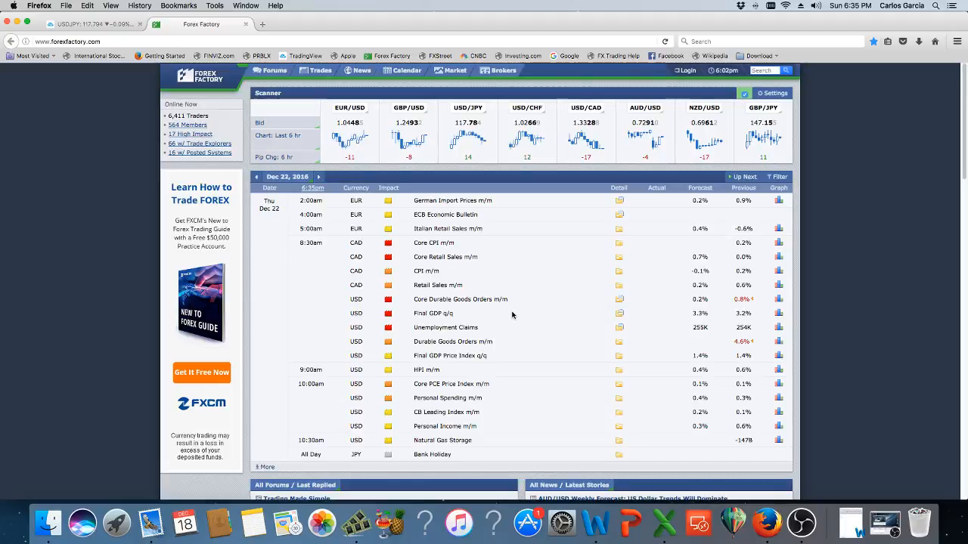
pyautogui.moveTo(509, 313)
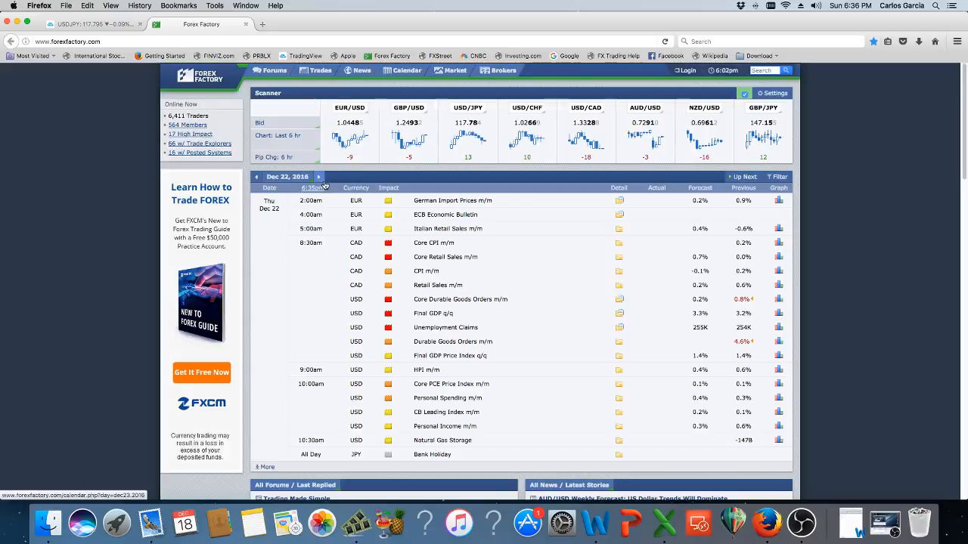
pyautogui.click(319, 176)
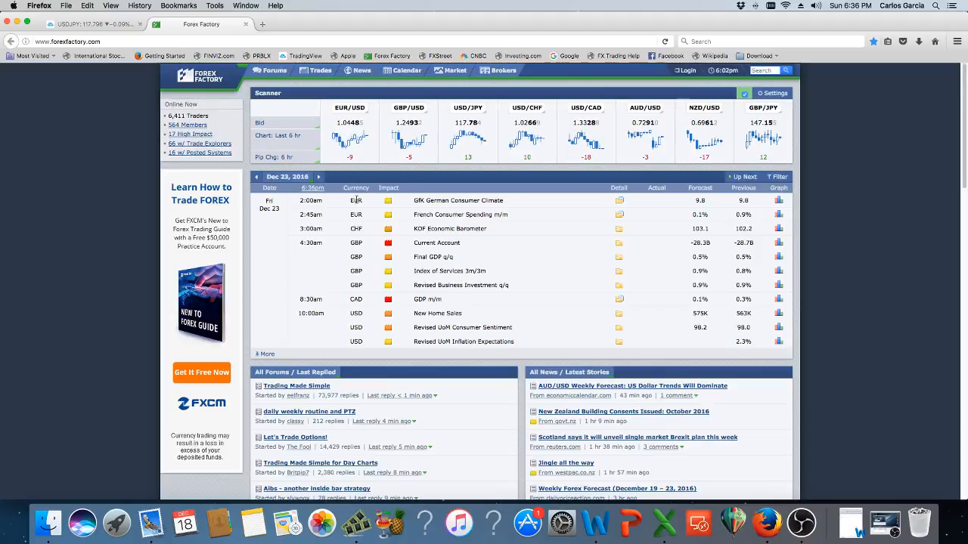
pyautogui.moveTo(357, 209)
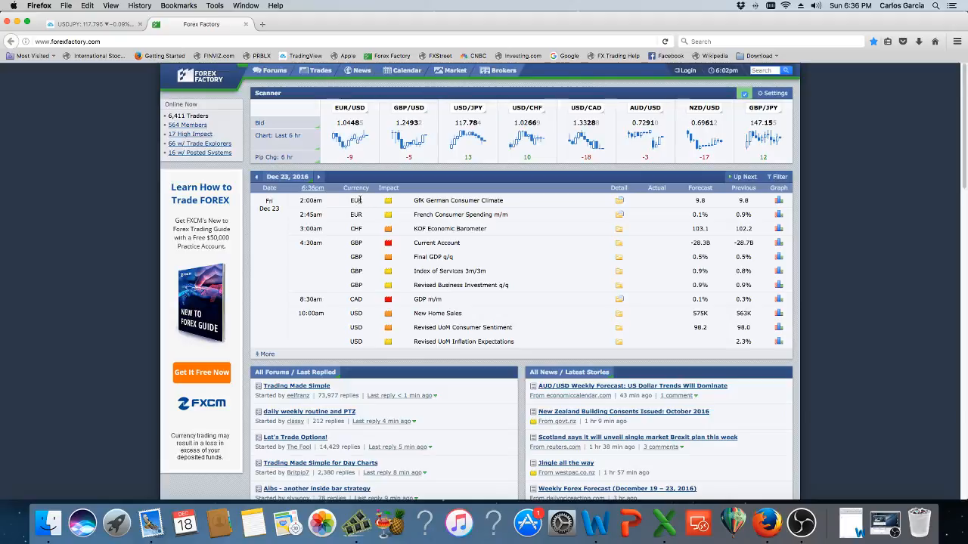
pyautogui.moveTo(357, 200)
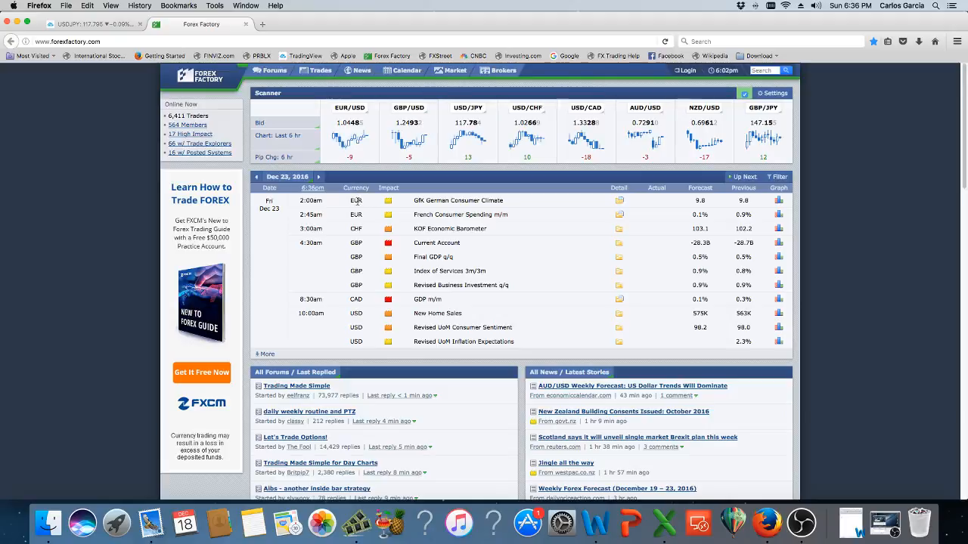
pyautogui.moveTo(543, 363)
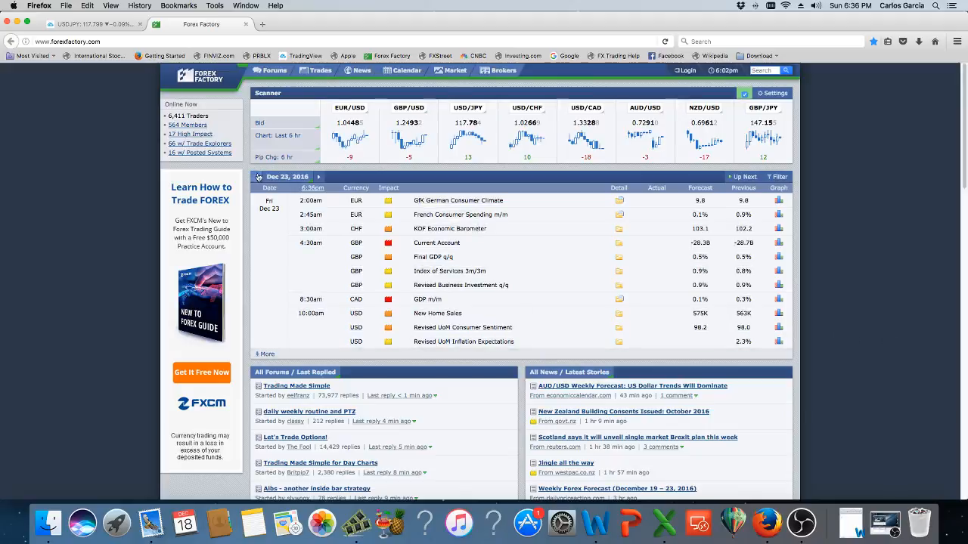
# Step the calendar back to Dec 21 and return to the USDJPY chart.
pyautogui.click(257, 177)
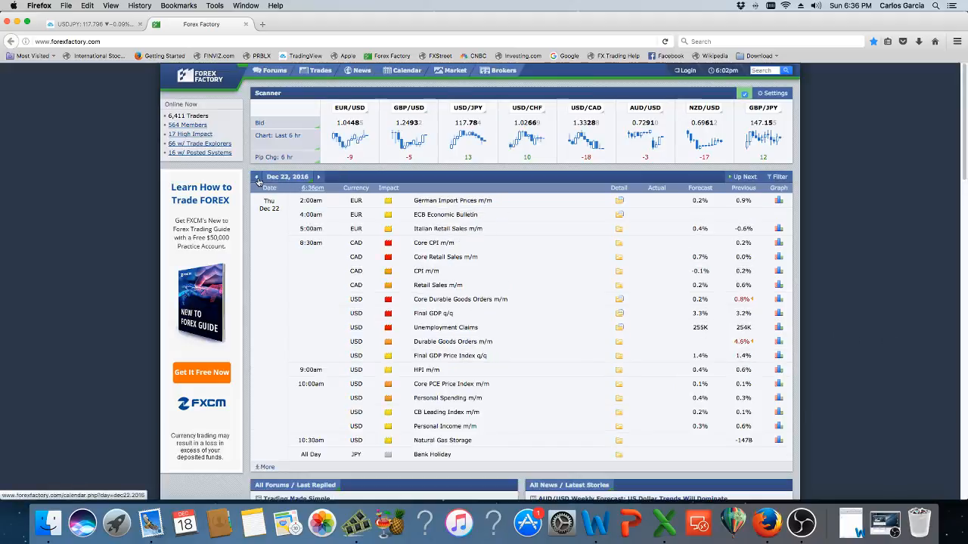
pyautogui.click(257, 177)
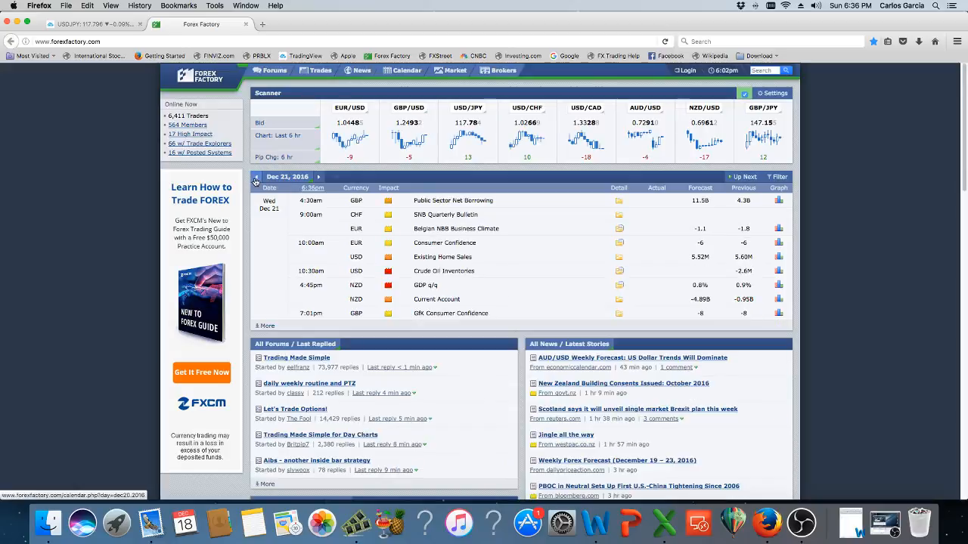
pyautogui.click(257, 177)
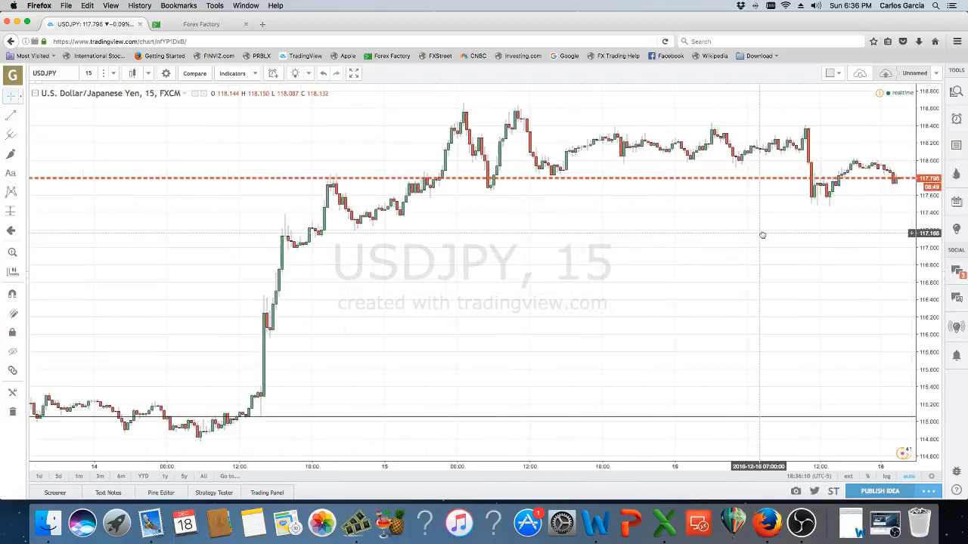
pyautogui.click(88, 72)
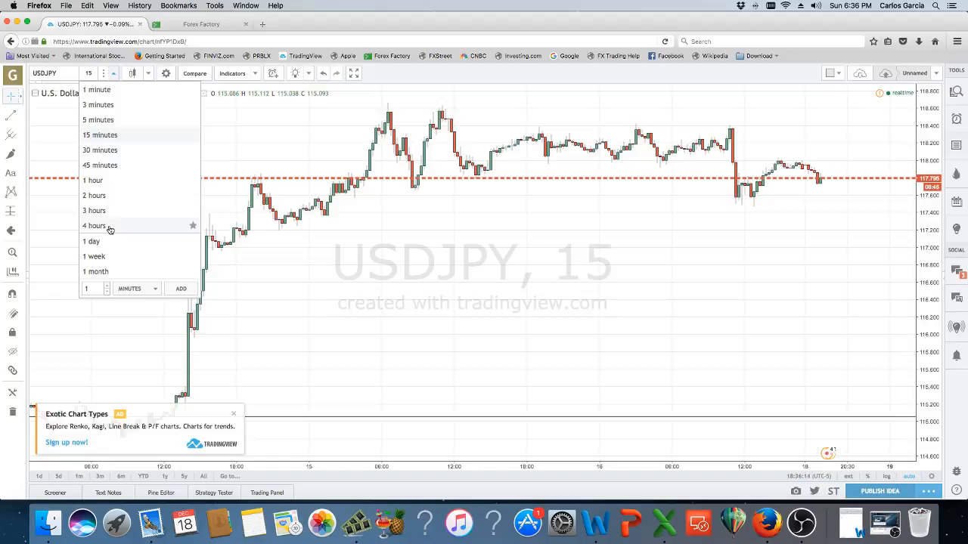
pyautogui.click(91, 241)
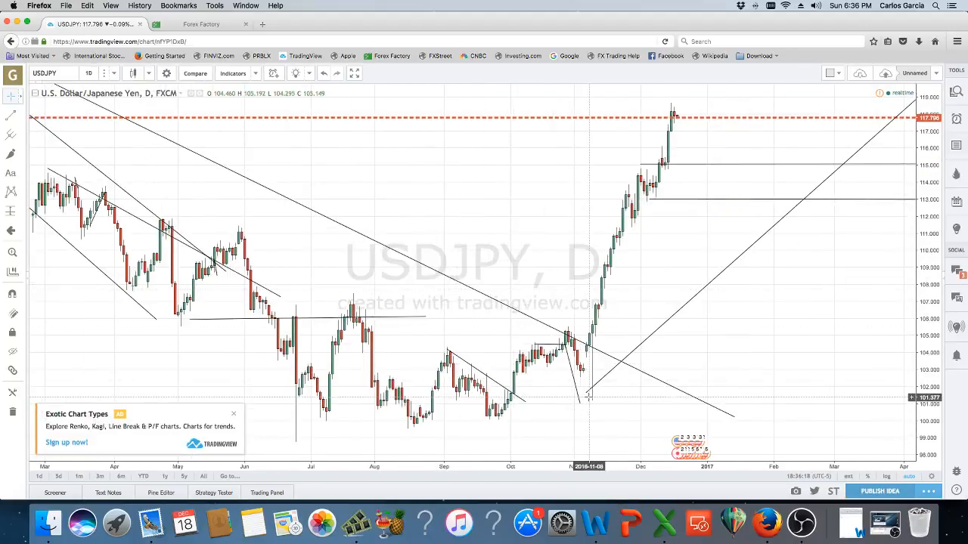
pyautogui.moveTo(587, 399)
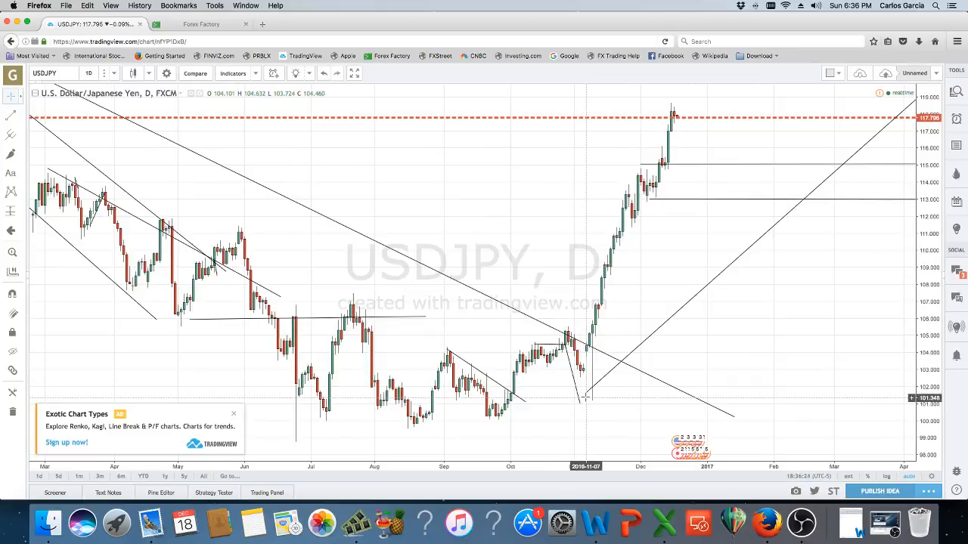
pyautogui.moveTo(586, 397)
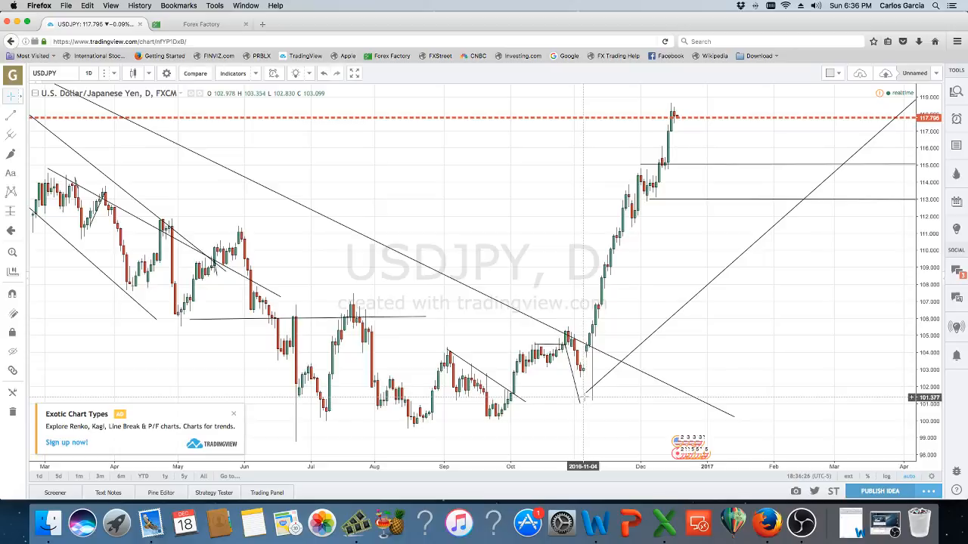
pyautogui.moveTo(609, 250)
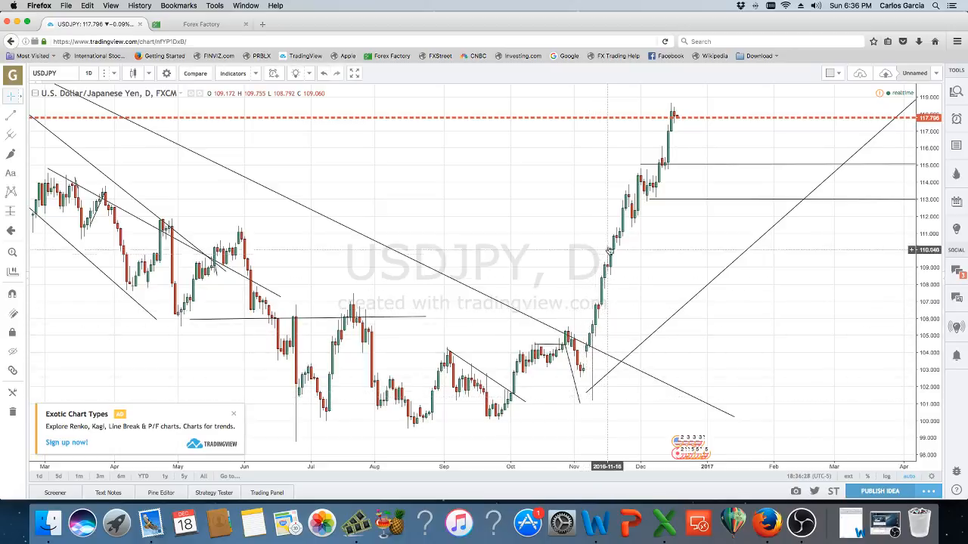
pyautogui.moveTo(604, 165)
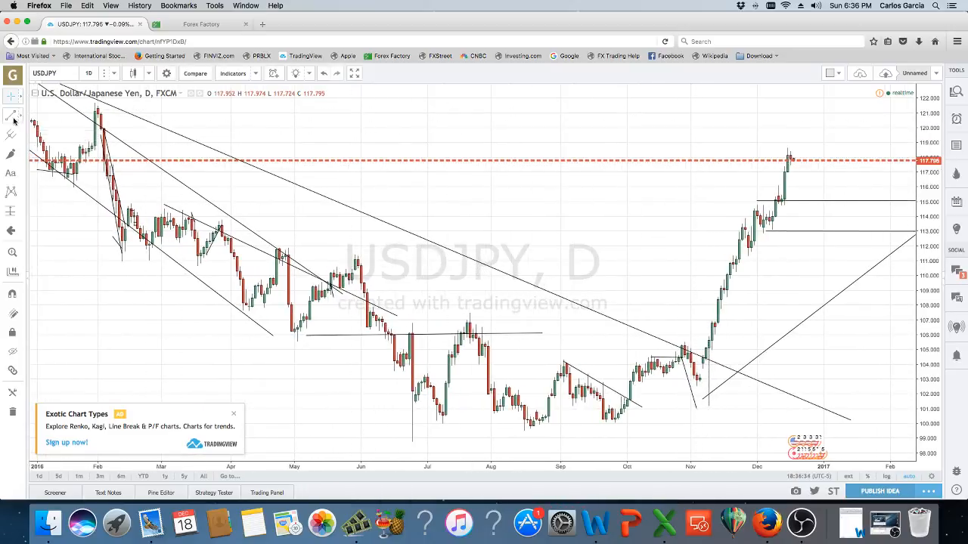
# Draw a level line near 120.00 on USDJPY daily, early 2016 into January 2017.
pyautogui.click(11, 115)
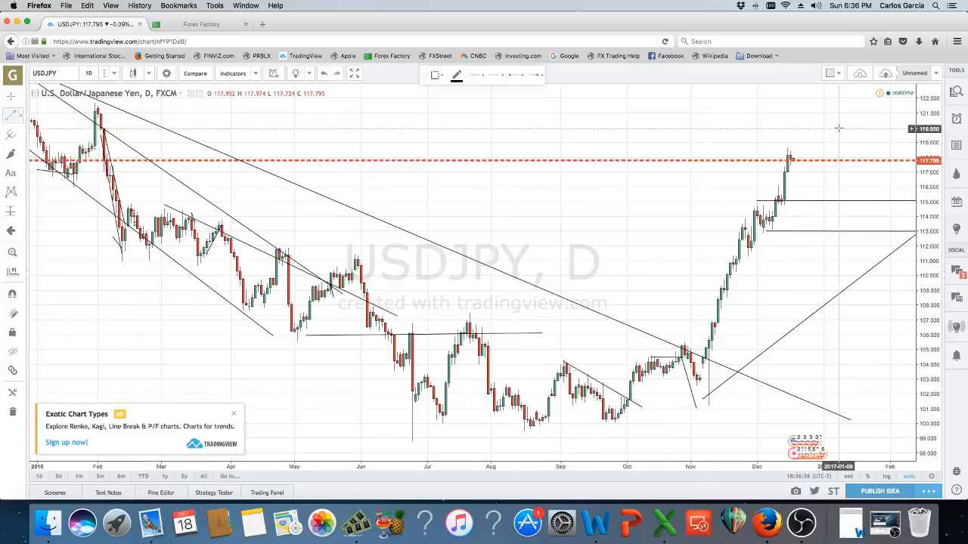
pyautogui.moveTo(393, 130); pyautogui.dragTo(838, 126)
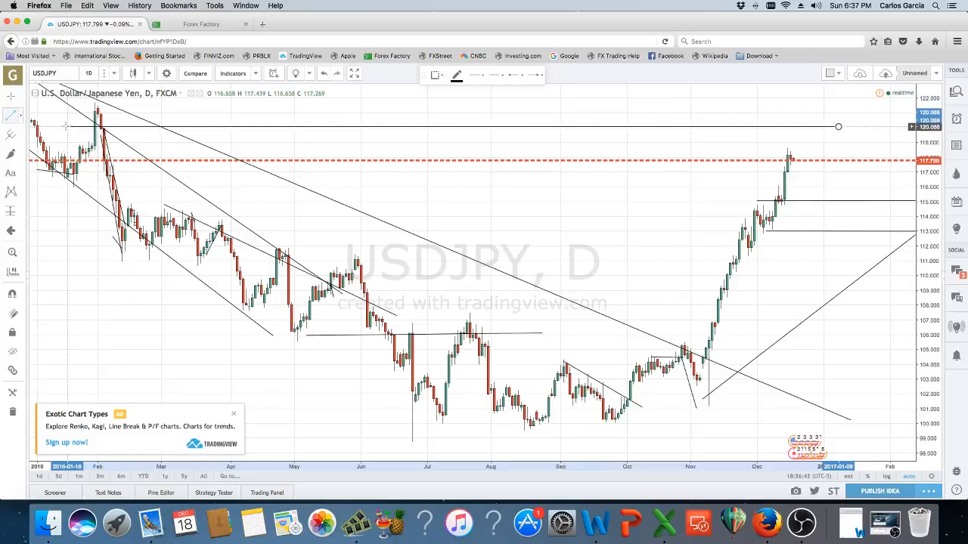
pyautogui.click(454, 125)
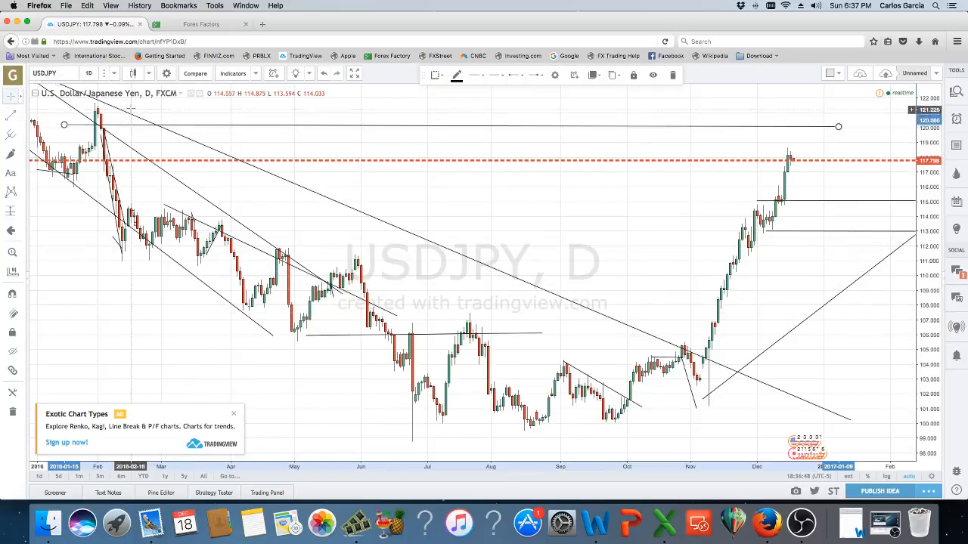
pyautogui.moveTo(99, 113)
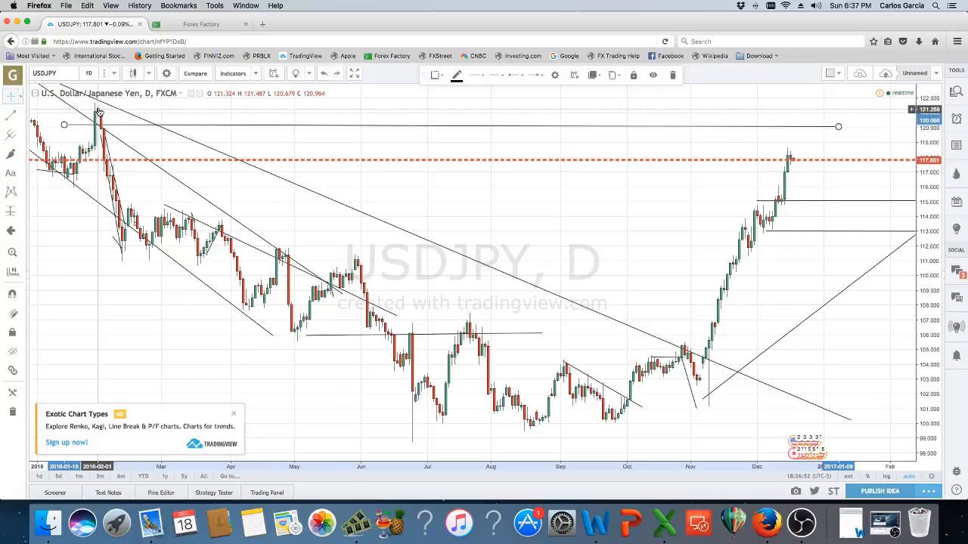
pyautogui.moveTo(726, 232)
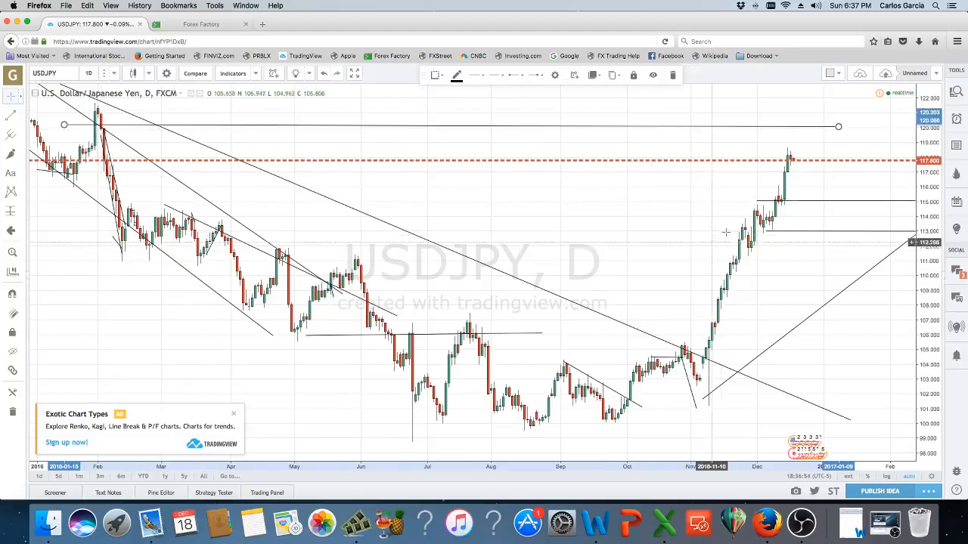
pyautogui.moveTo(821, 155)
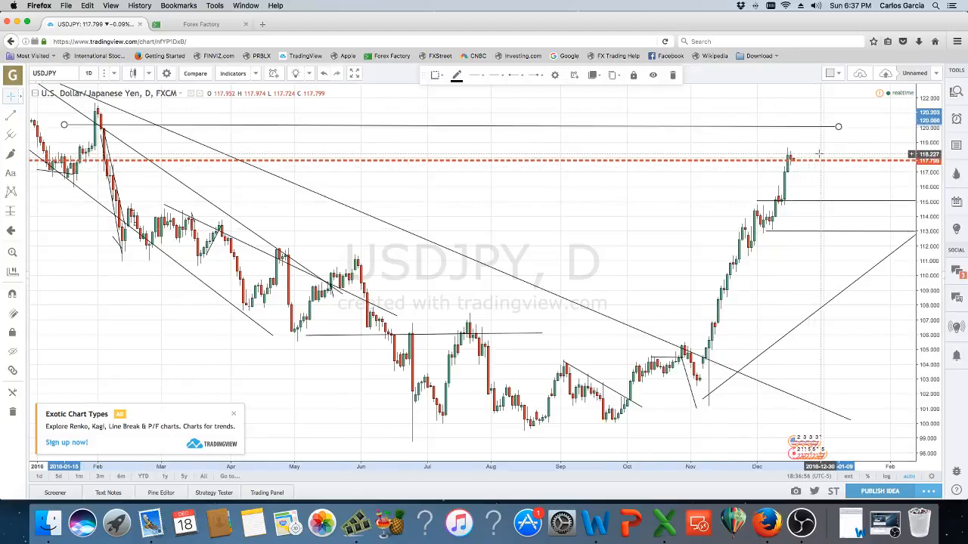
pyautogui.moveTo(801, 164)
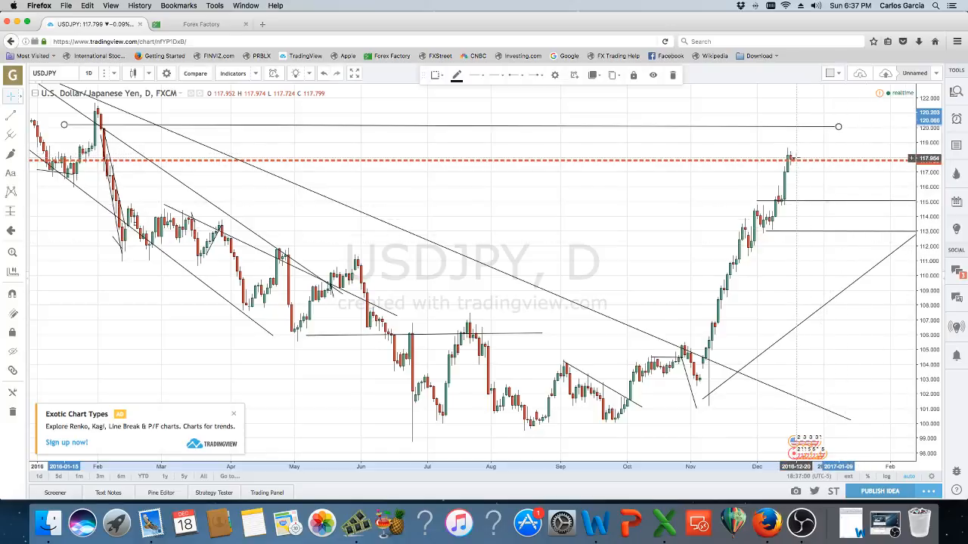
pyautogui.moveTo(812, 137)
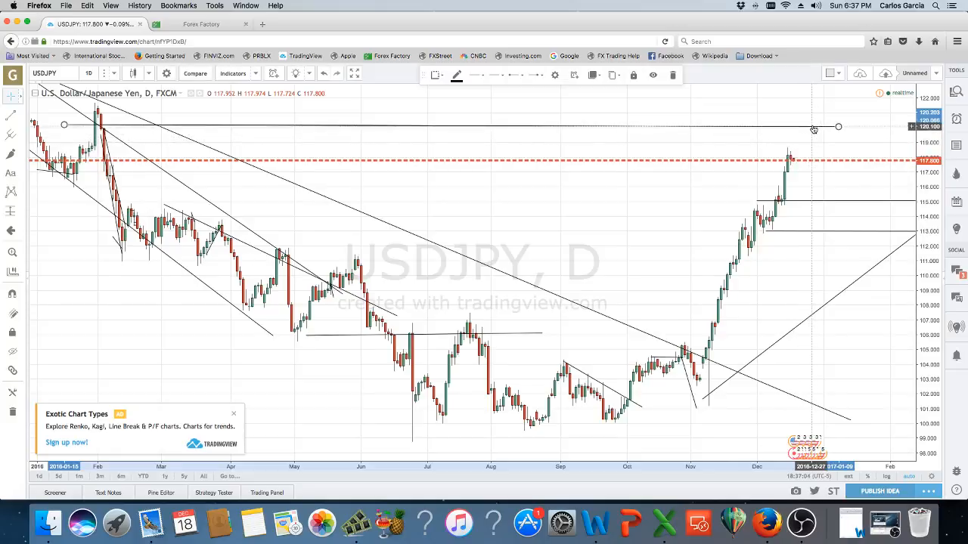
pyautogui.moveTo(791, 171)
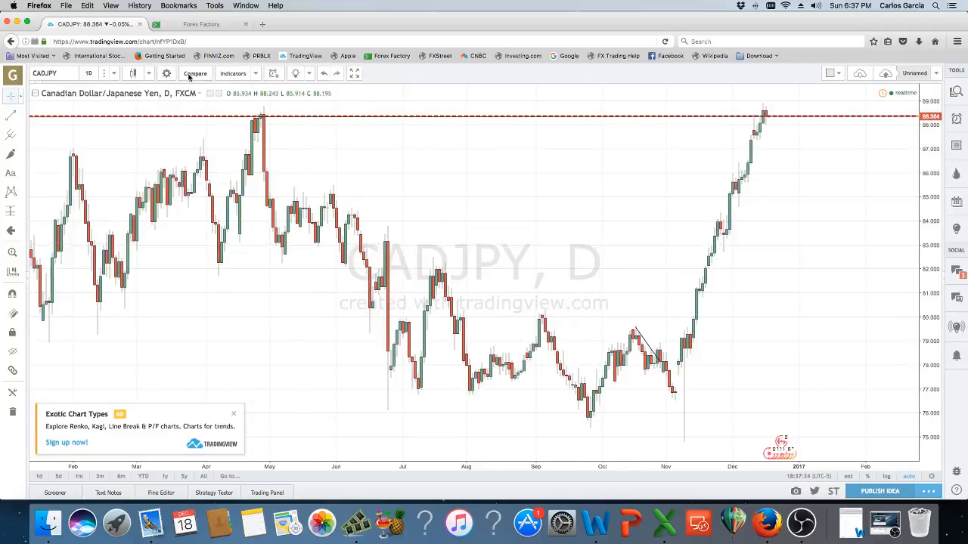
# Overlay USOIL on the CADJPY chart and switch to 1-week candles.
pyautogui.click(195, 72)
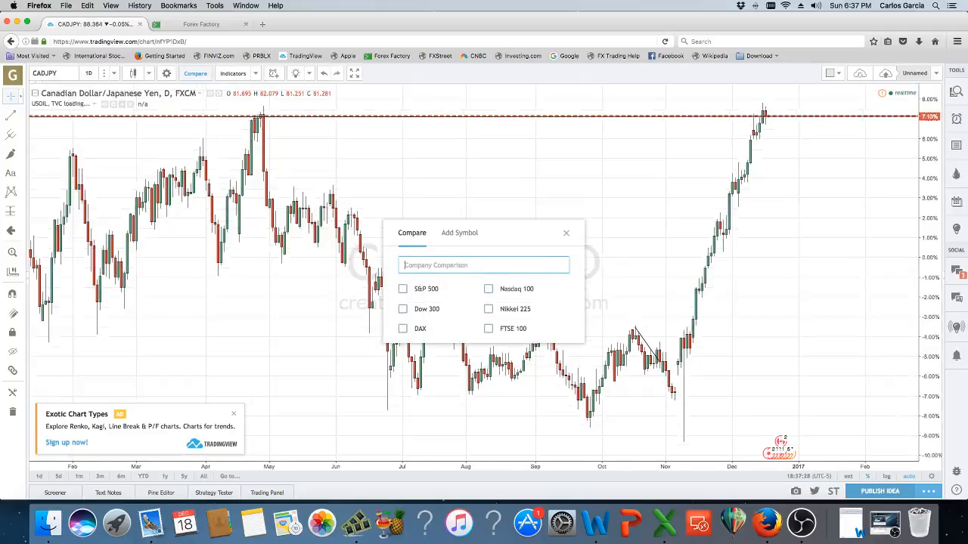
pyautogui.click(566, 233)
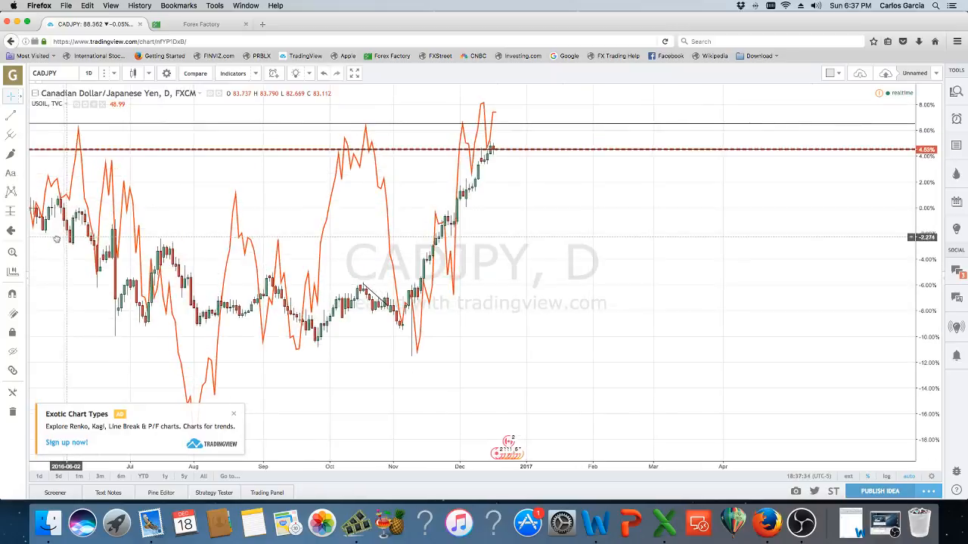
pyautogui.moveTo(450, 265)
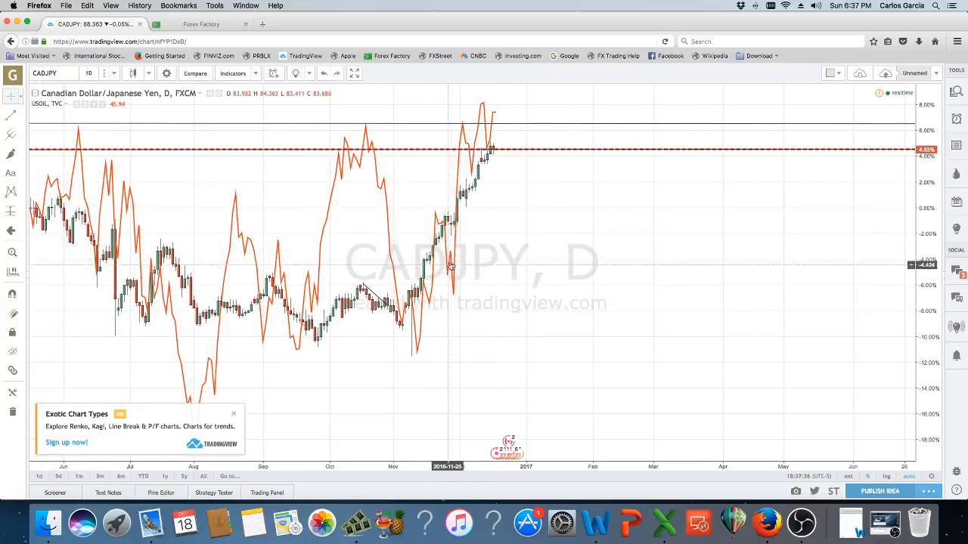
pyautogui.moveTo(497, 110)
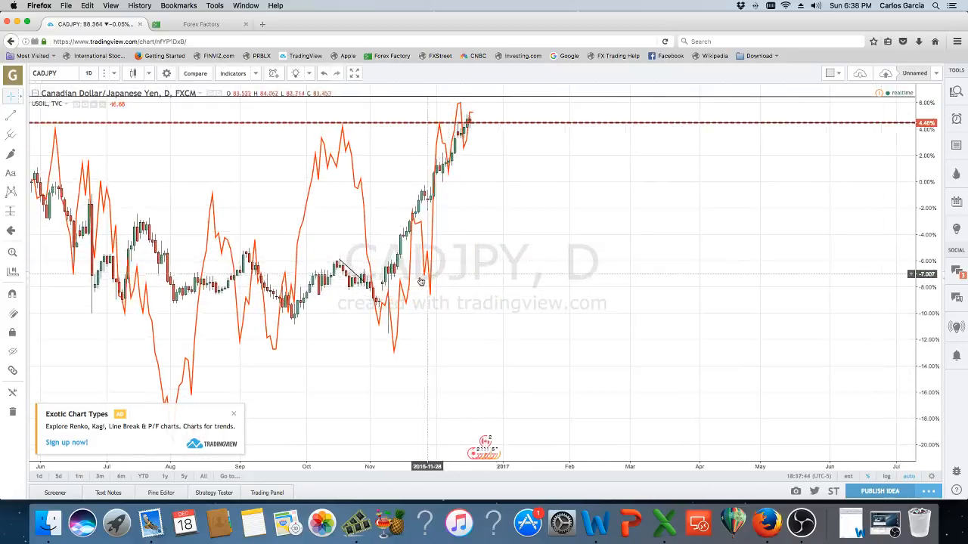
pyautogui.click(88, 73)
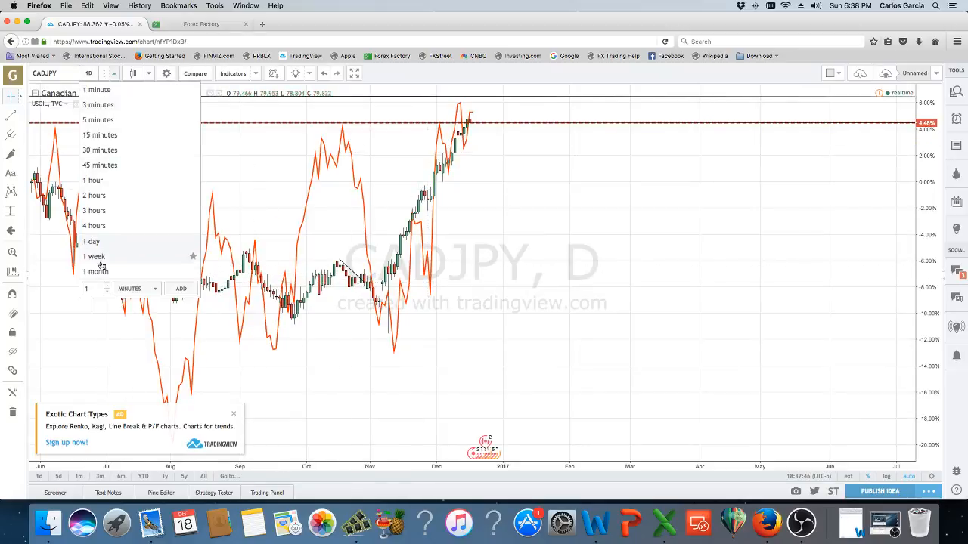
pyautogui.click(93, 255)
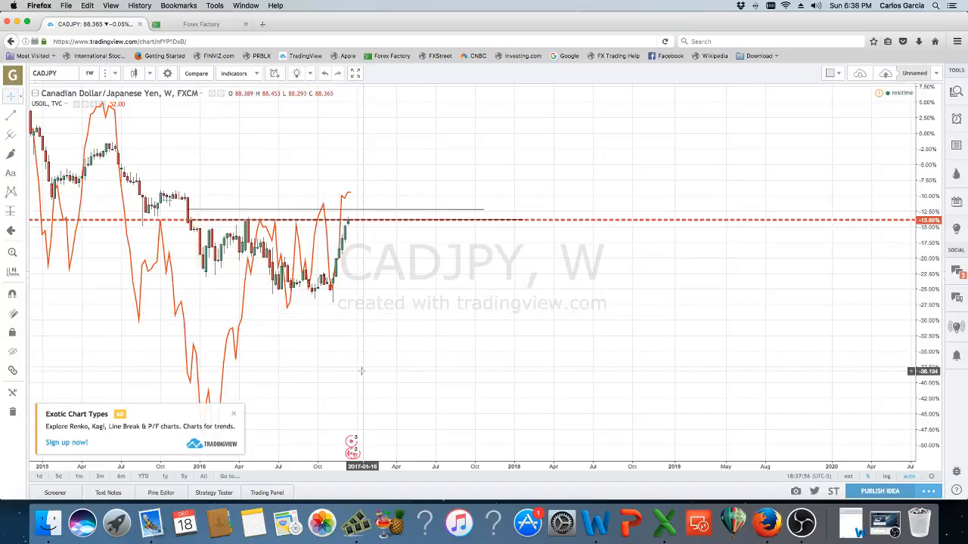
pyautogui.moveTo(285, 241)
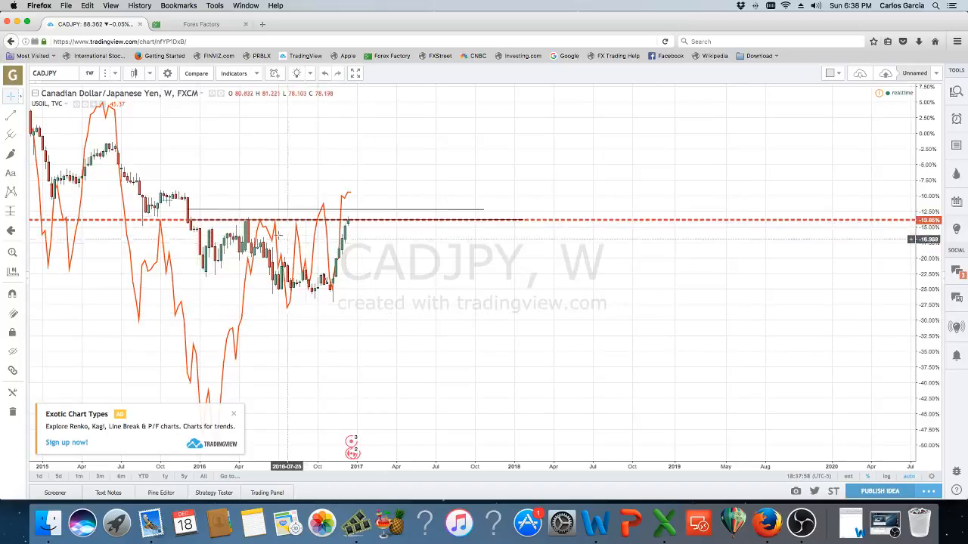
pyautogui.moveTo(350, 206)
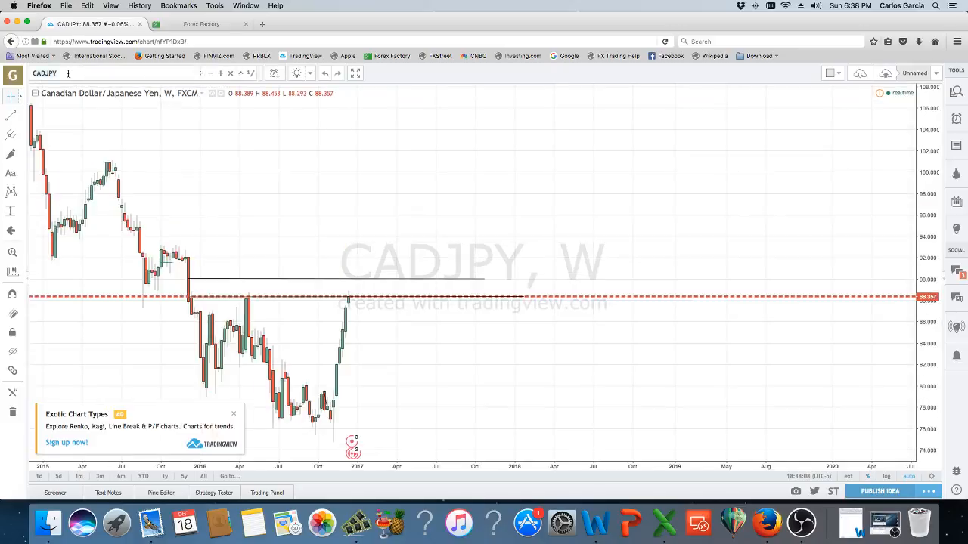
# Load the USOIL chart, check it on daily candles, then return to weekly.
pyautogui.write('USOIL')
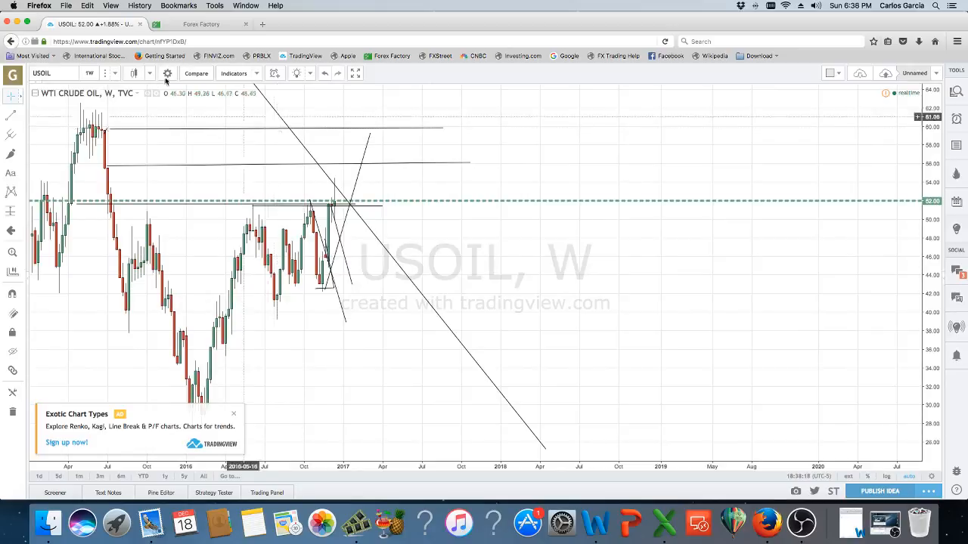
pyautogui.click(89, 73)
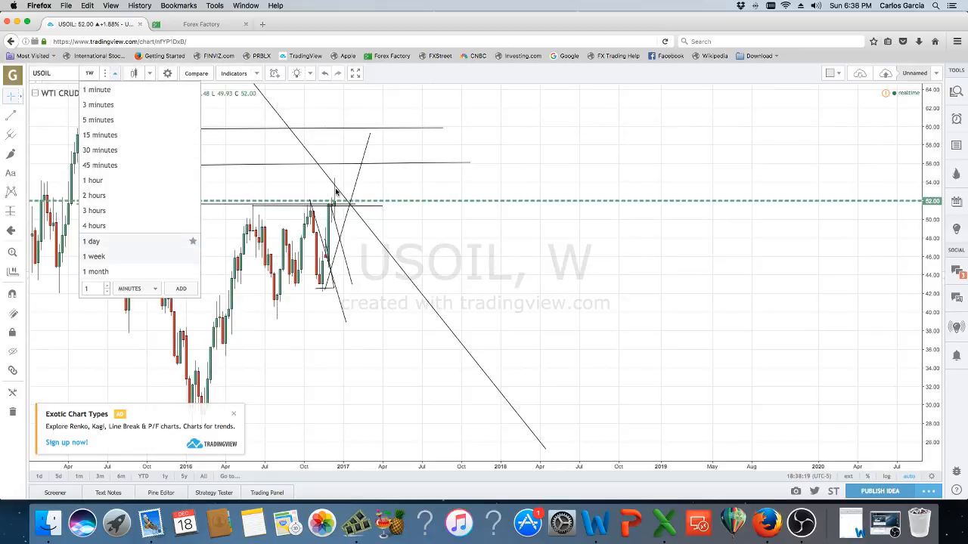
pyautogui.click(90, 241)
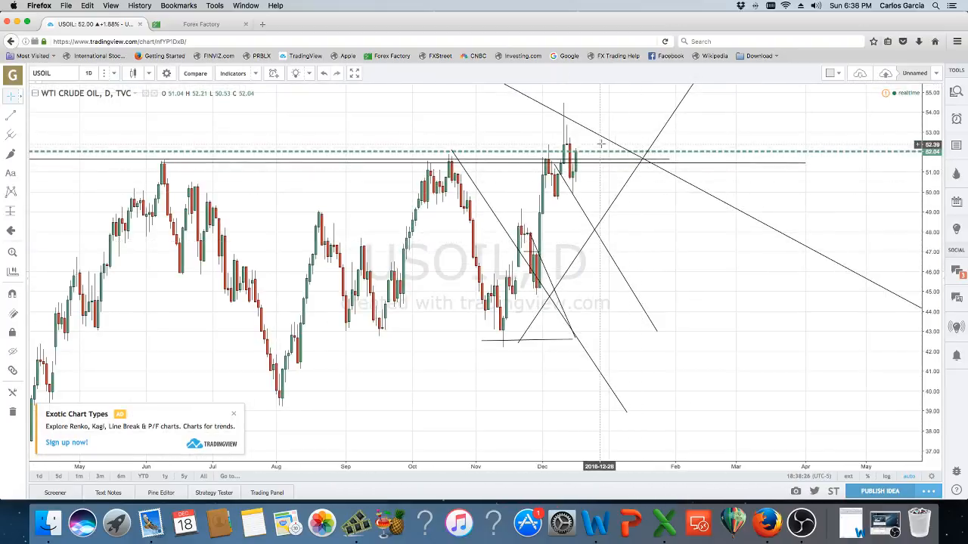
pyautogui.moveTo(593, 144)
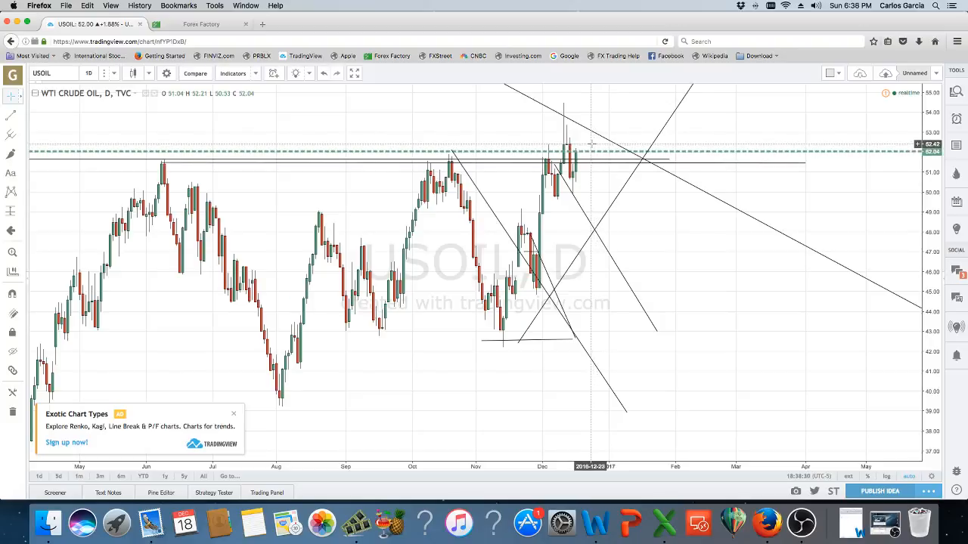
pyautogui.click(88, 74)
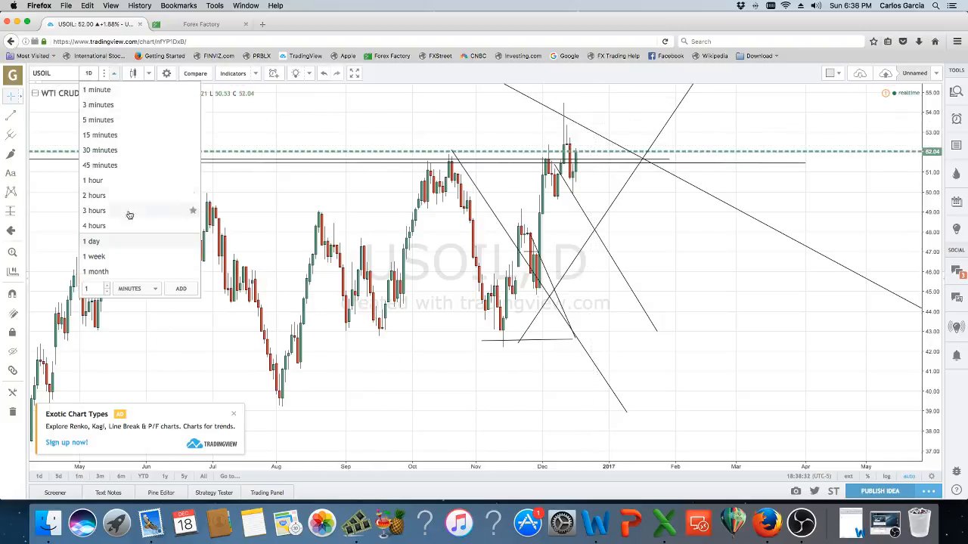
pyautogui.click(94, 256)
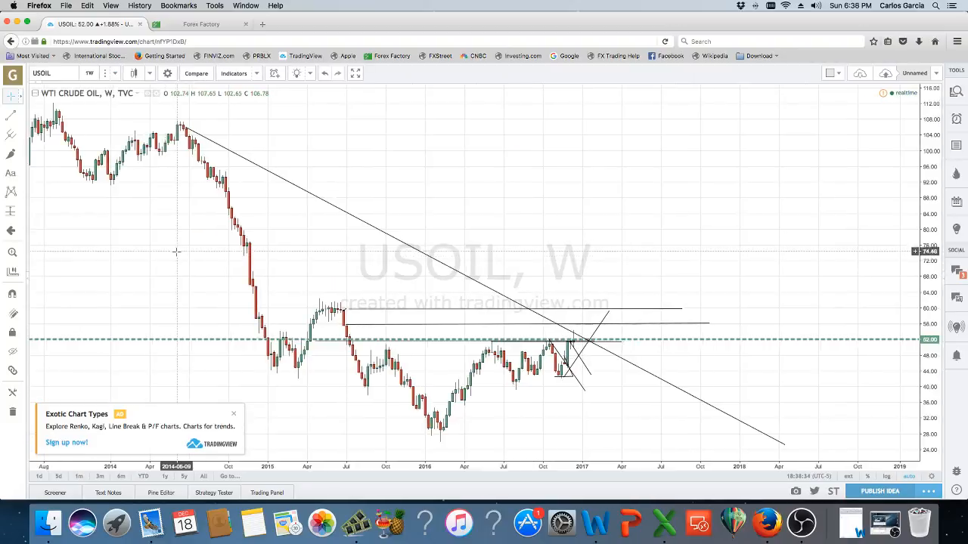
pyautogui.moveTo(579, 303)
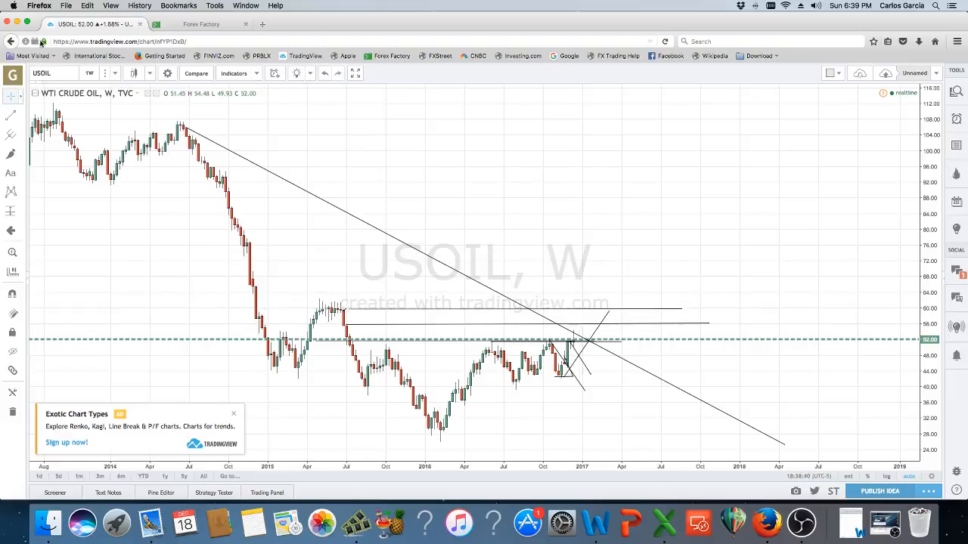
pyautogui.click(196, 74)
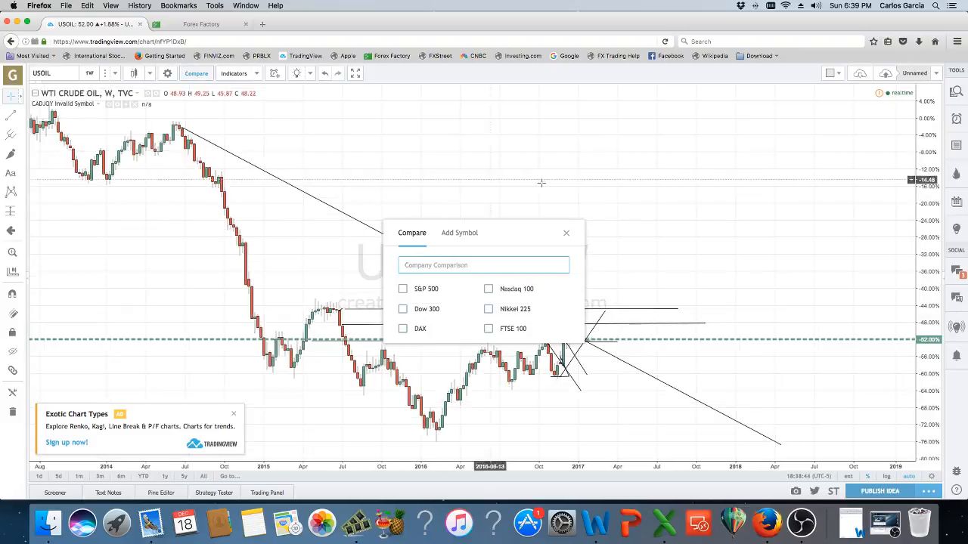
# Overlay the FXCM CADJPY pair on the weekly USOIL chart.
pyautogui.click(566, 233)
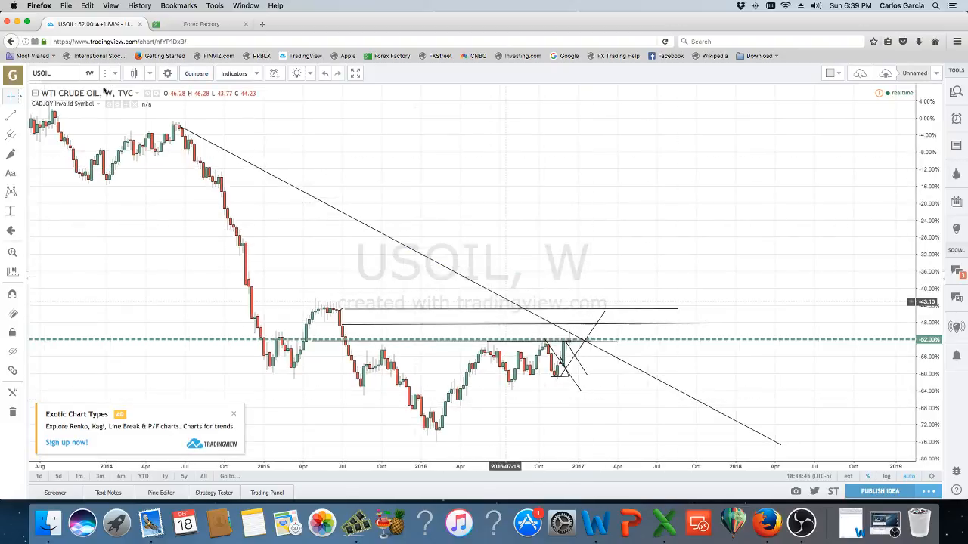
pyautogui.click(195, 74)
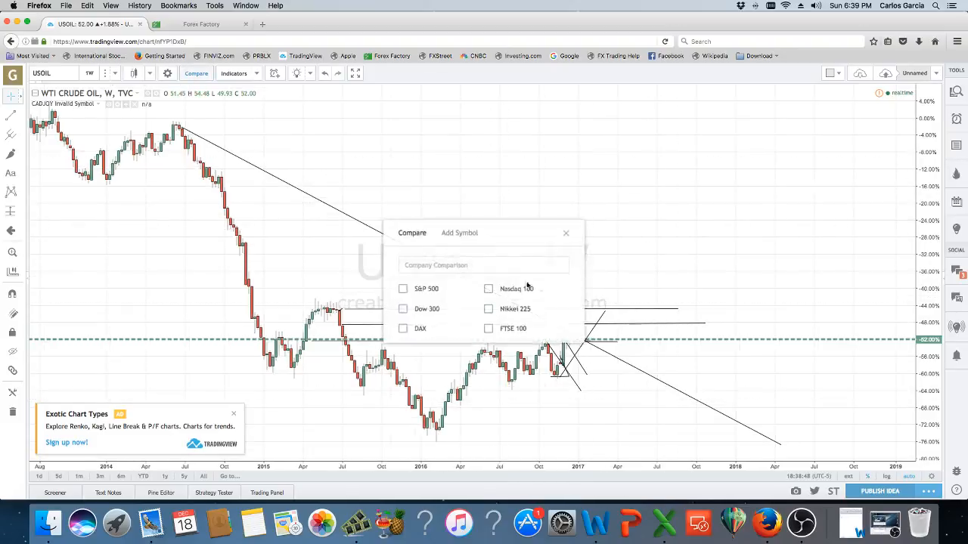
pyautogui.click(484, 265)
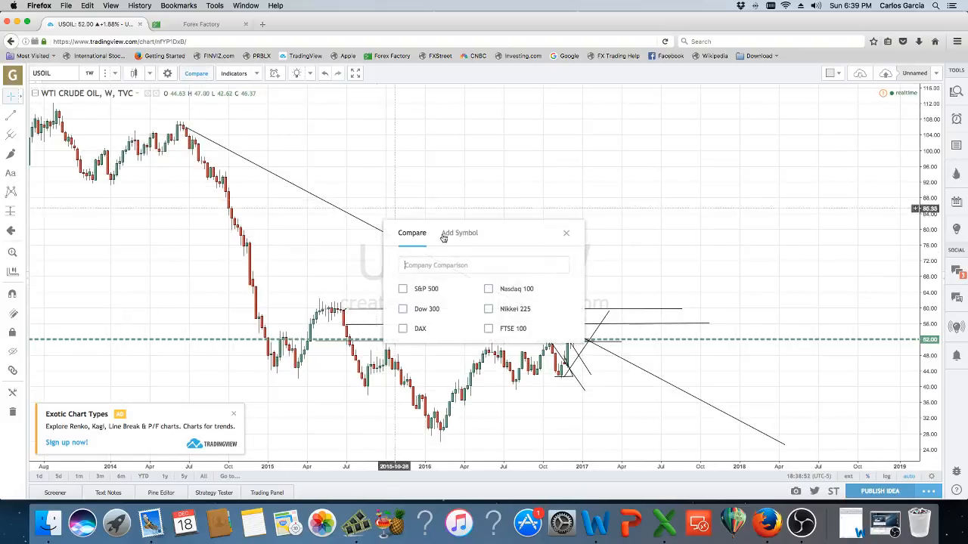
pyautogui.write('CADJPY')
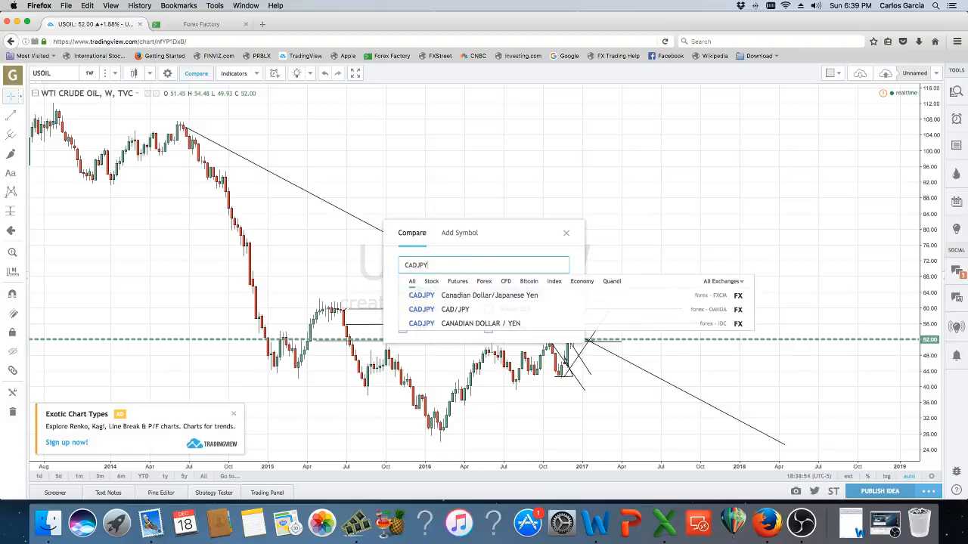
pyautogui.click(421, 294)
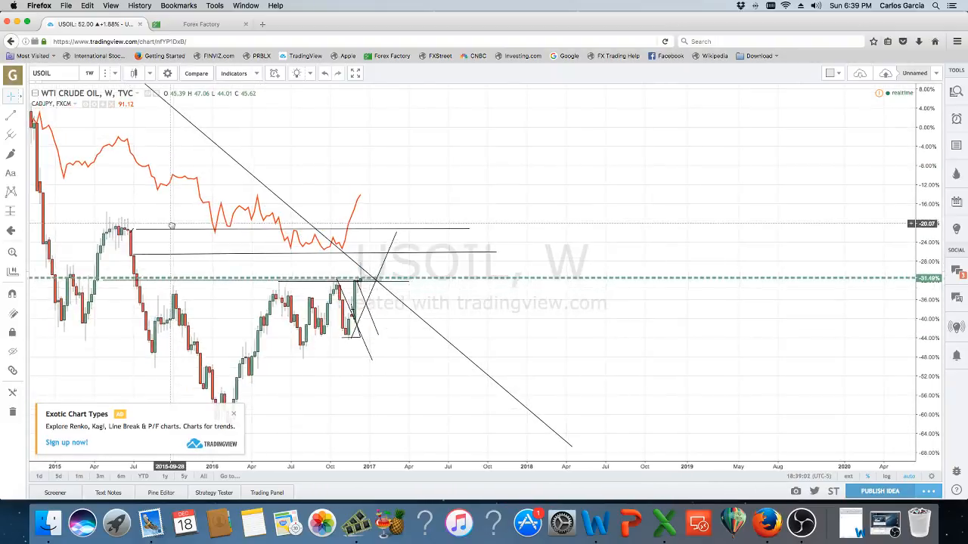
pyautogui.moveTo(370, 246)
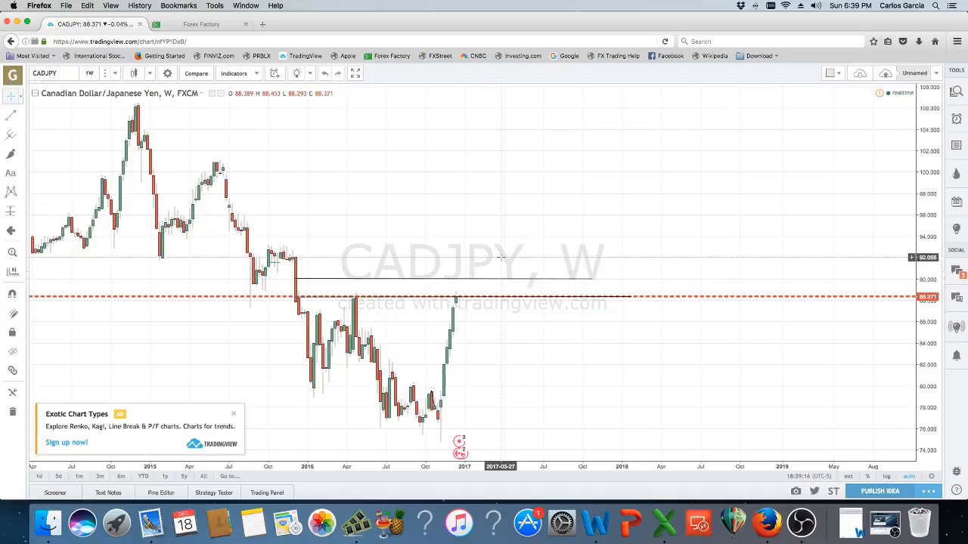
# Set the CADJPY chart interval to 1 day, showing its level near 88.4.
pyautogui.click(89, 73)
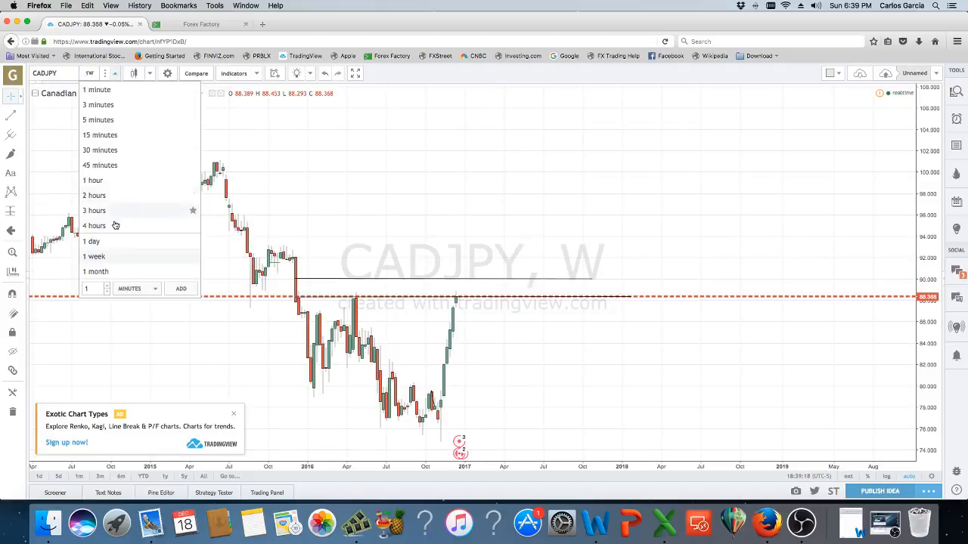
pyautogui.click(91, 241)
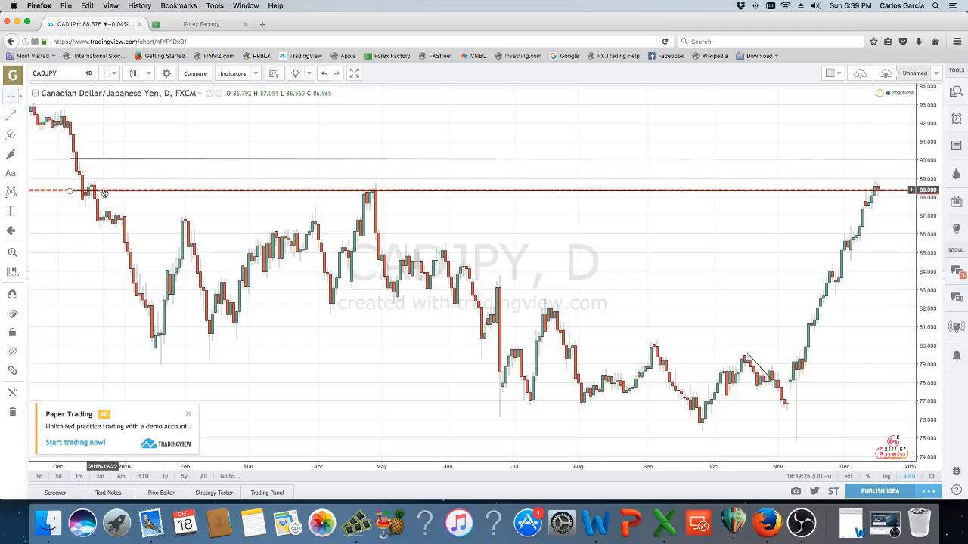
pyautogui.moveTo(90, 163)
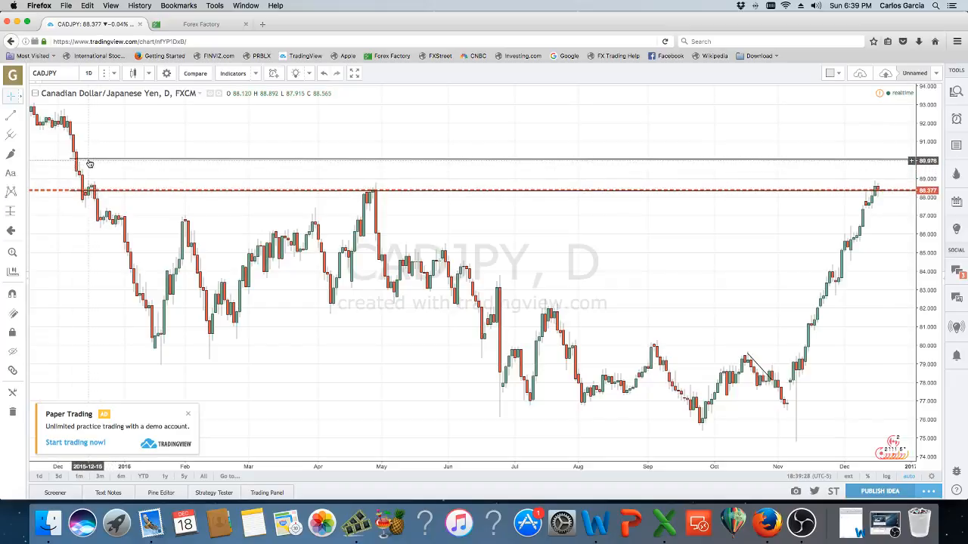
pyautogui.moveTo(90, 159)
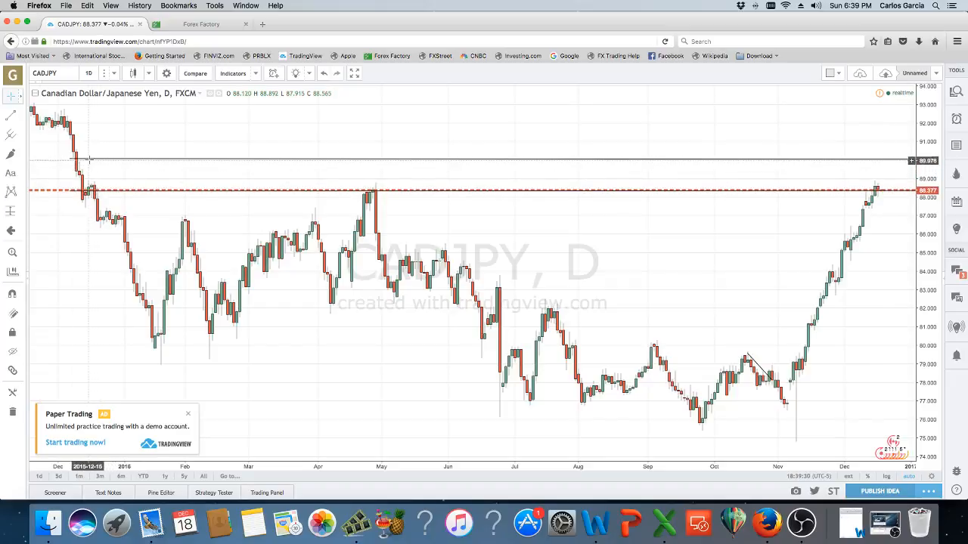
pyautogui.moveTo(95, 154)
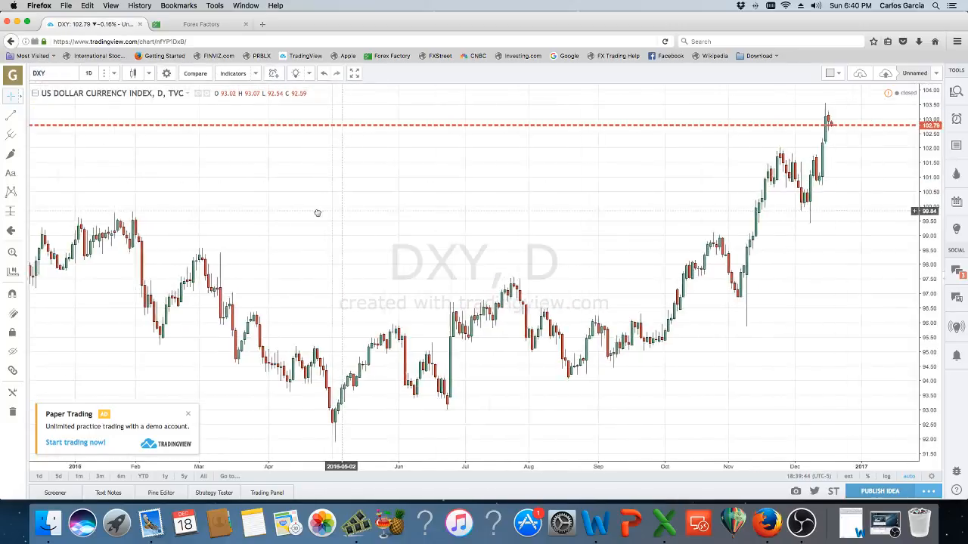
pyautogui.click(195, 73)
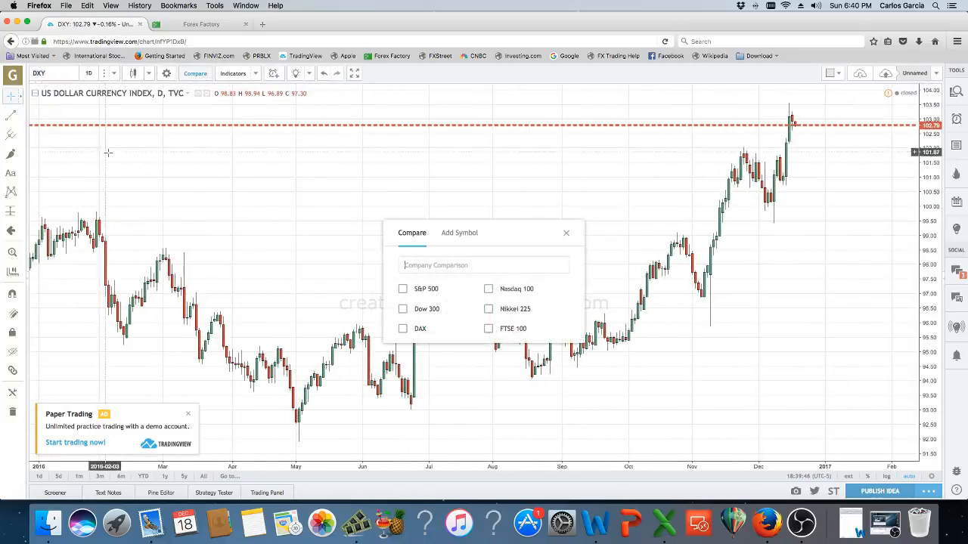
pyautogui.write('USOIL')
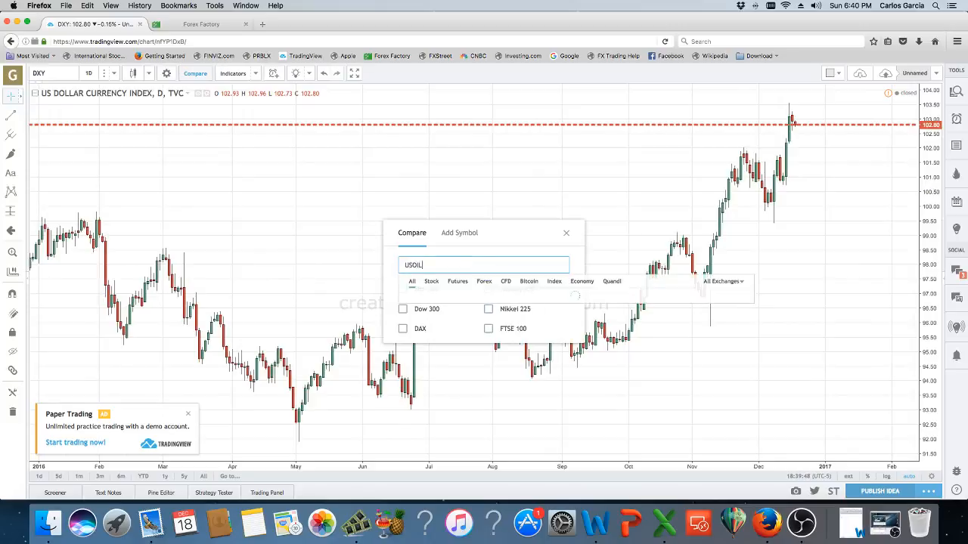
pyautogui.press('Return')
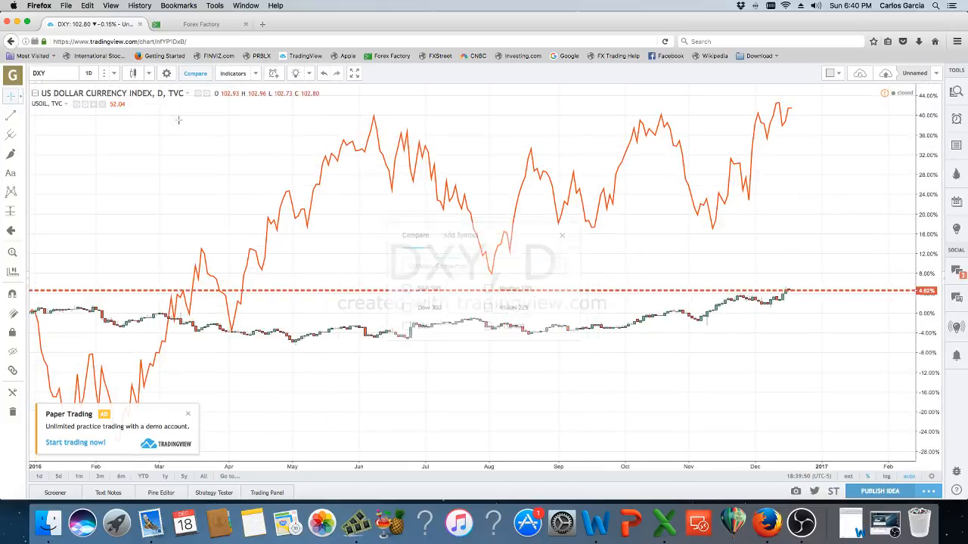
pyautogui.click(88, 73)
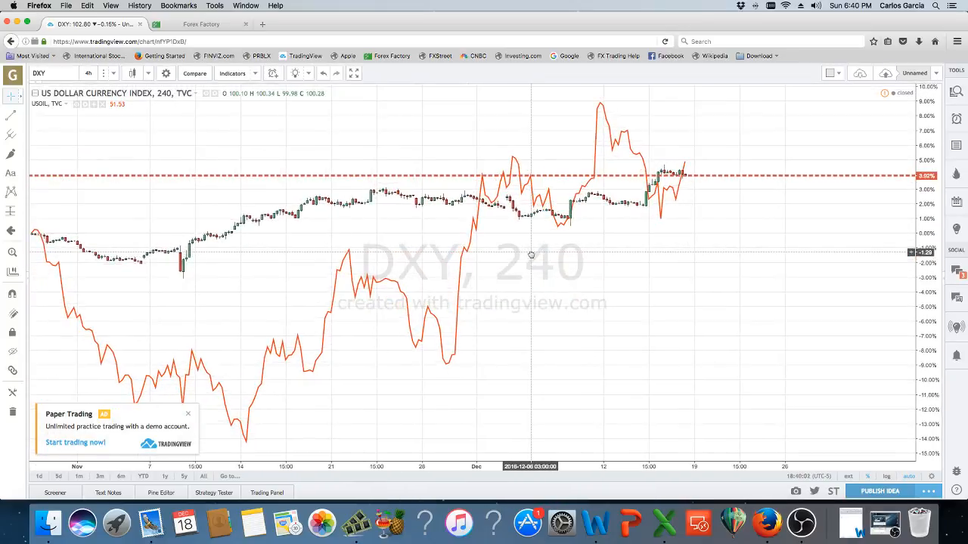
pyautogui.moveTo(575, 223)
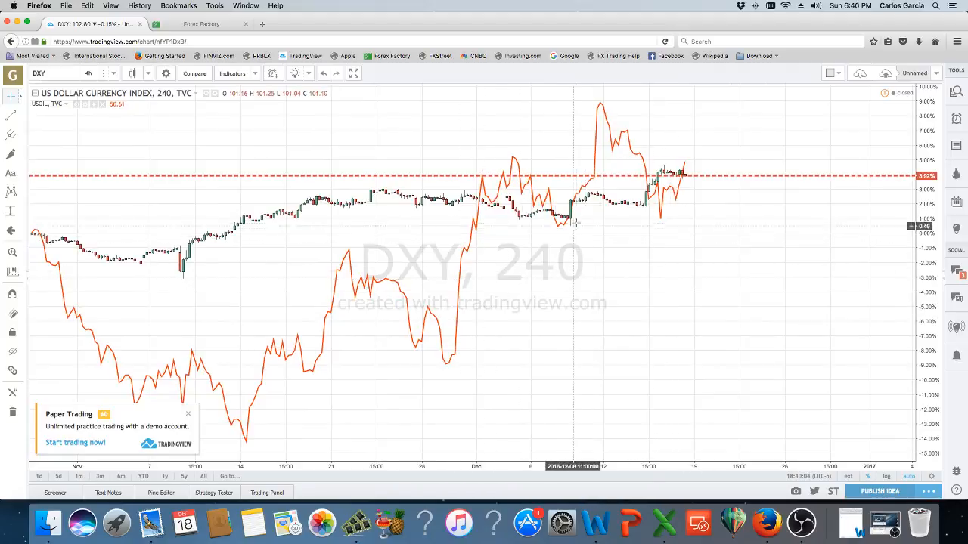
pyautogui.moveTo(688, 170)
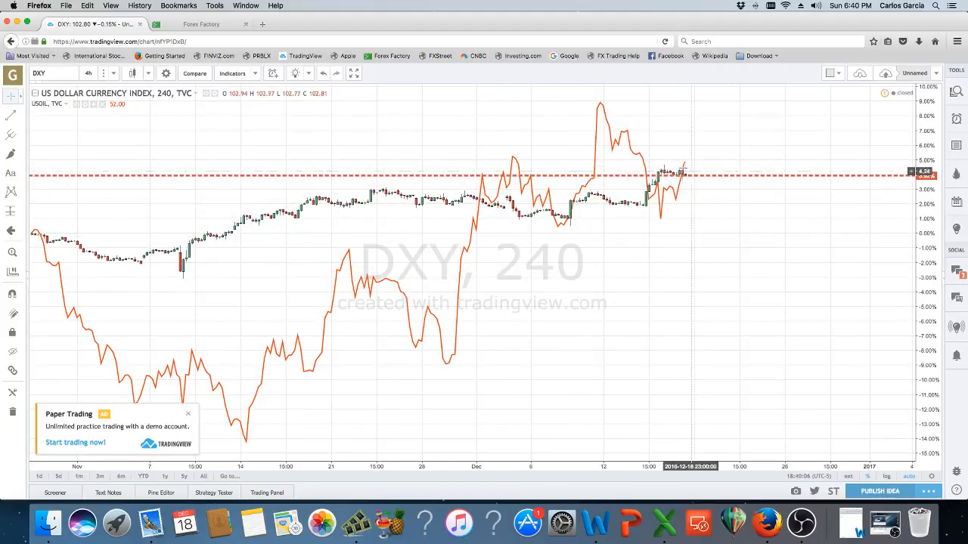
pyautogui.click(88, 74)
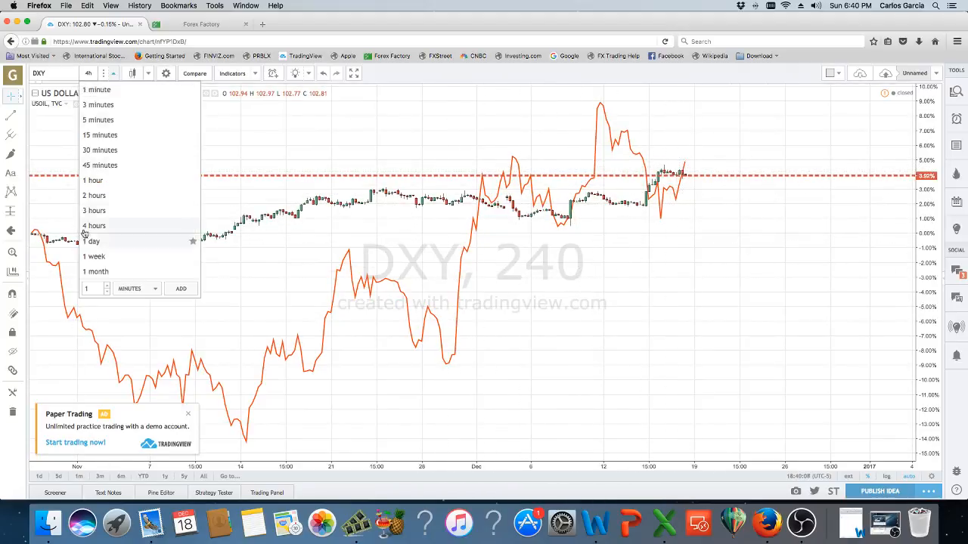
pyautogui.click(92, 180)
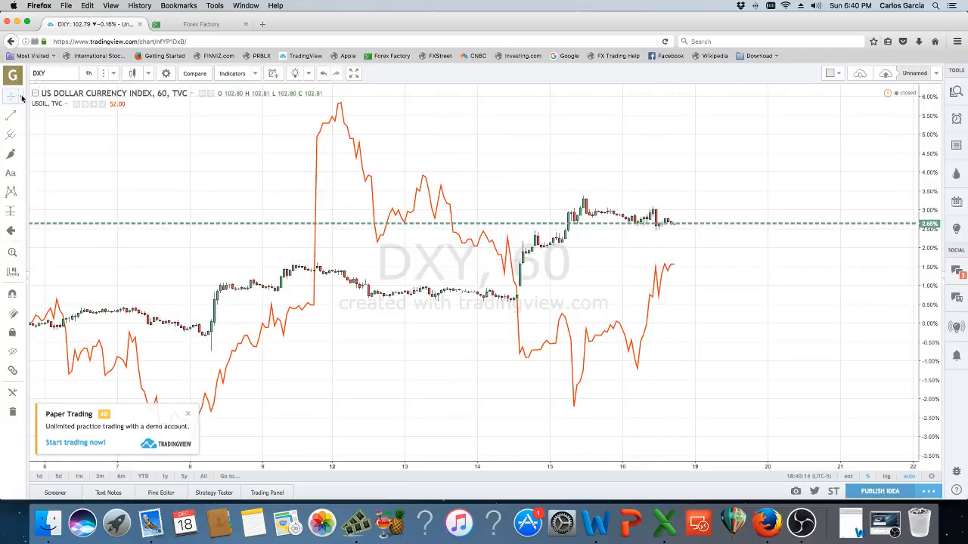
pyautogui.click(88, 72)
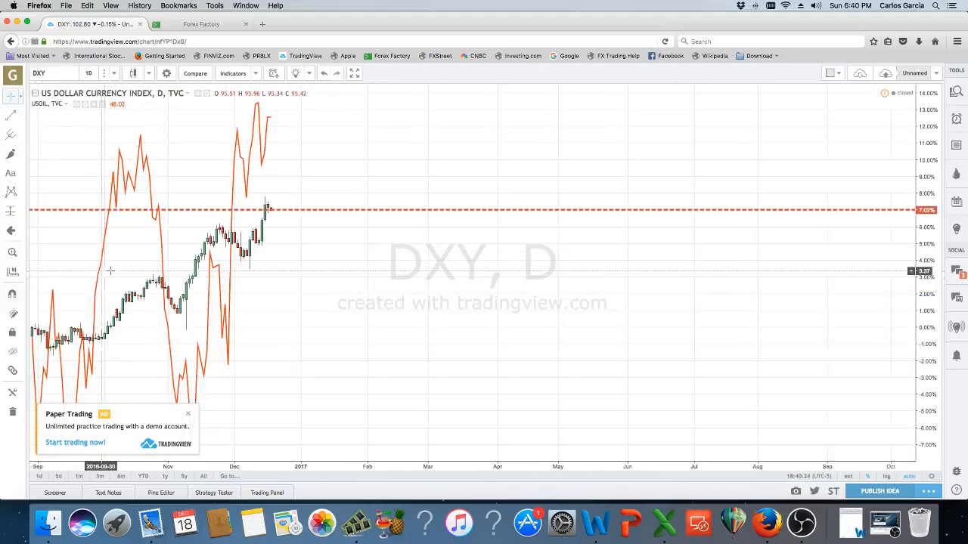
pyautogui.moveTo(257, 252)
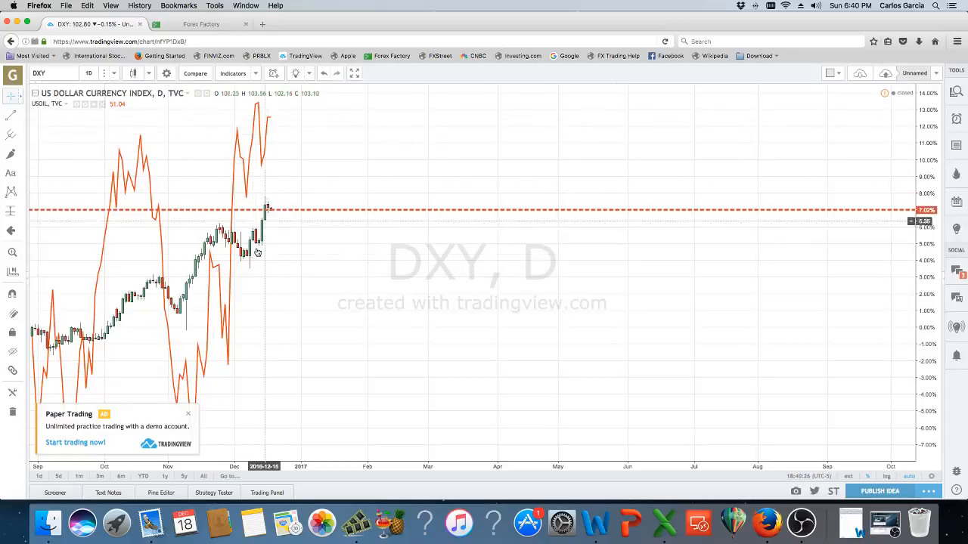
pyautogui.moveTo(216, 248)
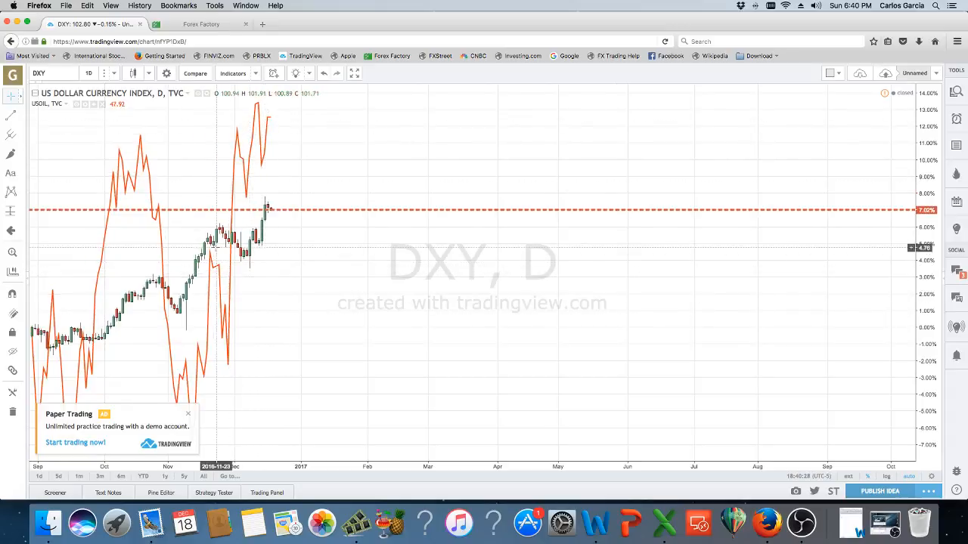
pyautogui.moveTo(170, 301)
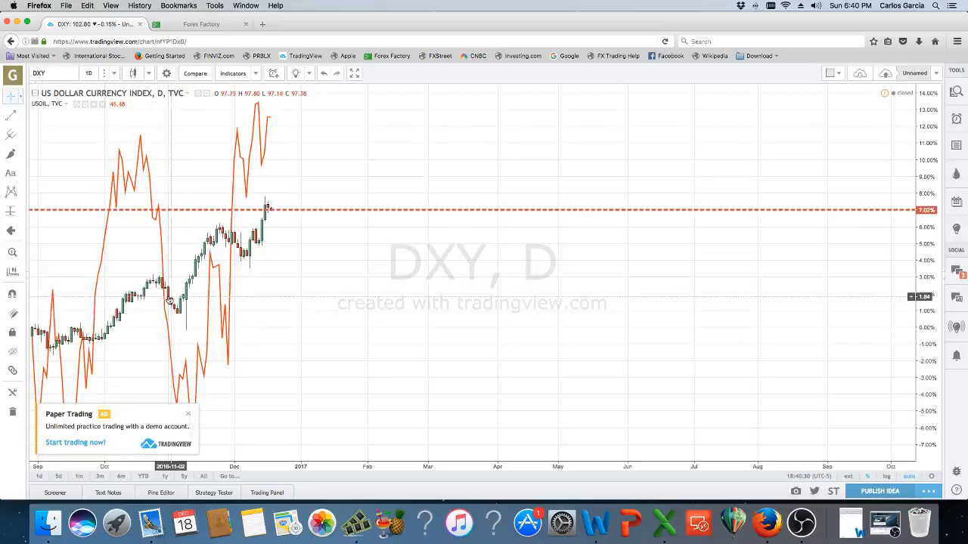
pyautogui.moveTo(284, 201)
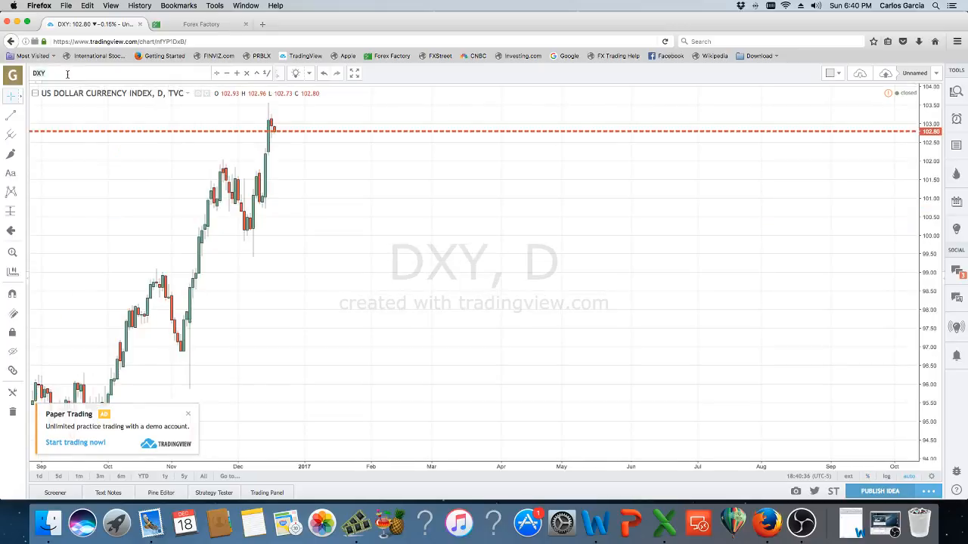
# Load GBPUSD on hourly candles and scroll to the latest price action.
pyautogui.write('GBPUSD')
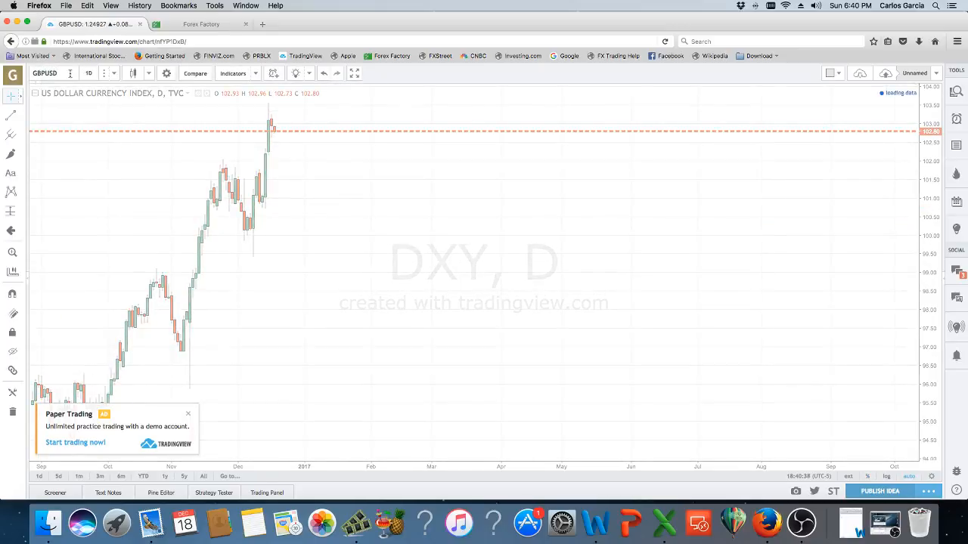
pyautogui.click(88, 72)
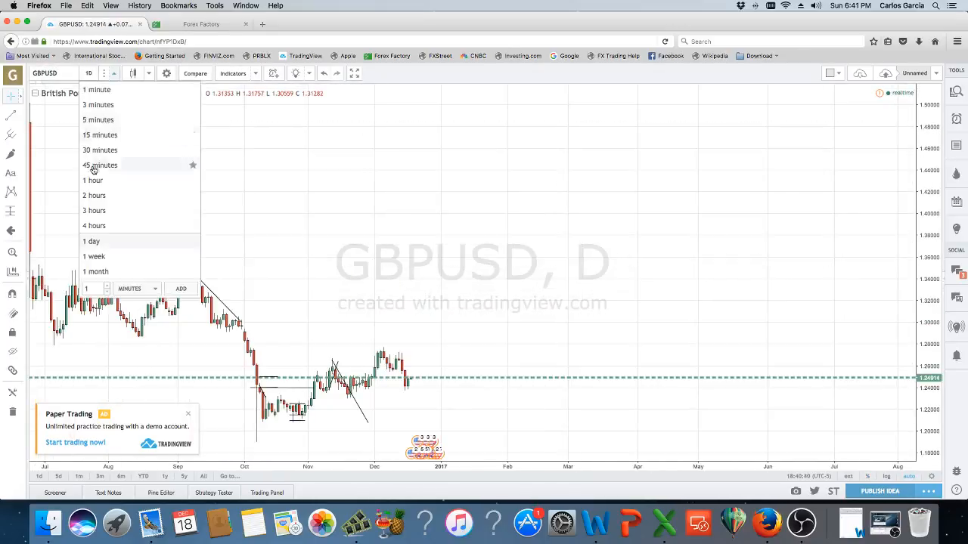
pyautogui.click(93, 180)
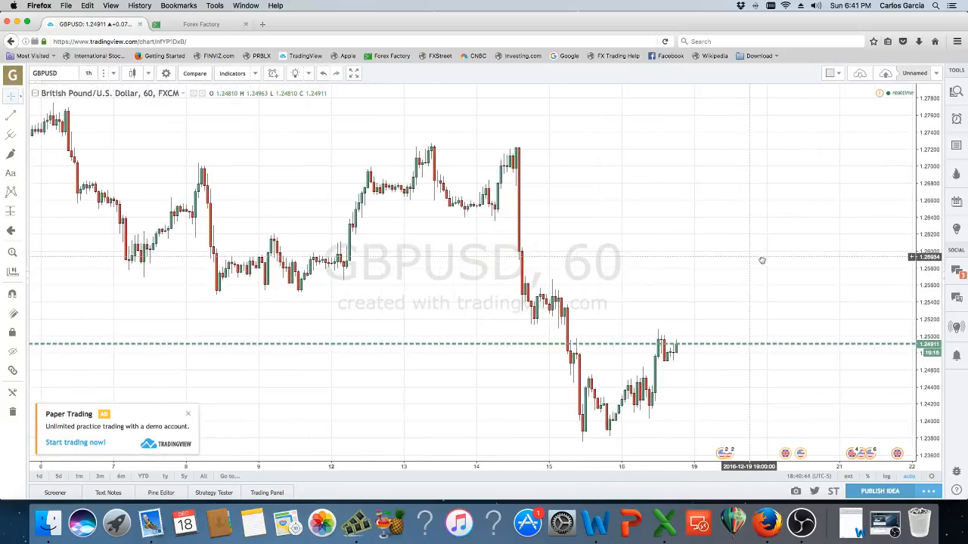
pyautogui.moveTo(81, 112); pyautogui.dragTo(315, 198)
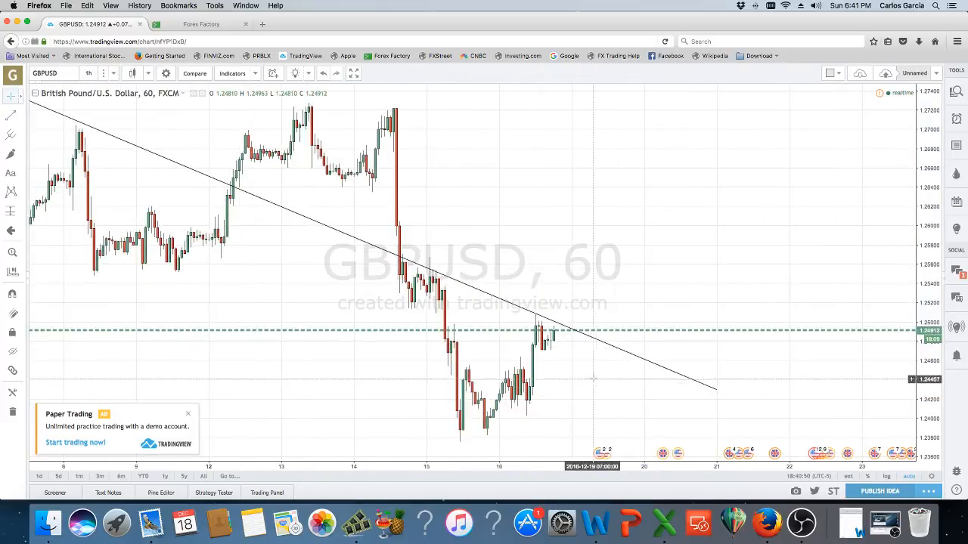
pyautogui.moveTo(553, 339)
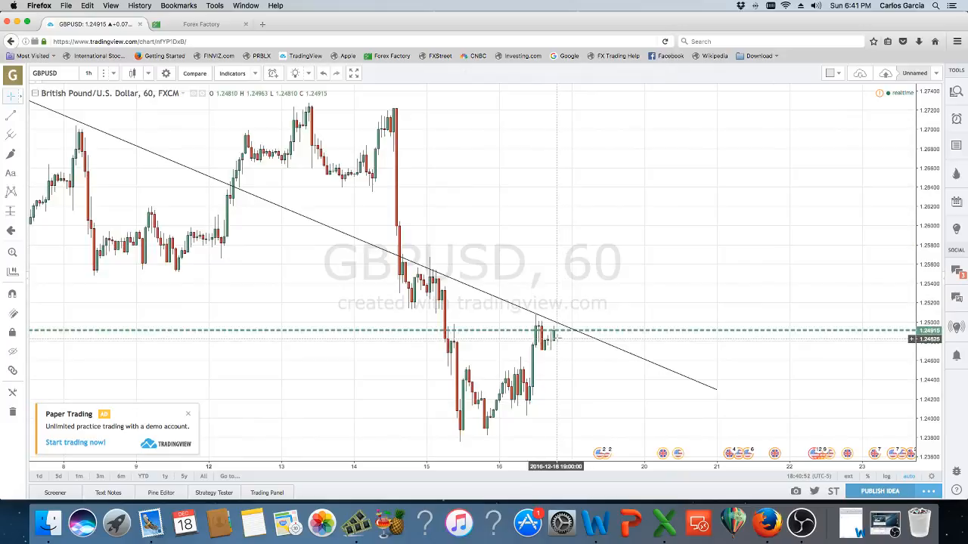
pyautogui.moveTo(562, 357)
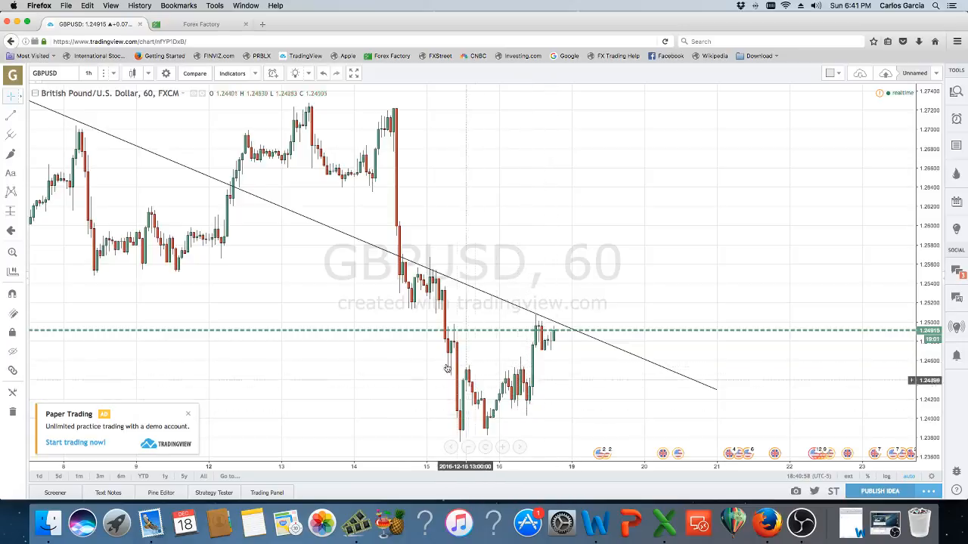
# Return GBPUSD to daily candles and draw the downward trendline from the June 2016 high.
pyautogui.click(88, 72)
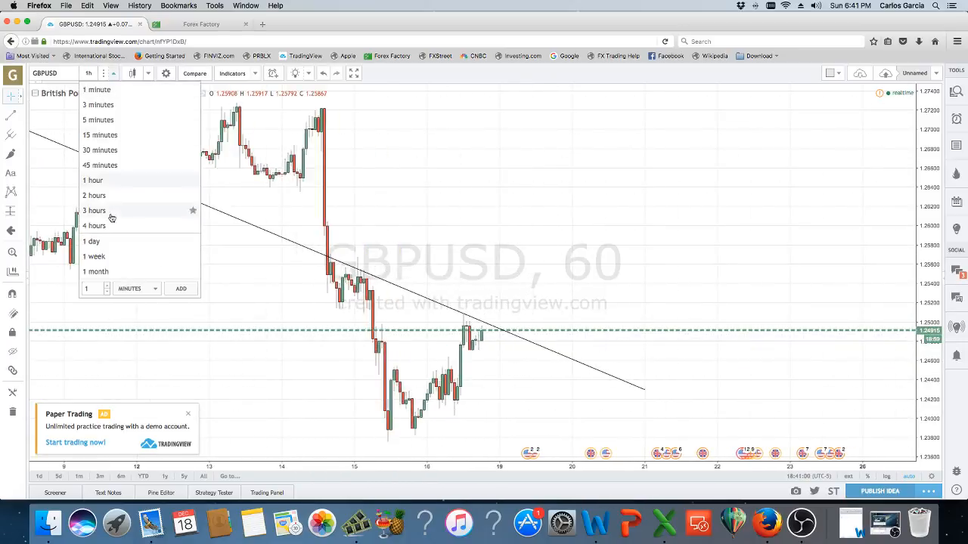
pyautogui.click(91, 241)
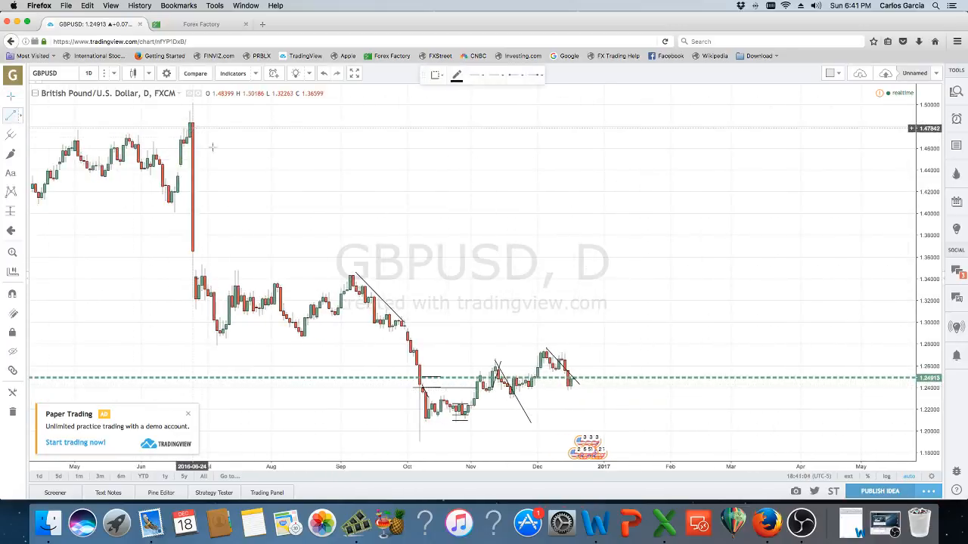
pyautogui.moveTo(192, 127); pyautogui.dragTo(749, 434)
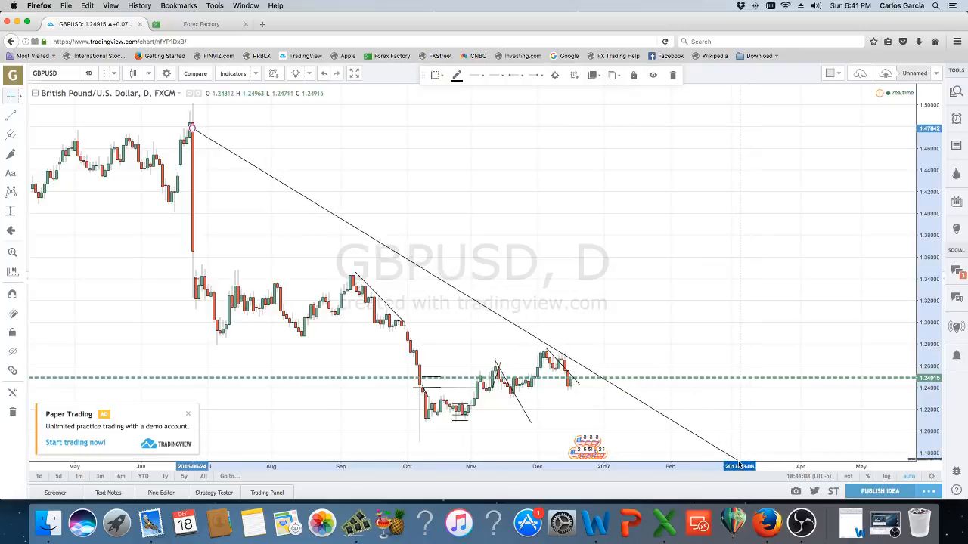
pyautogui.moveTo(541, 378)
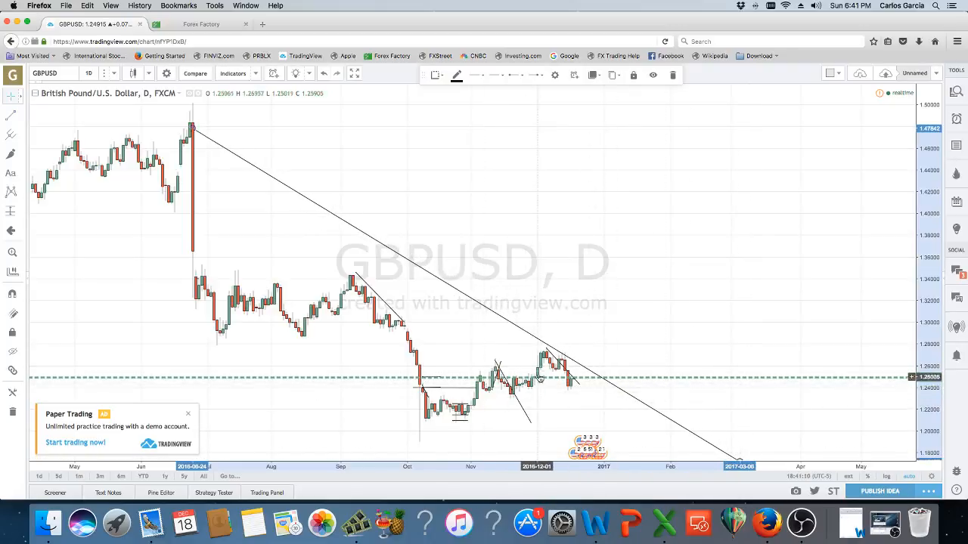
pyautogui.moveTo(611, 412)
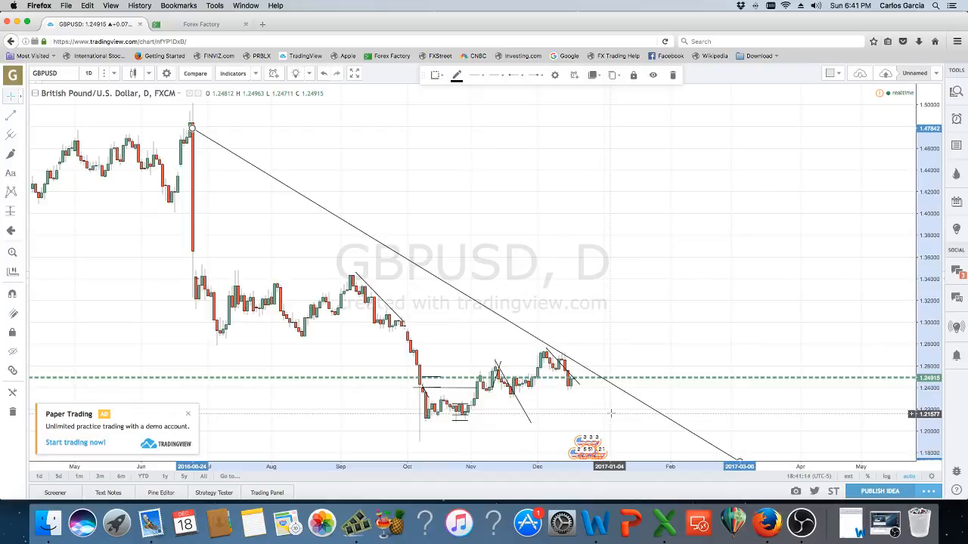
pyautogui.moveTo(611, 412)
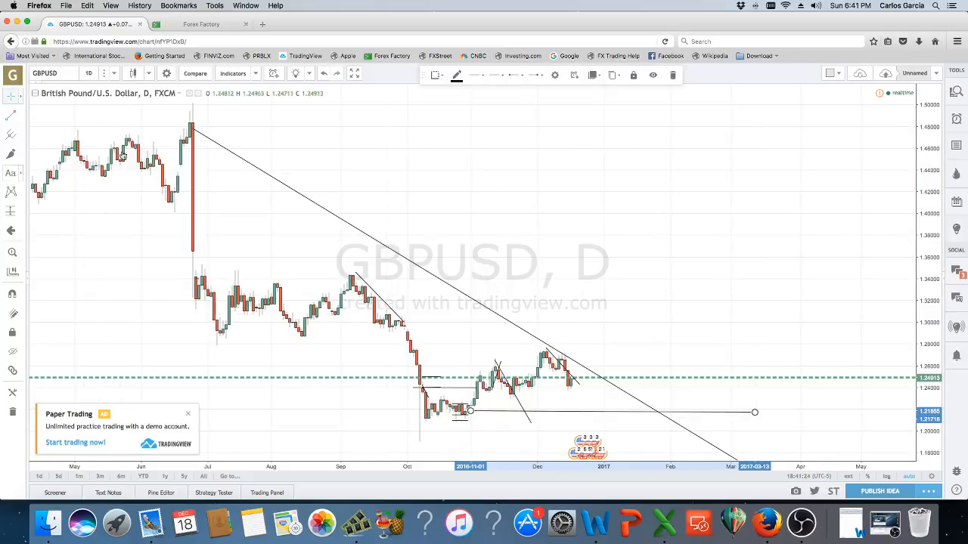
pyautogui.click(89, 73)
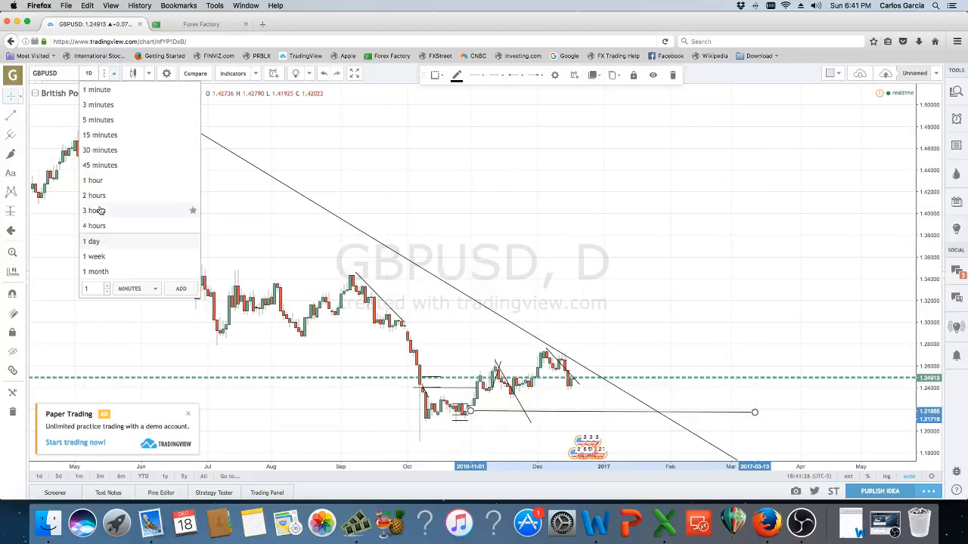
# Switch GBPUSD to 4-hour candles and mark a horizontal level near 1.2401 at the recent lows.
pyautogui.click(93, 225)
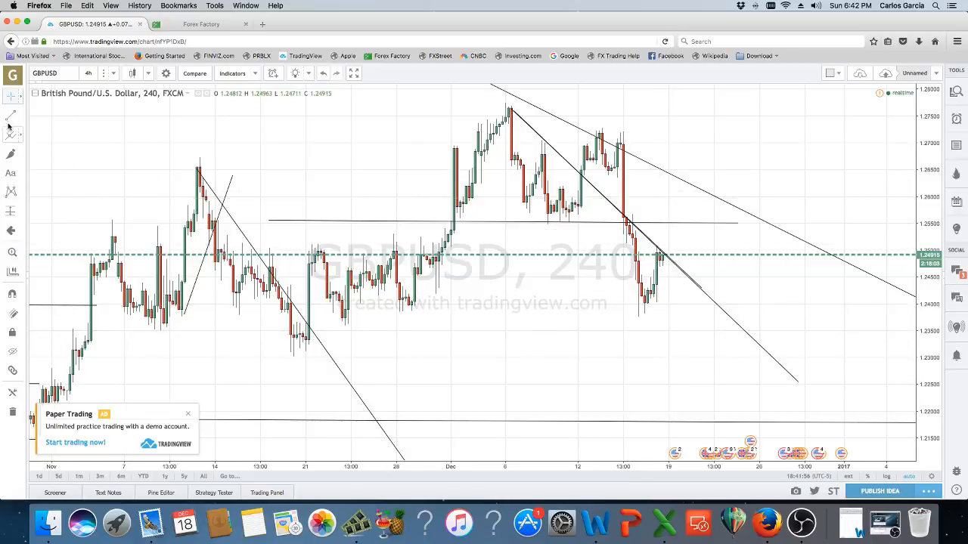
pyautogui.click(11, 114)
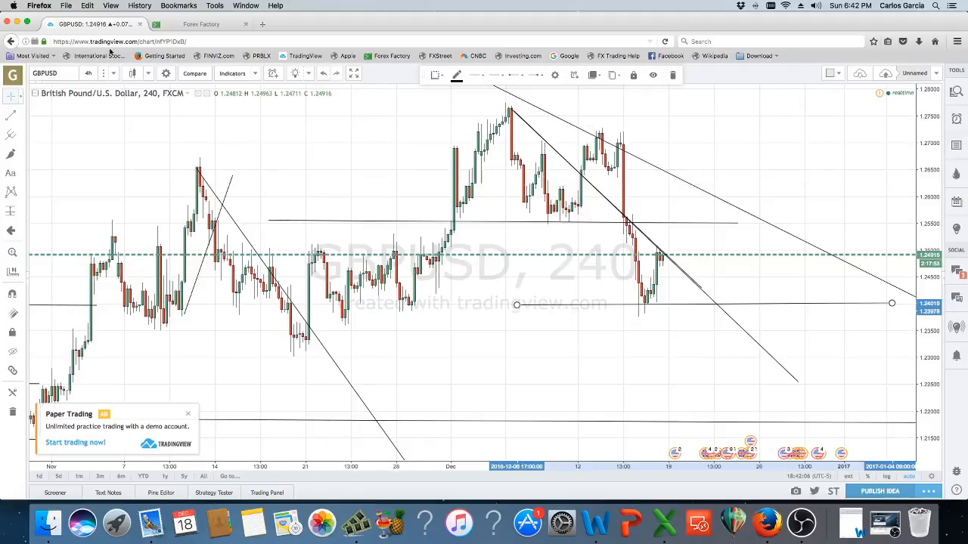
pyautogui.moveTo(323, 176)
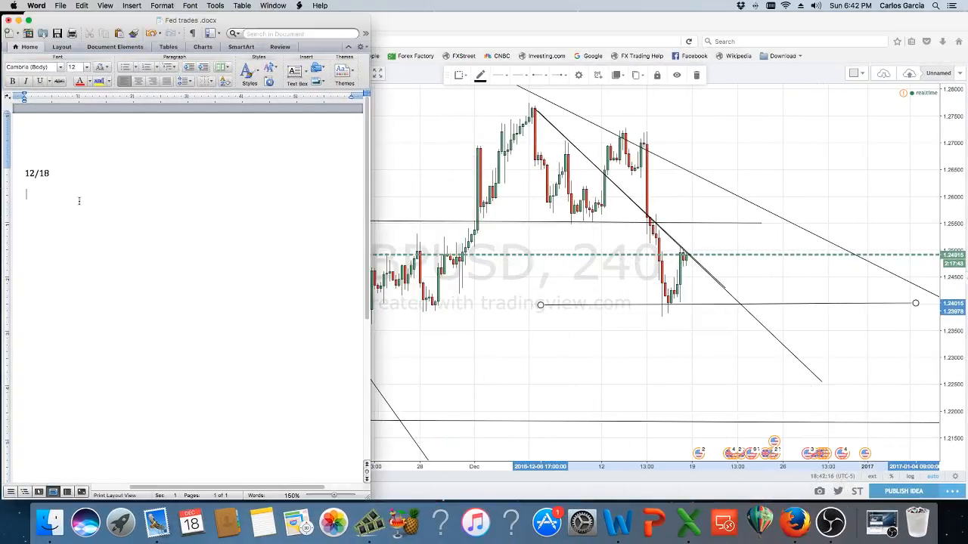
# Type the line 'GBPUSD short 1.24 target' beneath the 12/18 date in Fed trades.
pyautogui.write('GBPUSD')
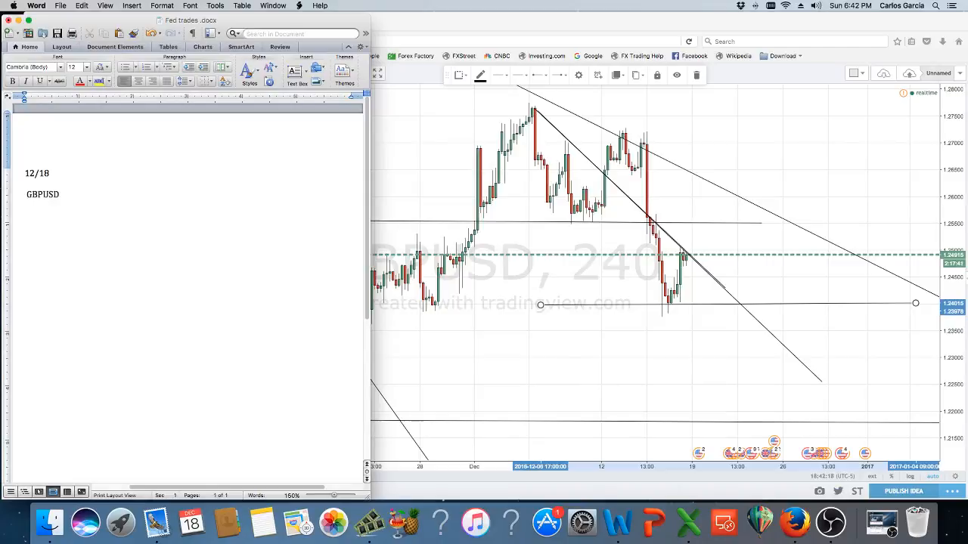
pyautogui.write('short')
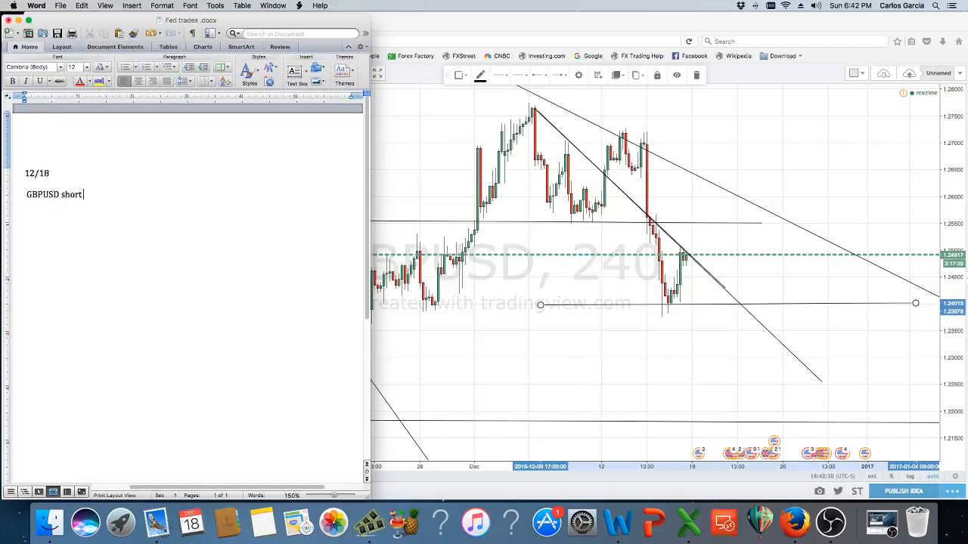
pyautogui.write('1.24')
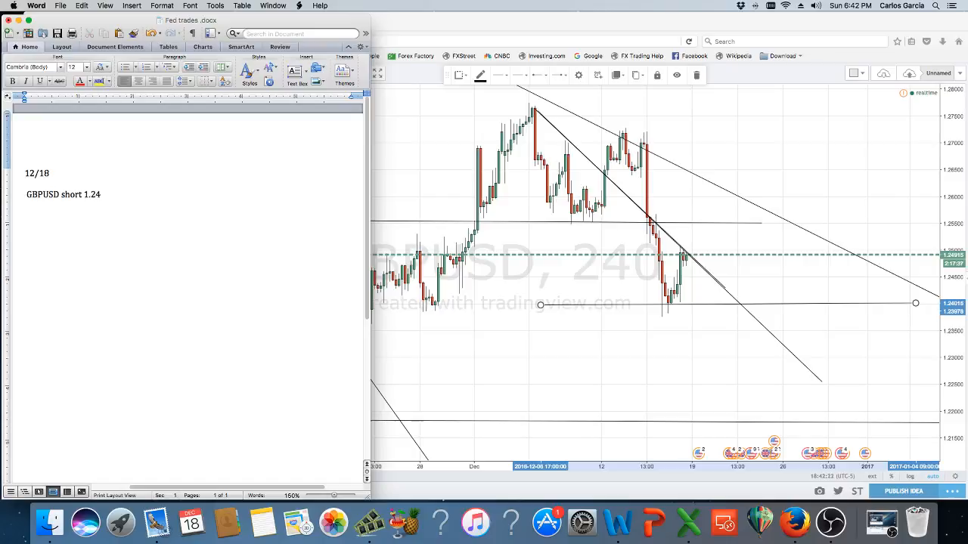
pyautogui.write('target')
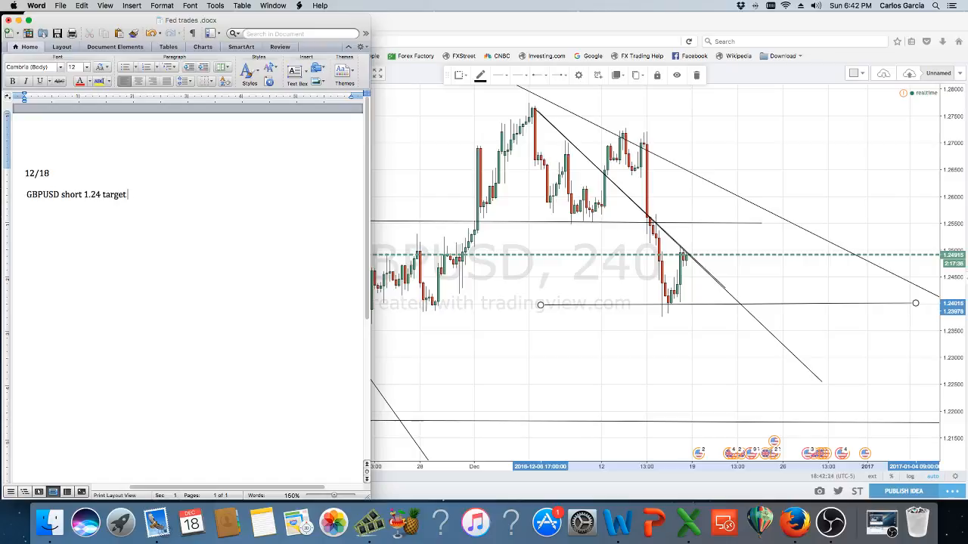
pyautogui.write('of .12')
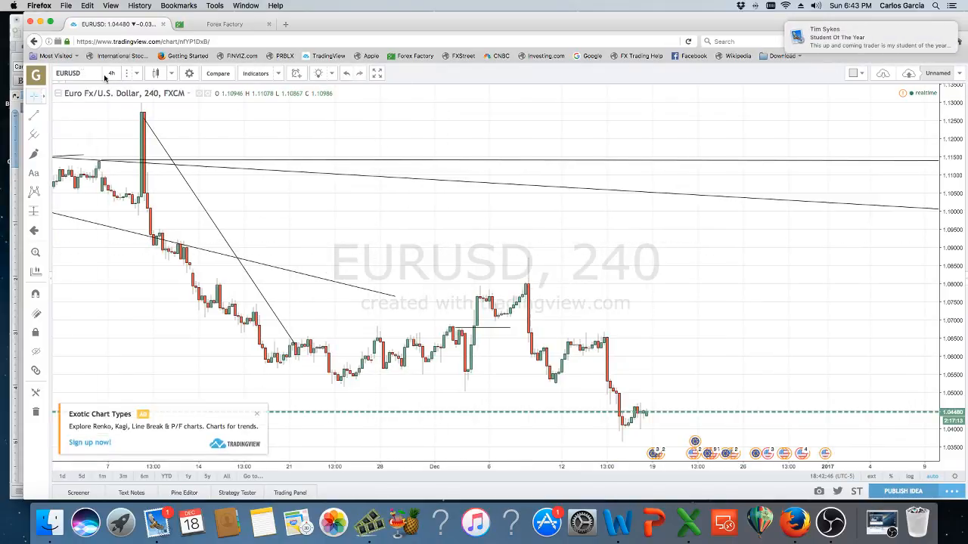
# View EURUSD on daily then monthly candles, draw a downtrend line from the 2008 high, return to daily.
pyautogui.click(111, 73)
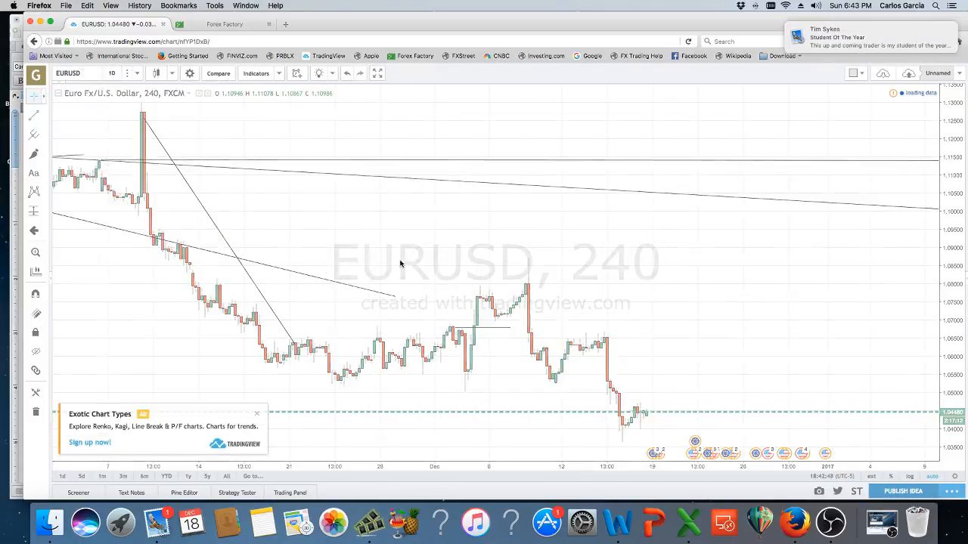
pyautogui.click(112, 72)
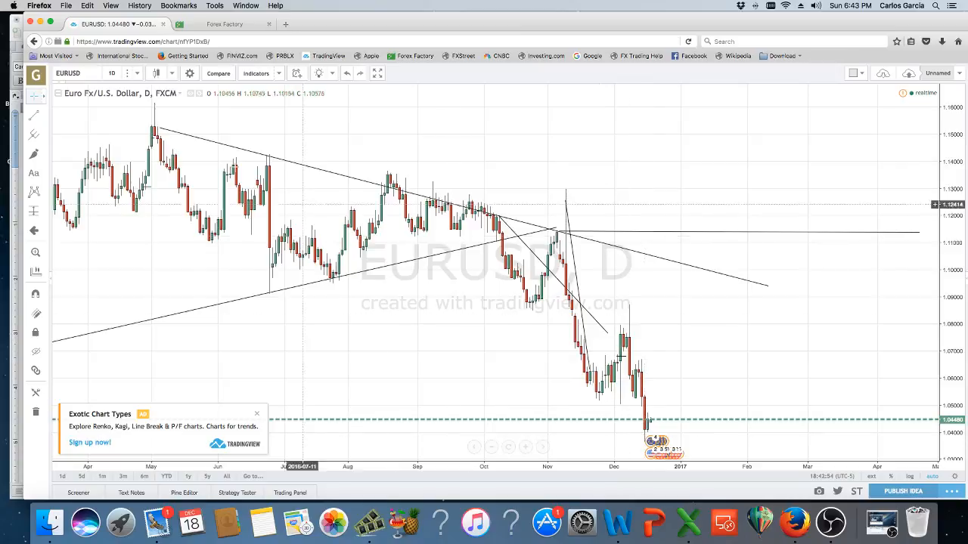
pyautogui.click(112, 72)
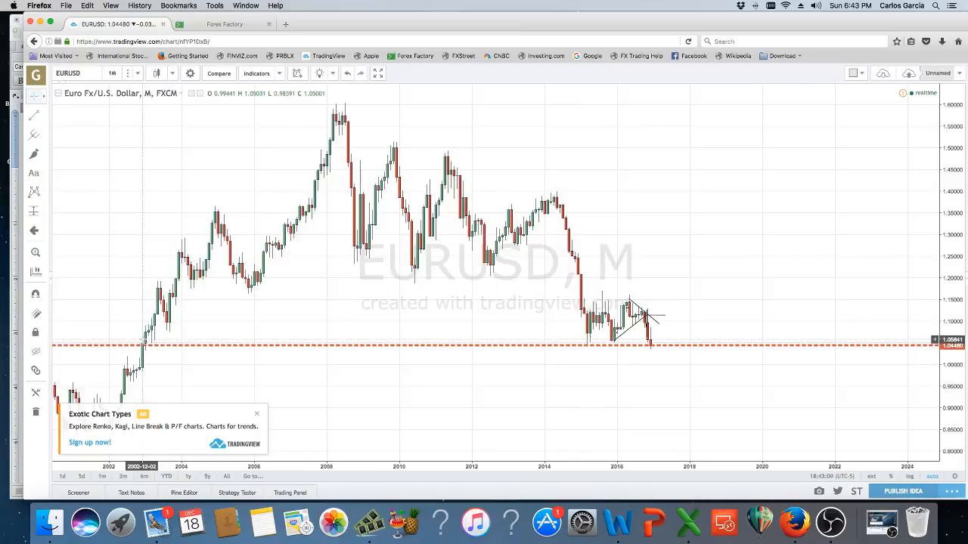
pyautogui.click(33, 115)
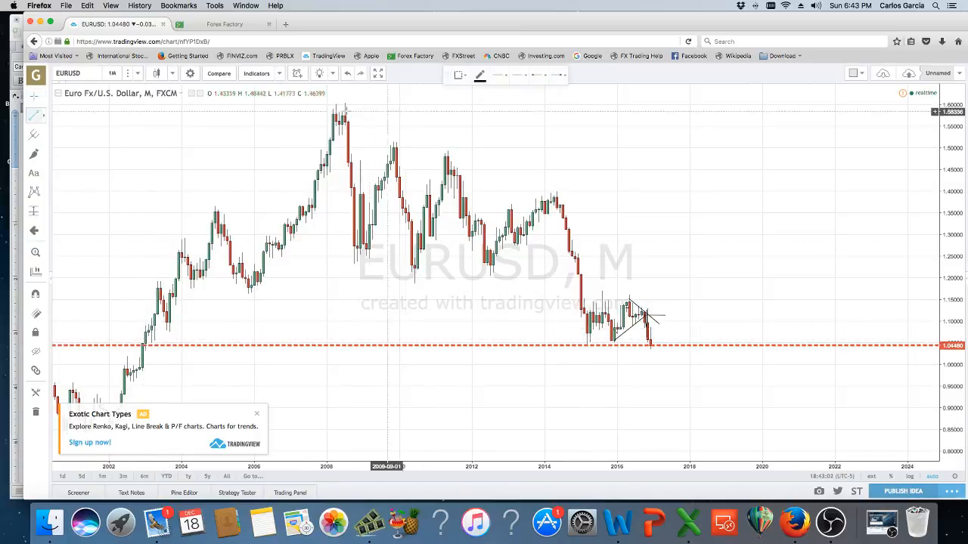
pyautogui.moveTo(344, 114); pyautogui.dragTo(921, 444)
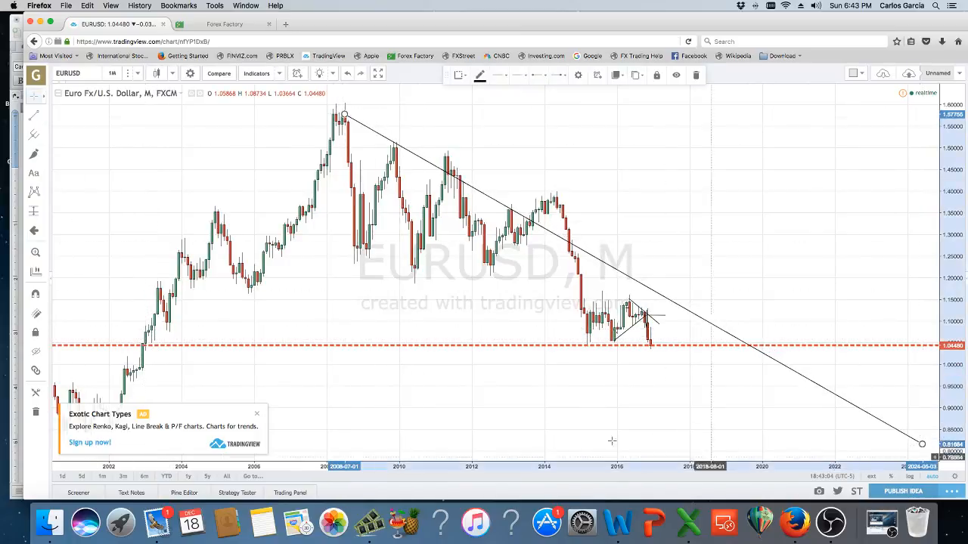
pyautogui.click(111, 73)
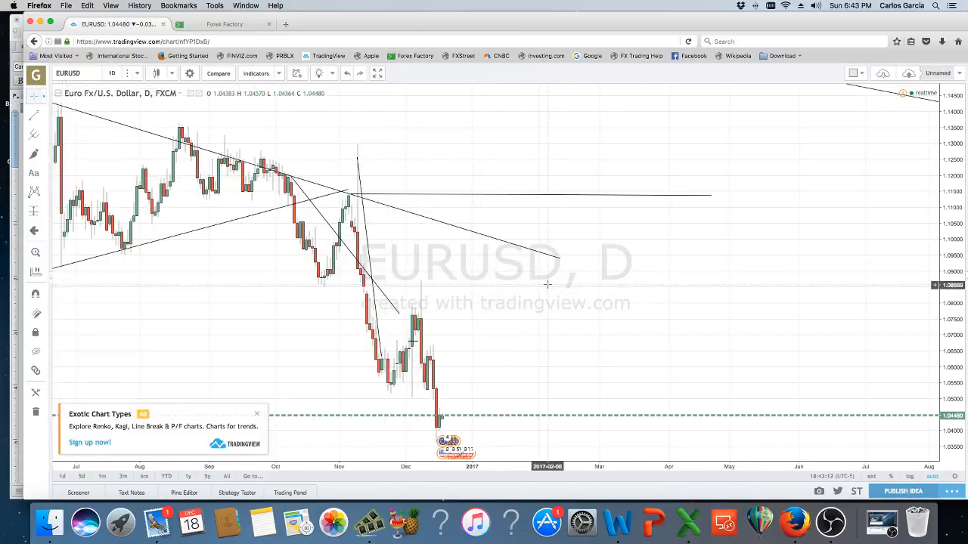
pyautogui.moveTo(429, 275)
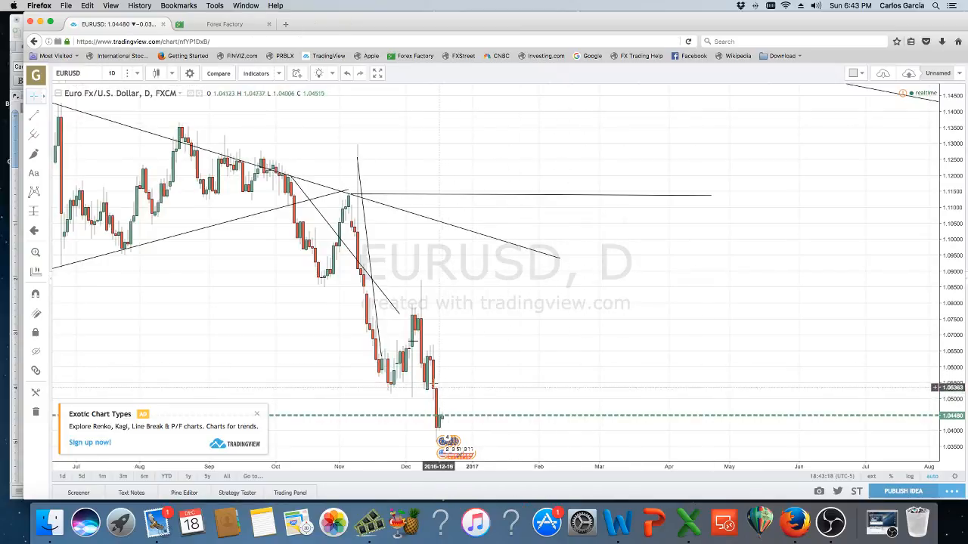
pyautogui.moveTo(595, 420)
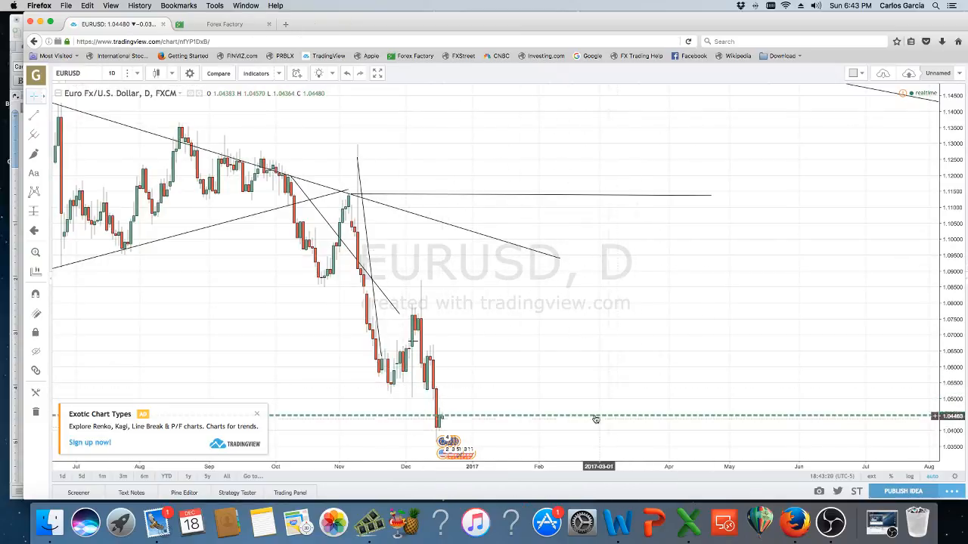
pyautogui.moveTo(475, 390)
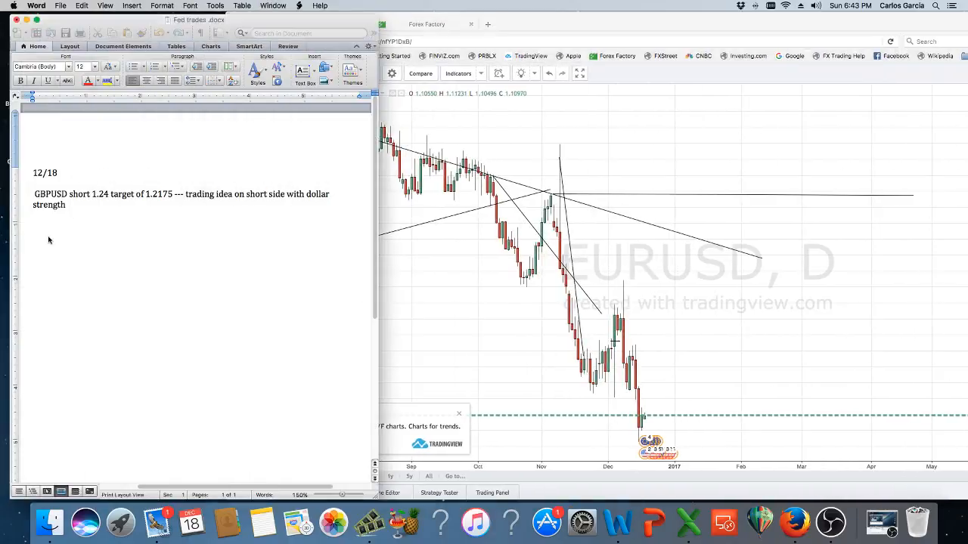
# Type 'EURUSD long at 1.0535 target 1.0775 – on euro strength' as a new paragraph.
pyautogui.write('EURUSD')
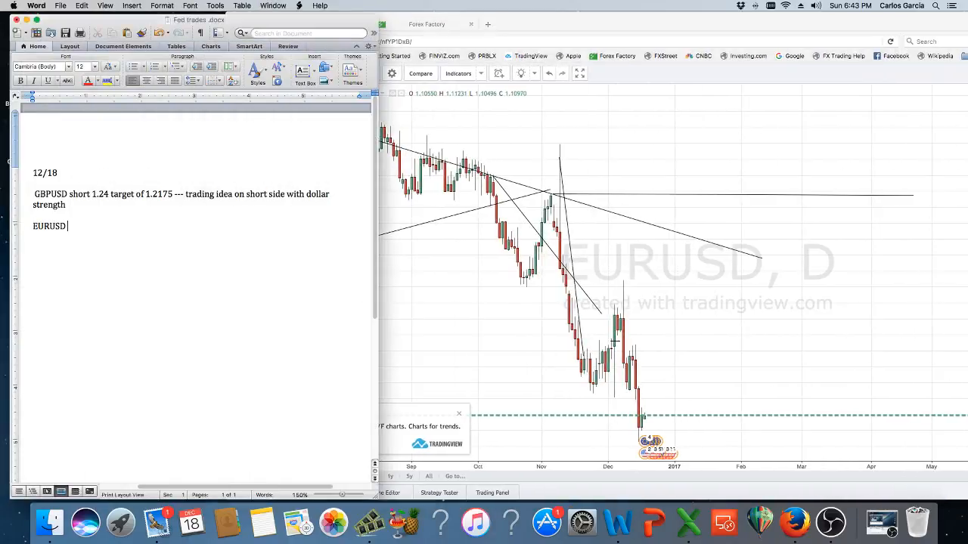
pyautogui.write('long at 1.')
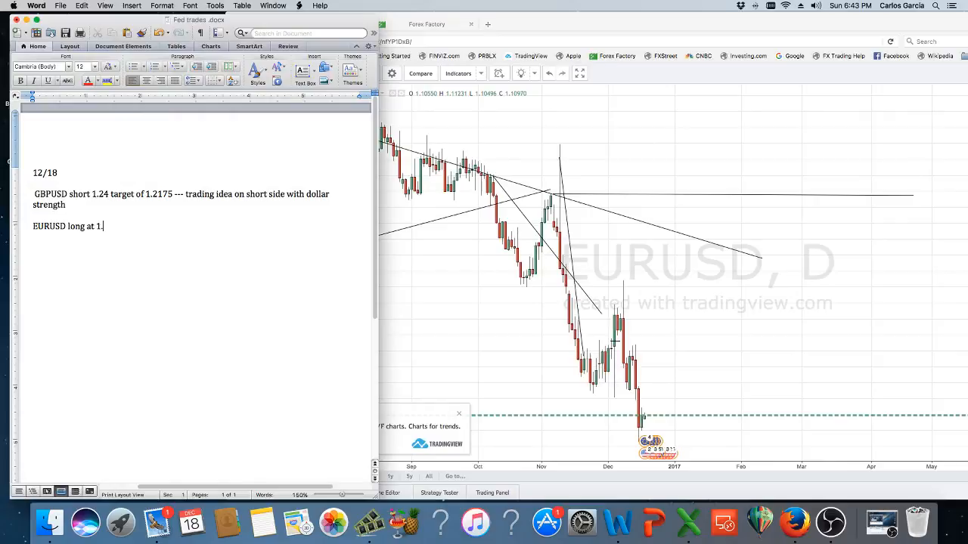
pyautogui.write('0535')
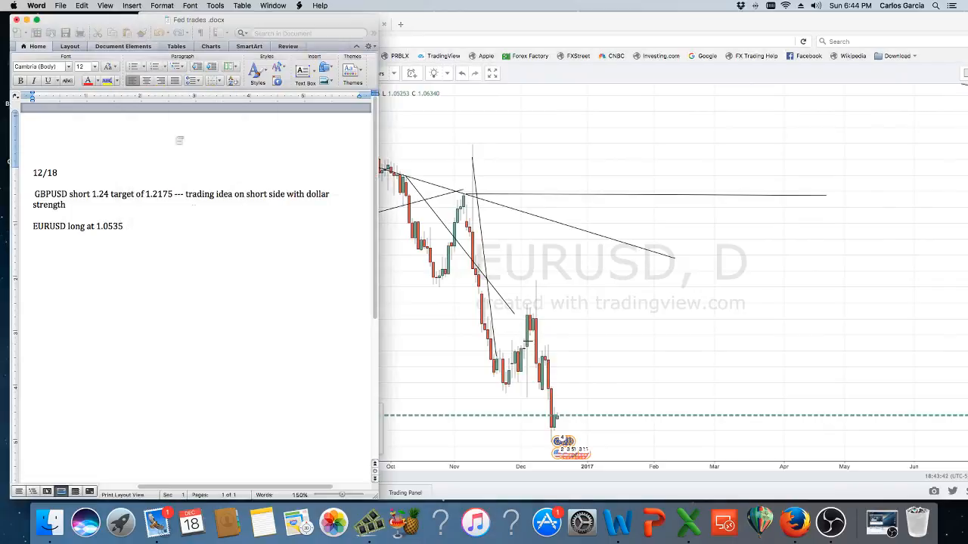
pyautogui.write('target 1.0775')
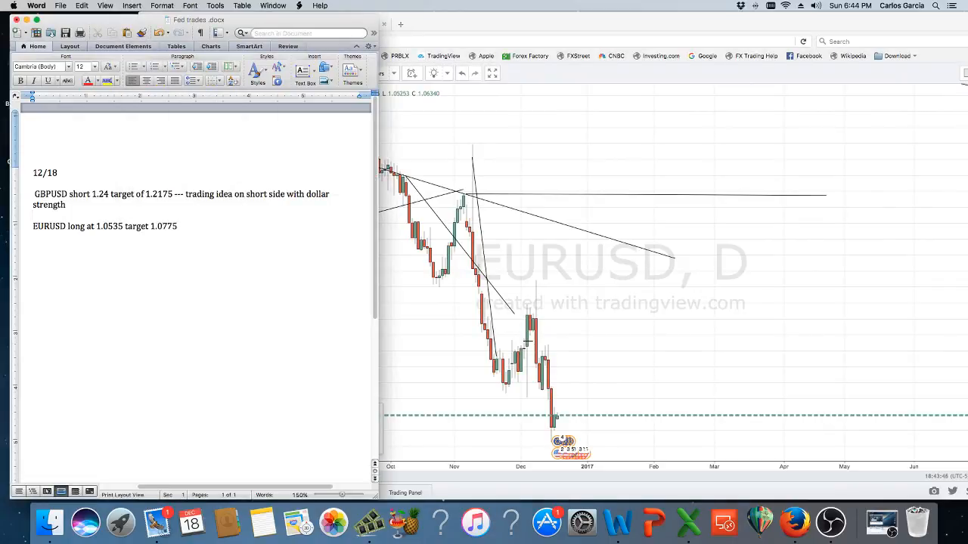
pyautogui.write('- on euro strength')
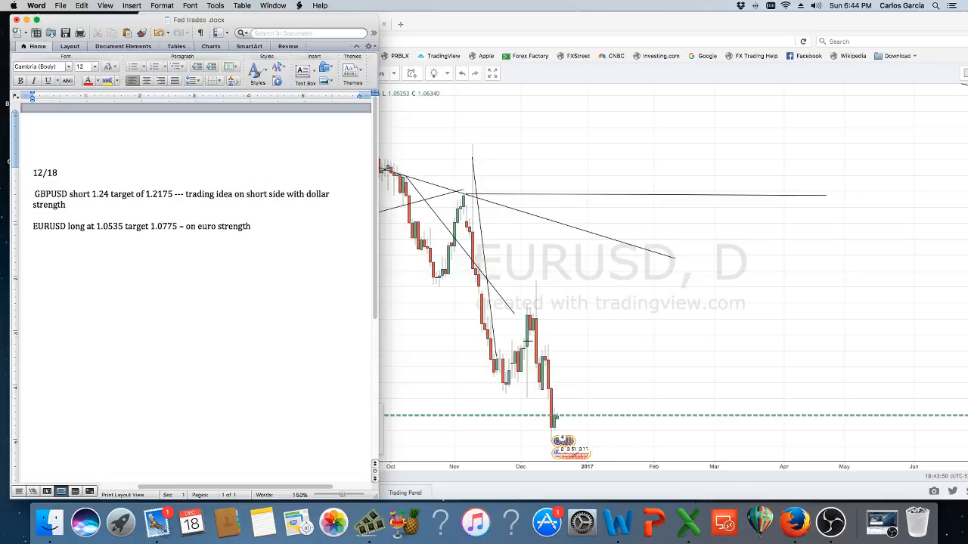
pyautogui.write('and reversal')
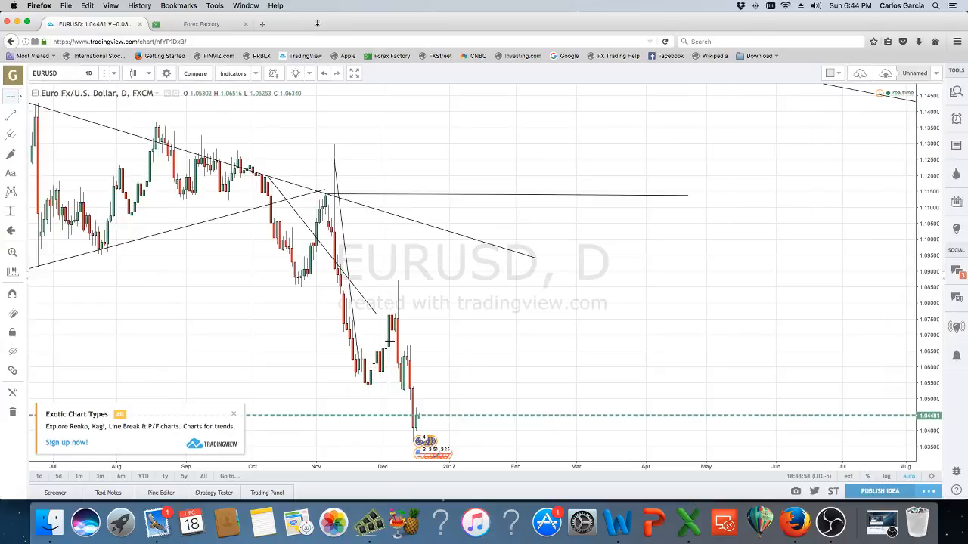
pyautogui.moveTo(318, 21)
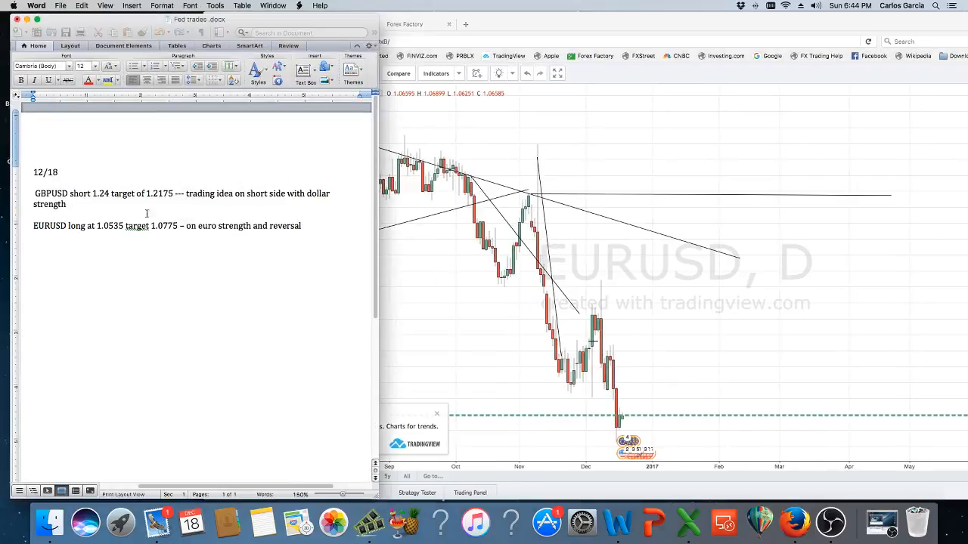
# Type the EURUSD short idea toward 1.00 parity if US GDP hits and beats expectations.
pyautogui.write('EURUSD at 10')
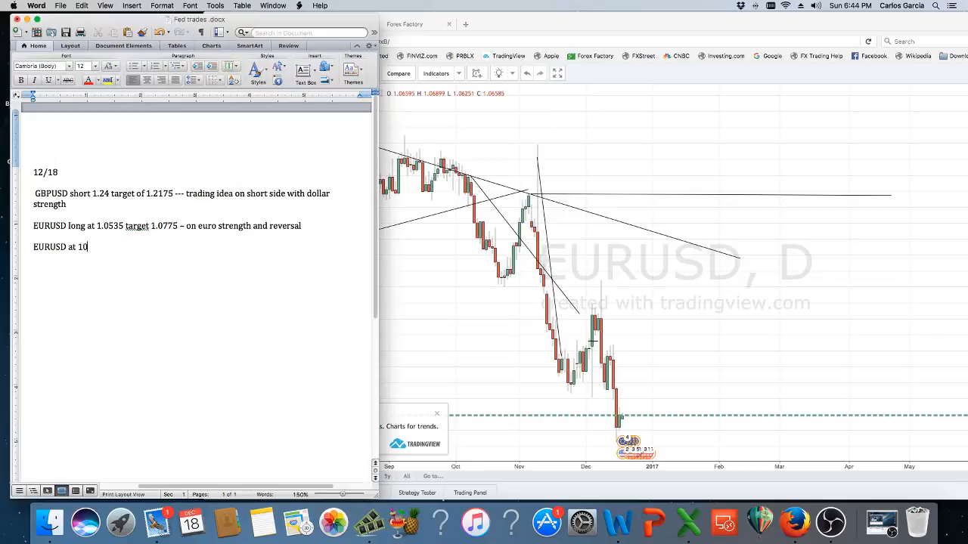
pyautogui.write('.3')
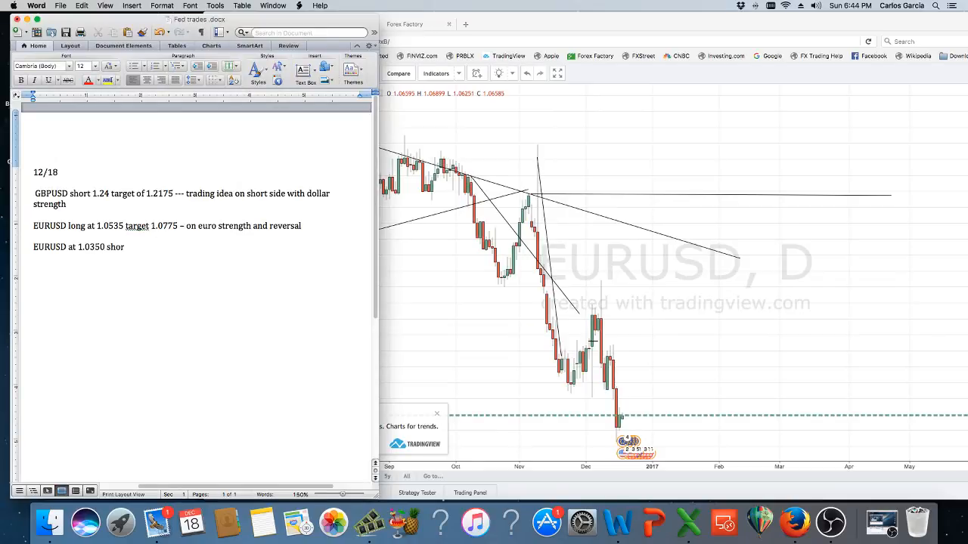
pyautogui.write('t to 1')
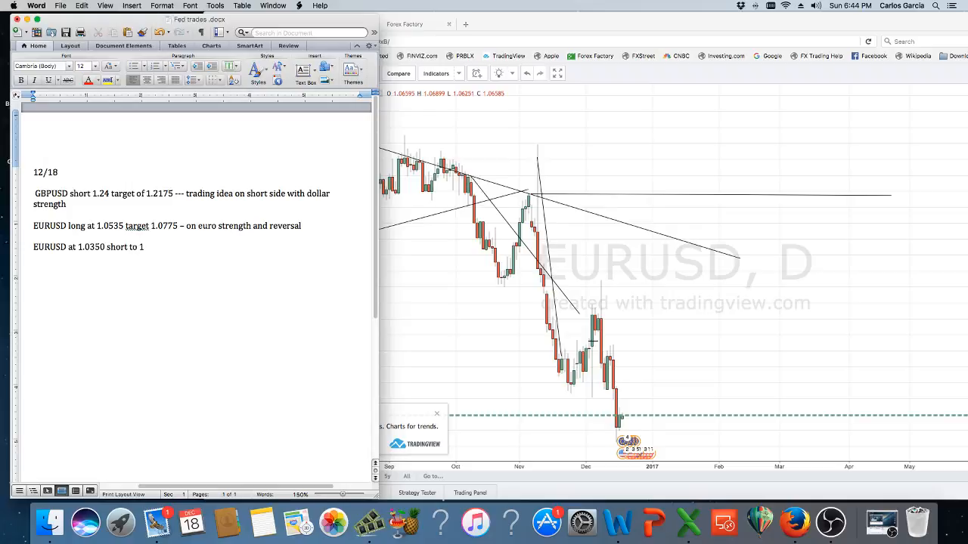
pyautogui.write('.00 par')
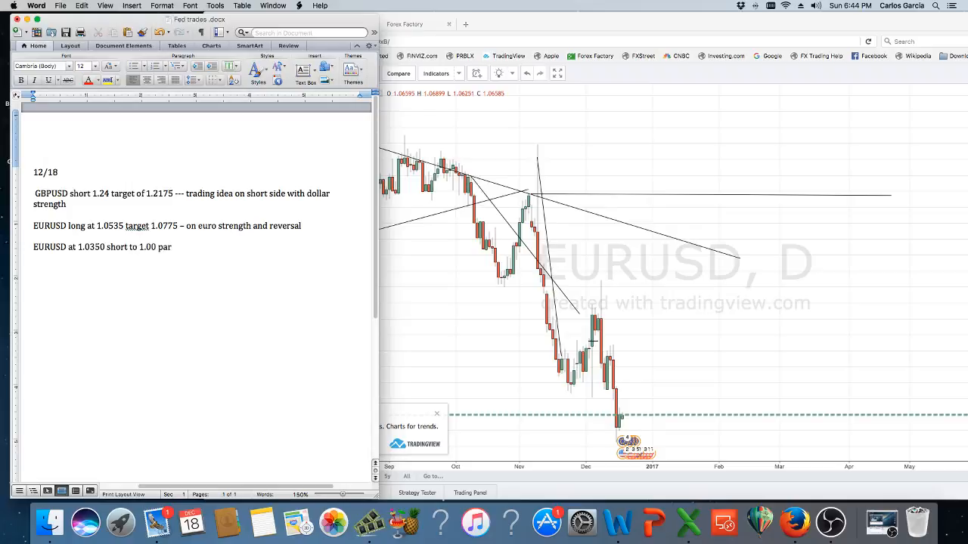
pyautogui.write('ity')
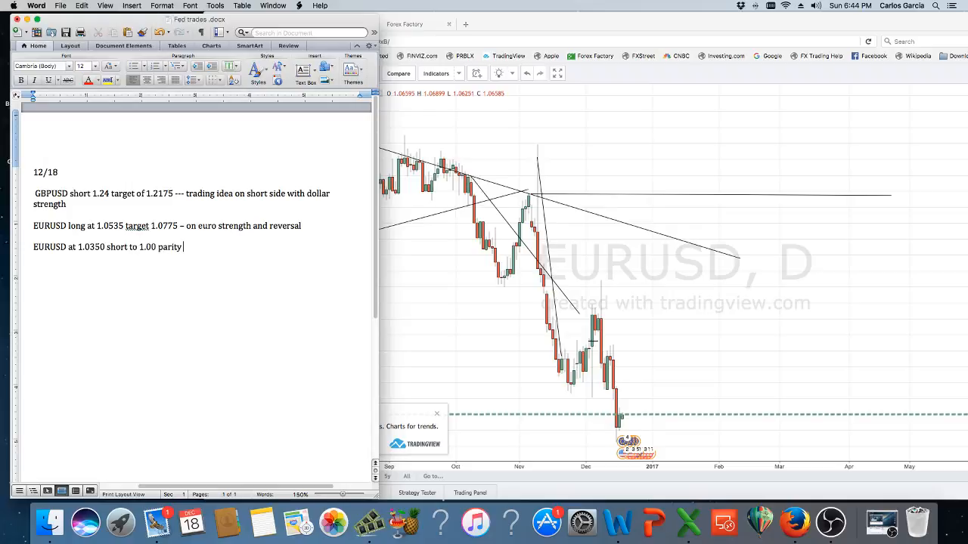
pyautogui.write('target as long as')
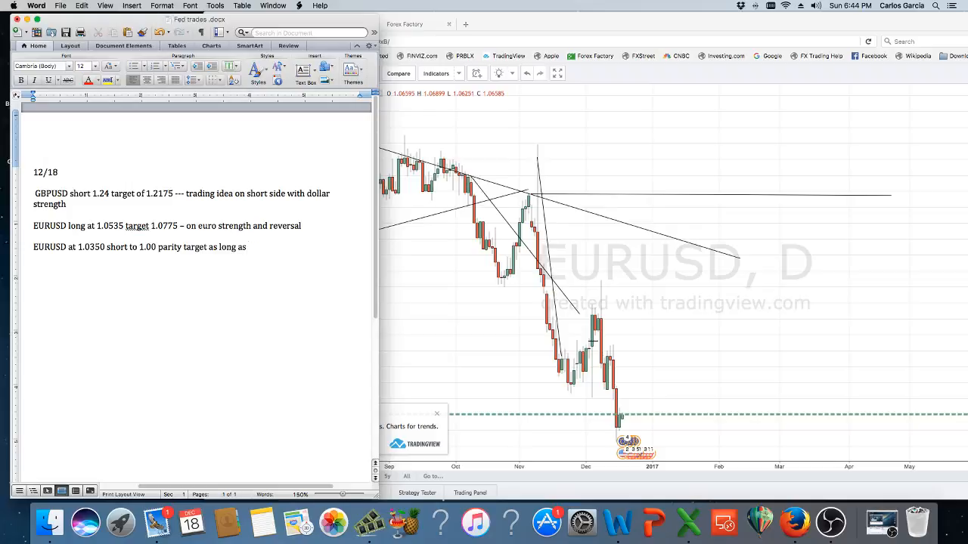
pyautogui.write('US GDP h')
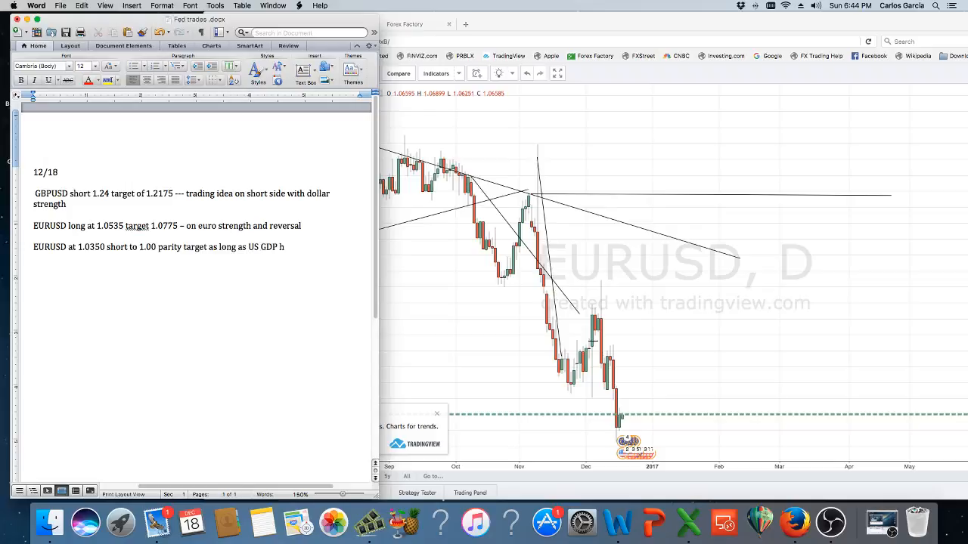
pyautogui.write('its and')
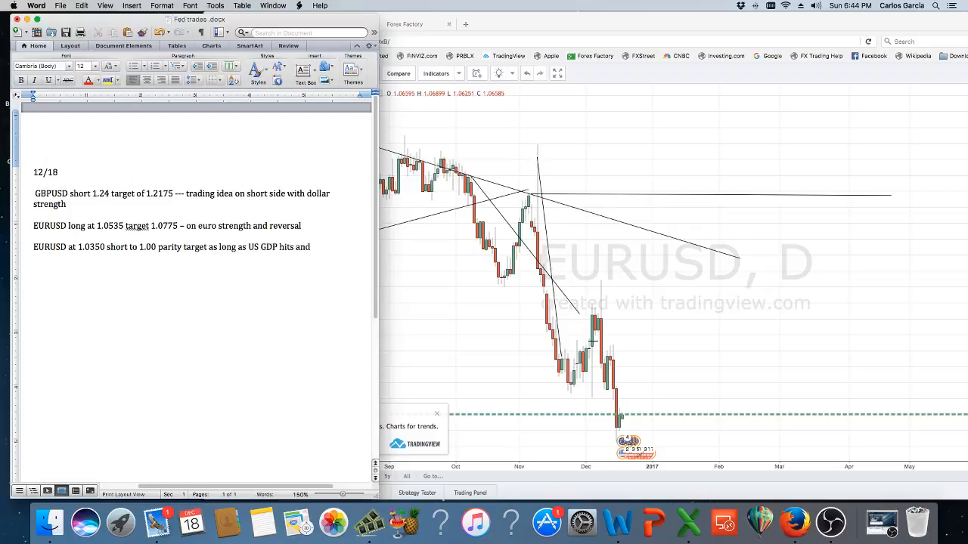
pyautogui.write('beats expecations a')
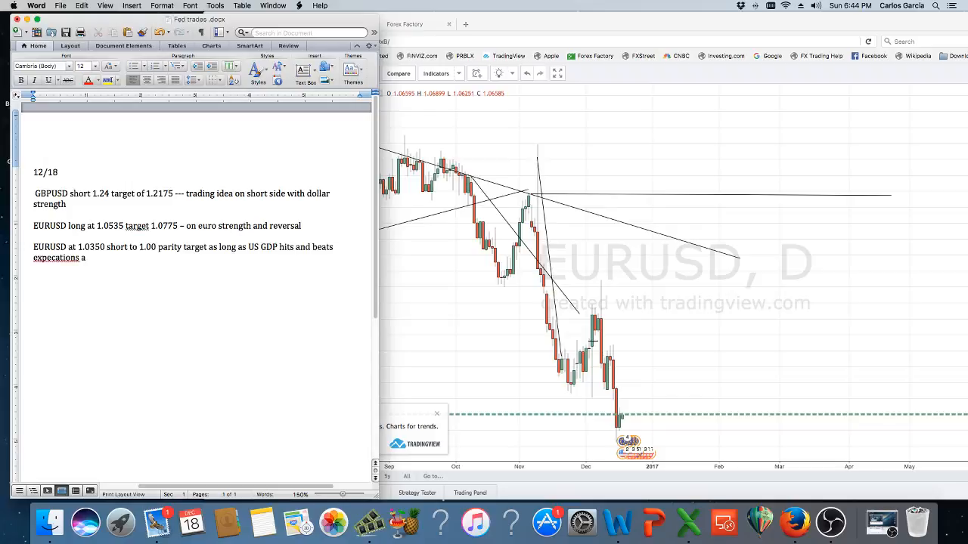
pyautogui.write('with revisions')
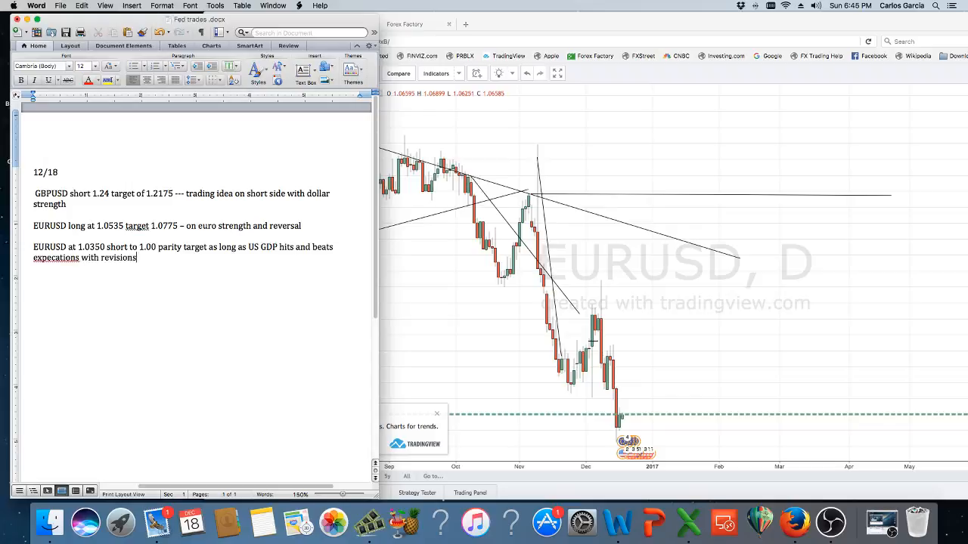
# Correct the misspelling to 'expectations' and make the date line read '12/18 what to watch for'.
pyautogui.rightClick(56, 257)
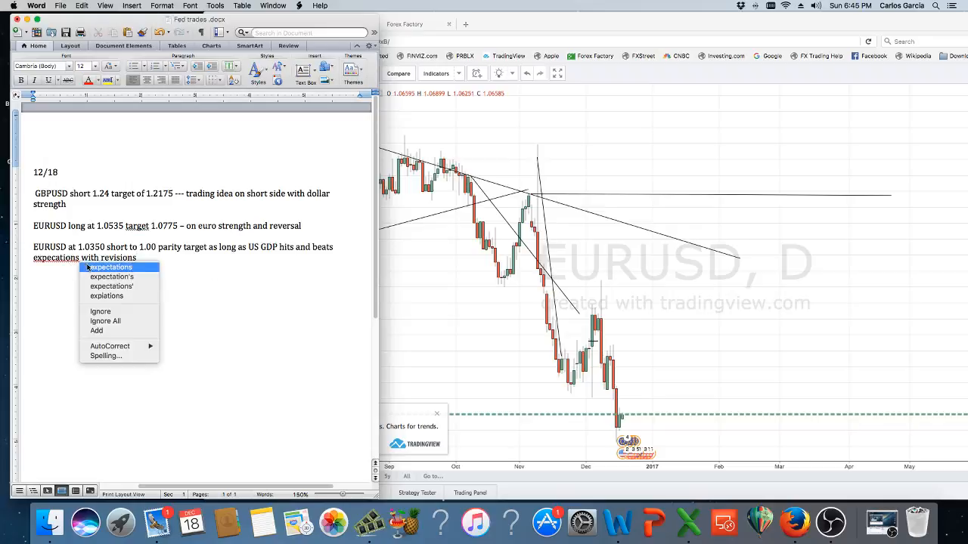
pyautogui.click(110, 267)
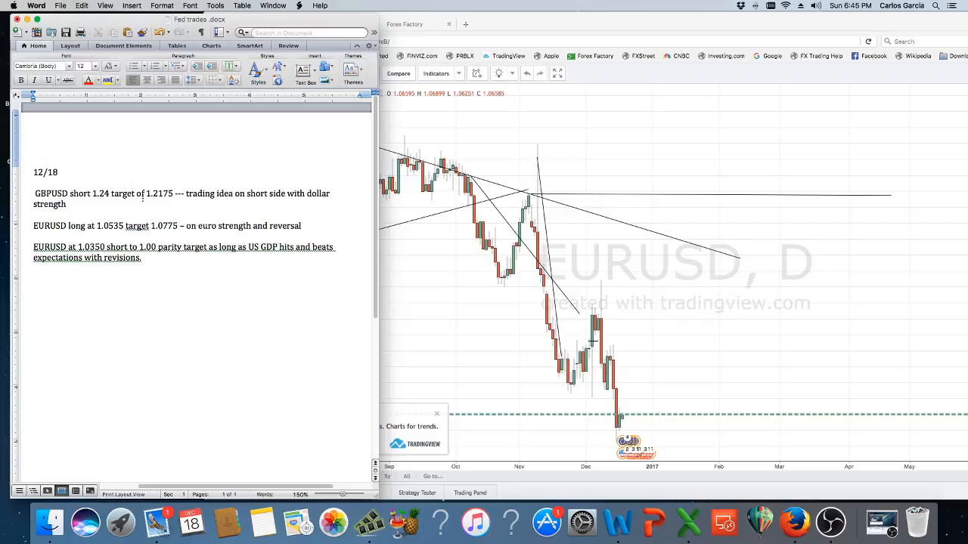
pyautogui.write('what y')
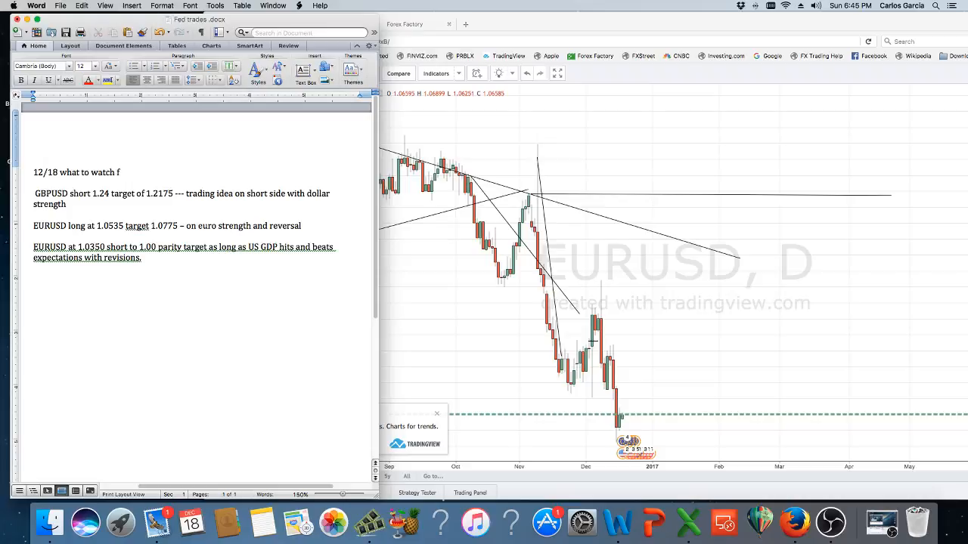
pyautogui.write('or')
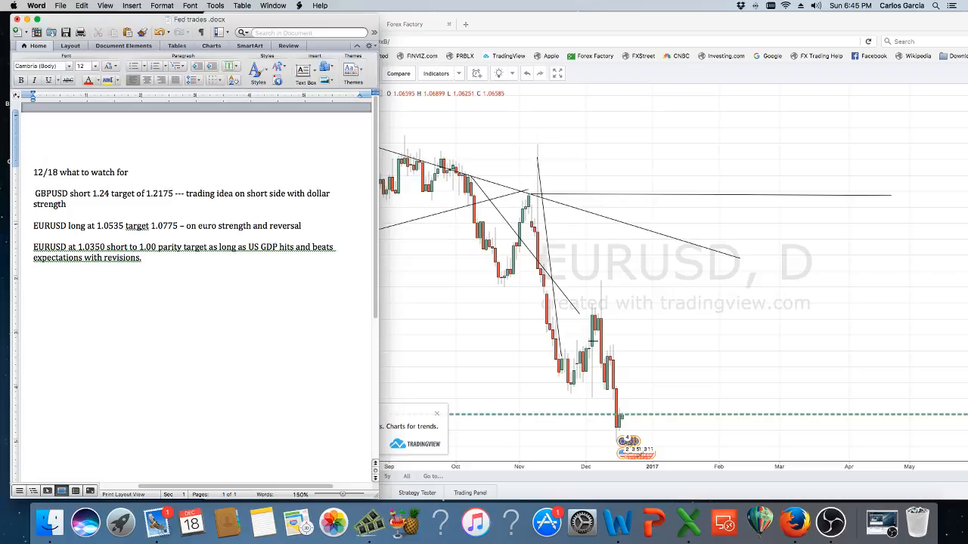
pyautogui.write('USDJPY')
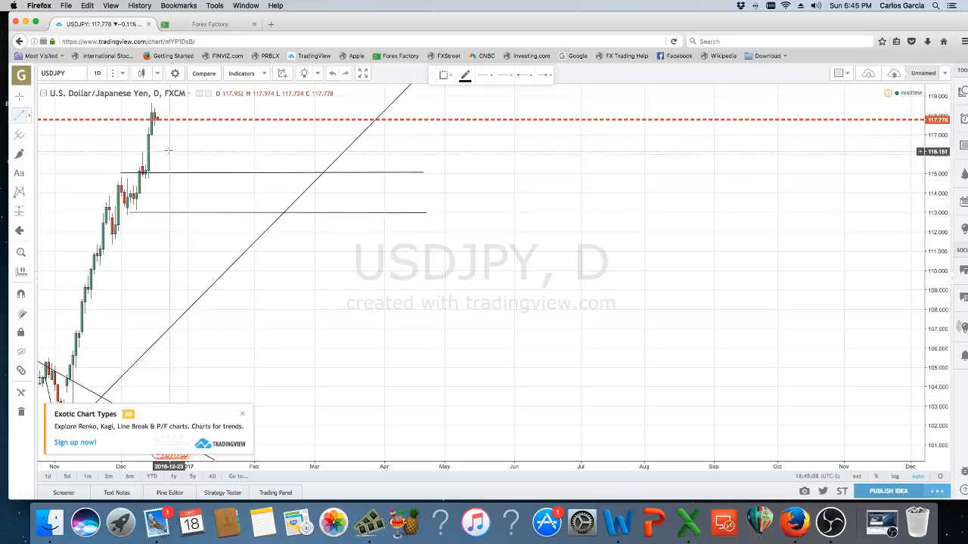
# Change the USDJPY chart interval from daily to 1-hour candles.
pyautogui.click(97, 72)
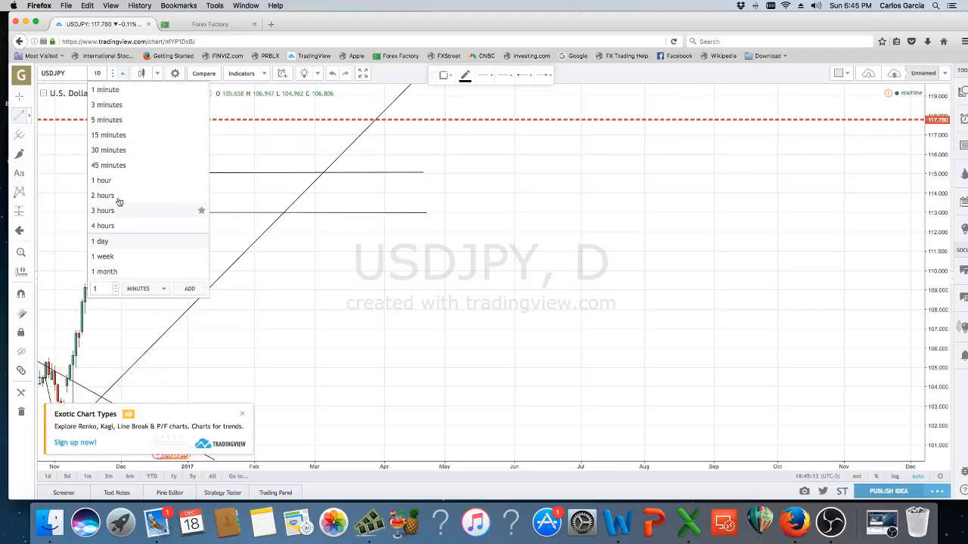
pyautogui.click(101, 180)
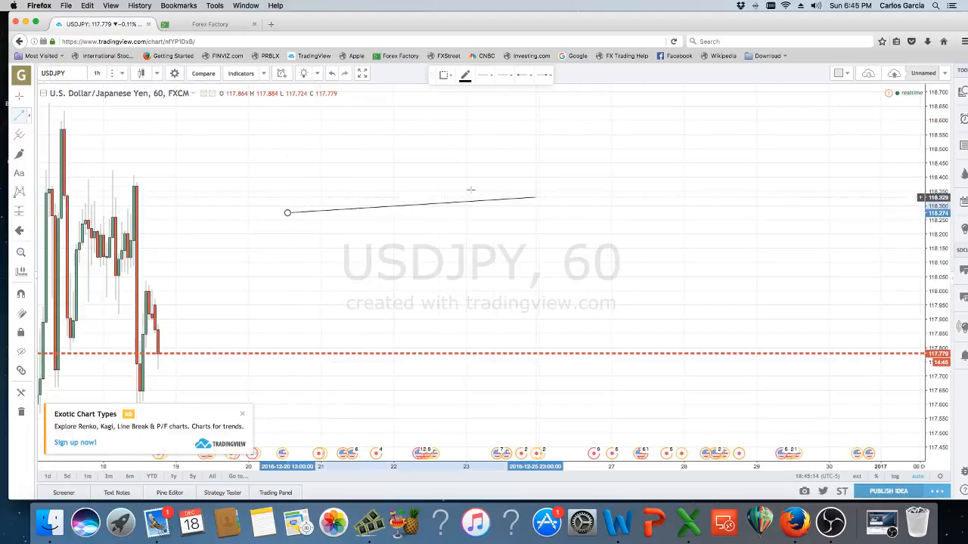
pyautogui.rightClick(287, 213)
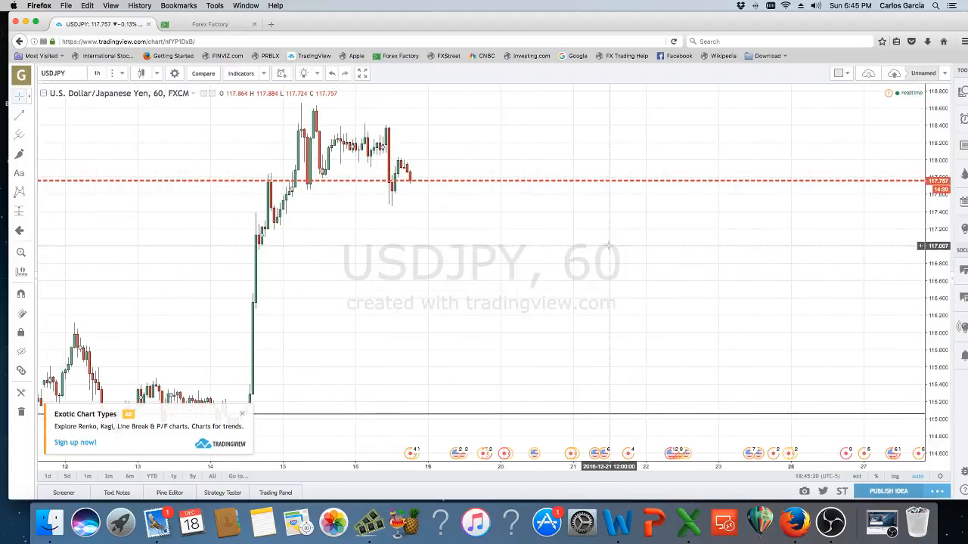
pyautogui.moveTo(609, 246)
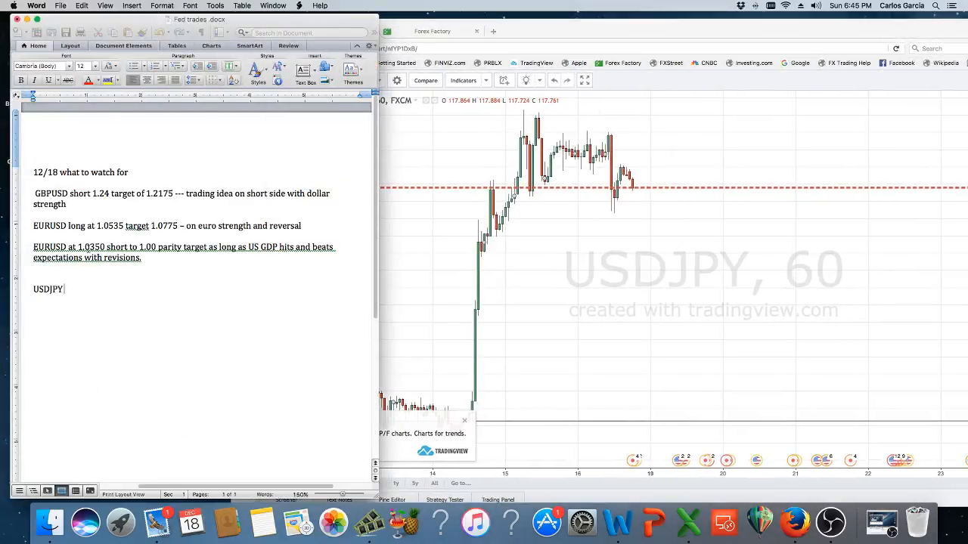
# Type the USDJPY plan: if no JPY news, short 117 targeting 115 with SL 118.
pyautogui.write('if NO')
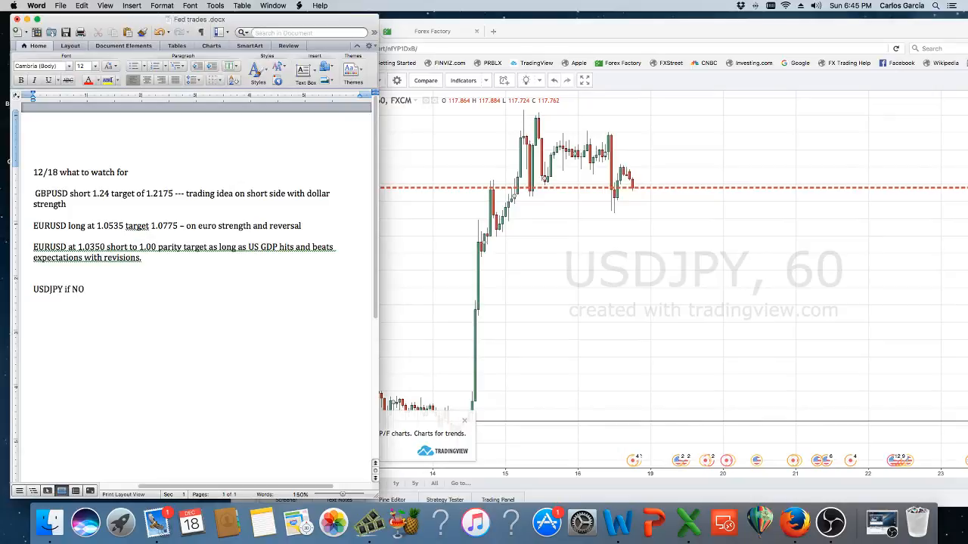
pyautogui.write('J n')
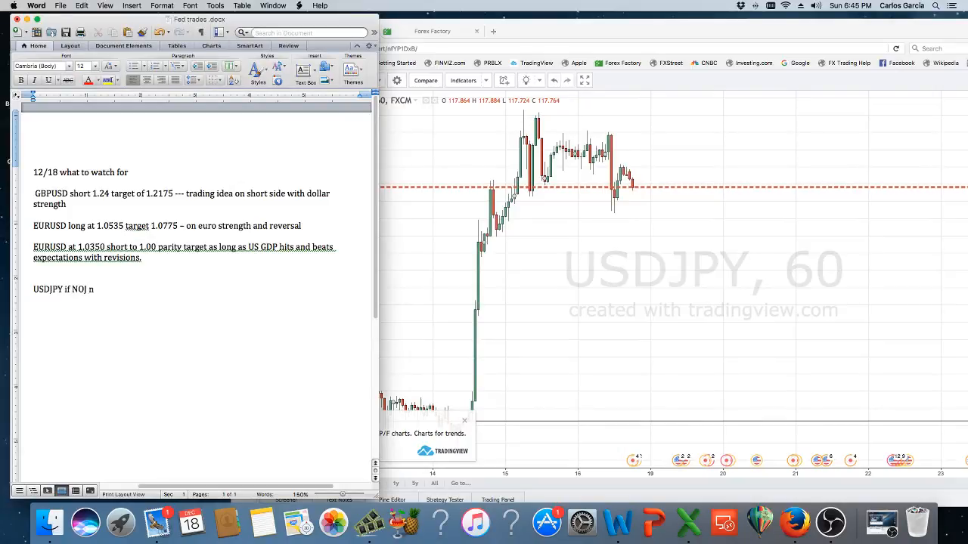
pyautogui.write('ews affects')
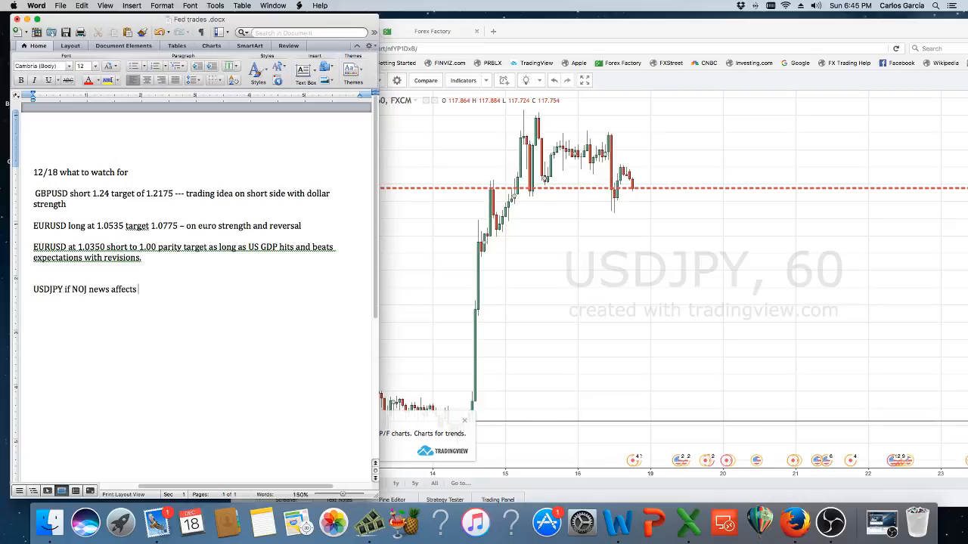
pyautogui.write('11')
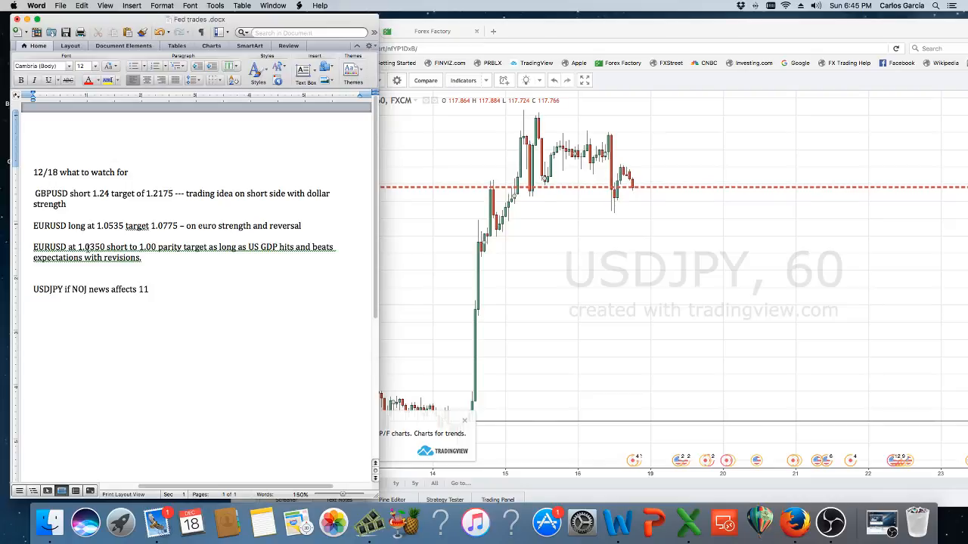
pyautogui.write('7 short target of')
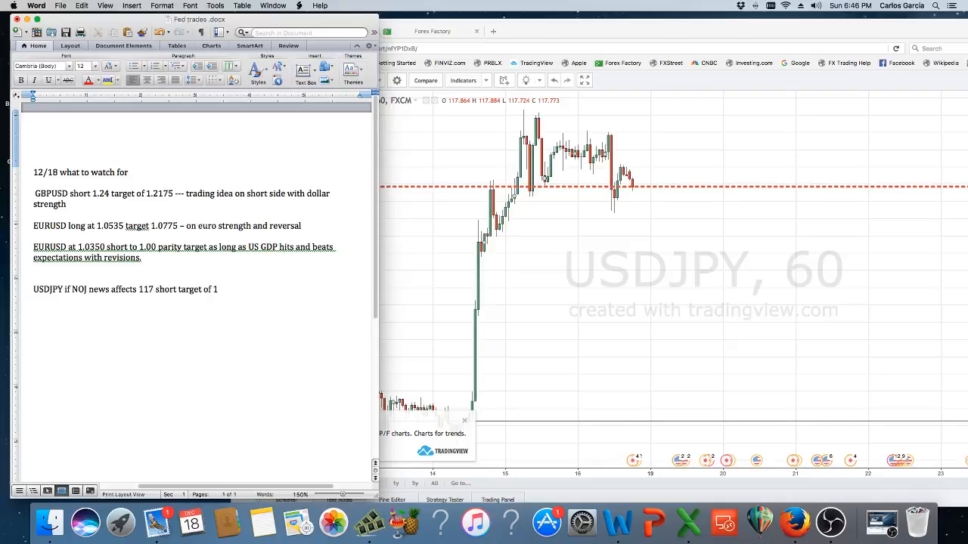
pyautogui.write('15 with S')
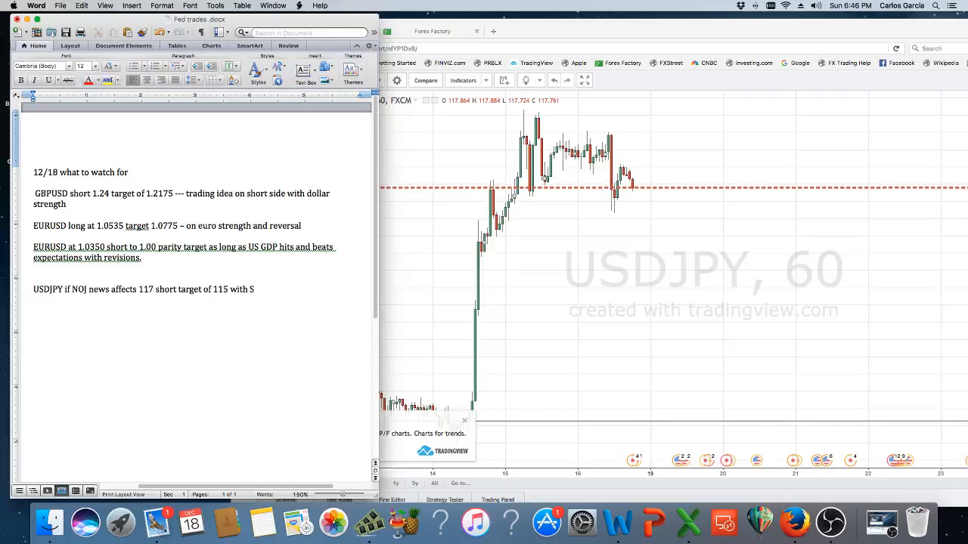
pyautogui.write('L 118')
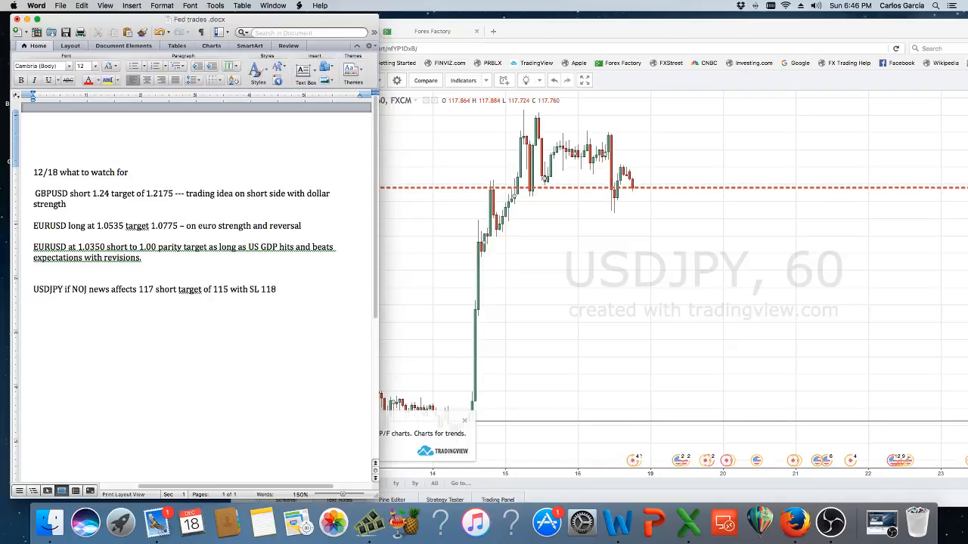
# Add the alternative: on a reversal, still long USDJPY with target 120.
pyautogui.write('If we get rev')
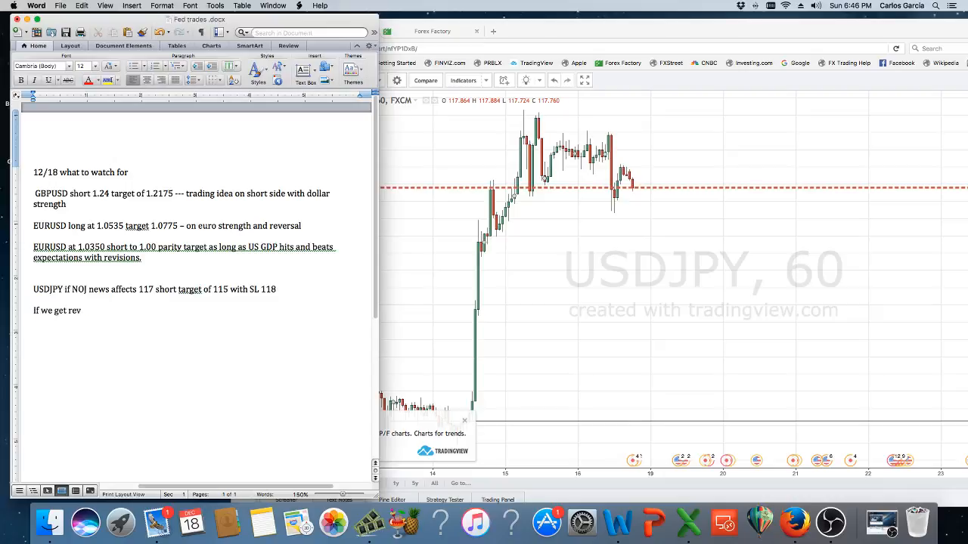
pyautogui.write('ersal')
pyautogui.write('If not')
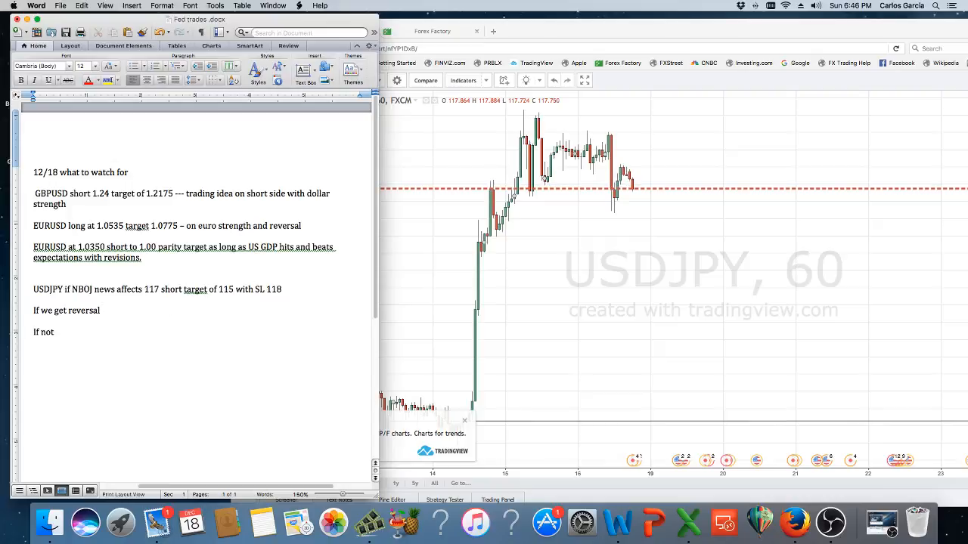
pyautogui.write('we are stil')
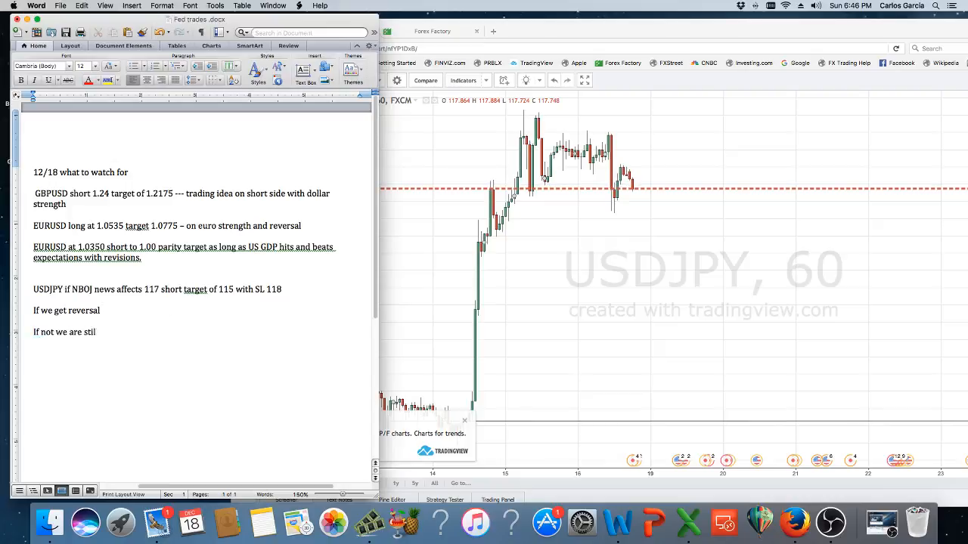
pyautogui.write('long')
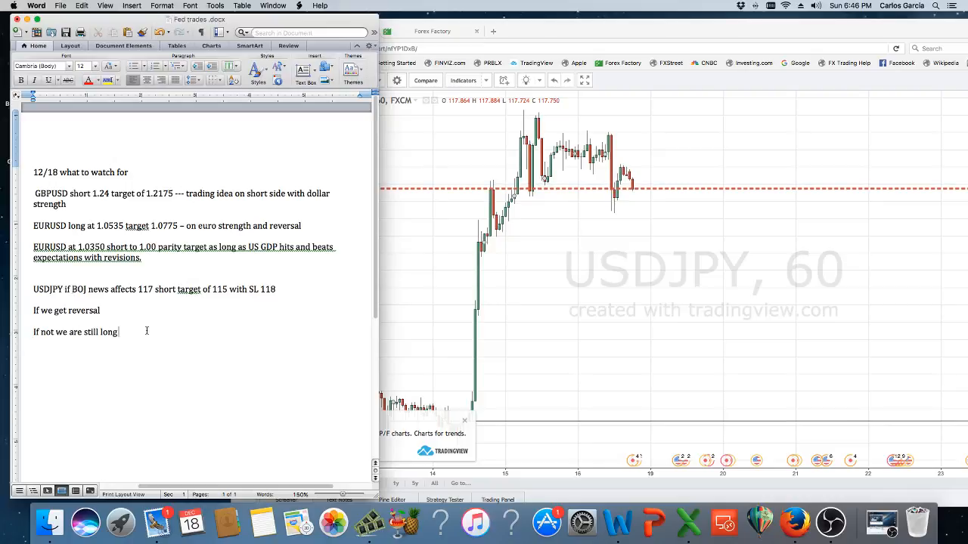
pyautogui.write('USDJPY target')
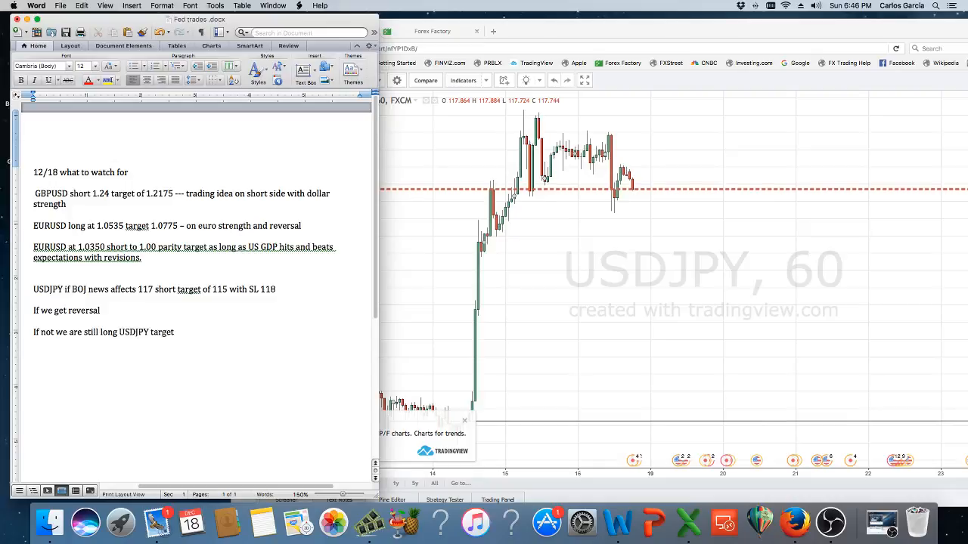
pyautogui.write('120')
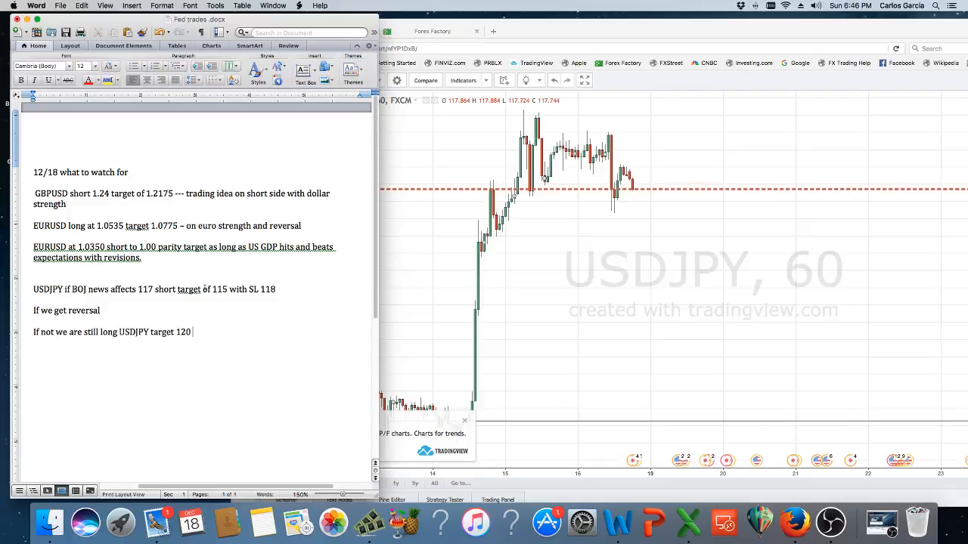
# Append the arrow note '<-- pending' to the USDJPY line.
pyautogui.write('---')
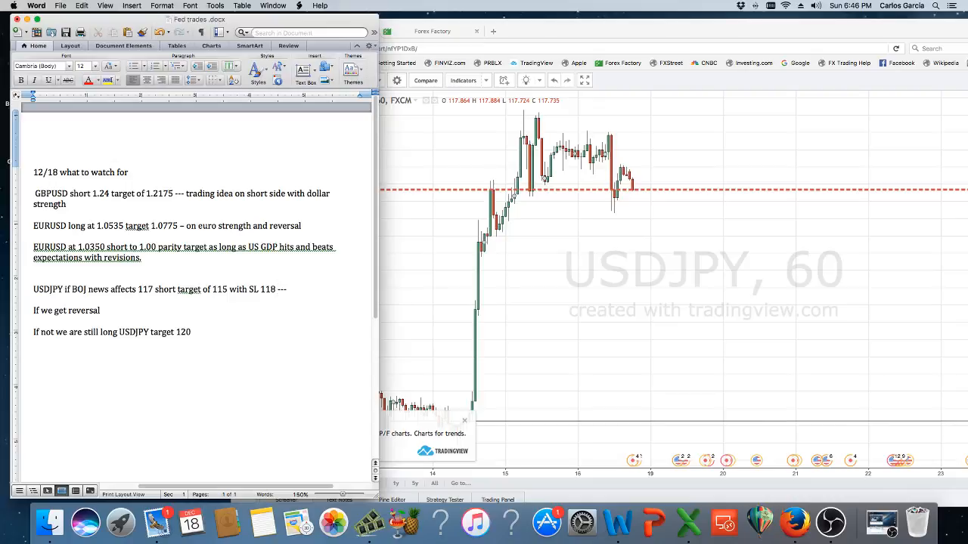
pyautogui.write('<-')
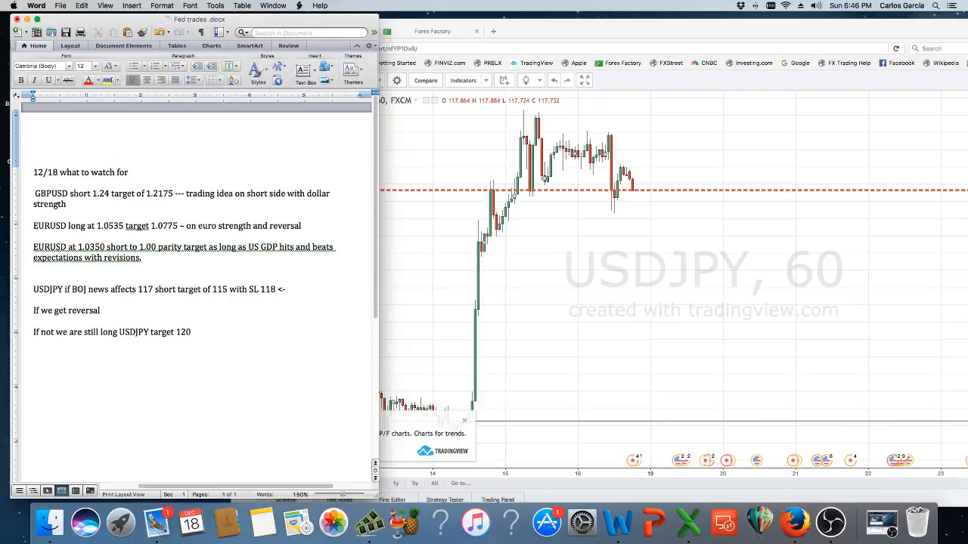
pyautogui.write('Oendi')
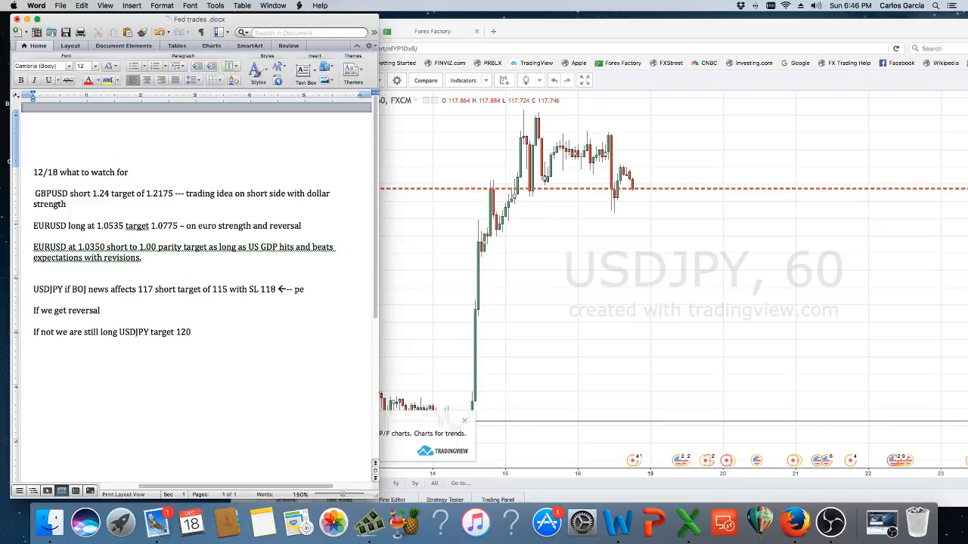
pyautogui.write('nding')
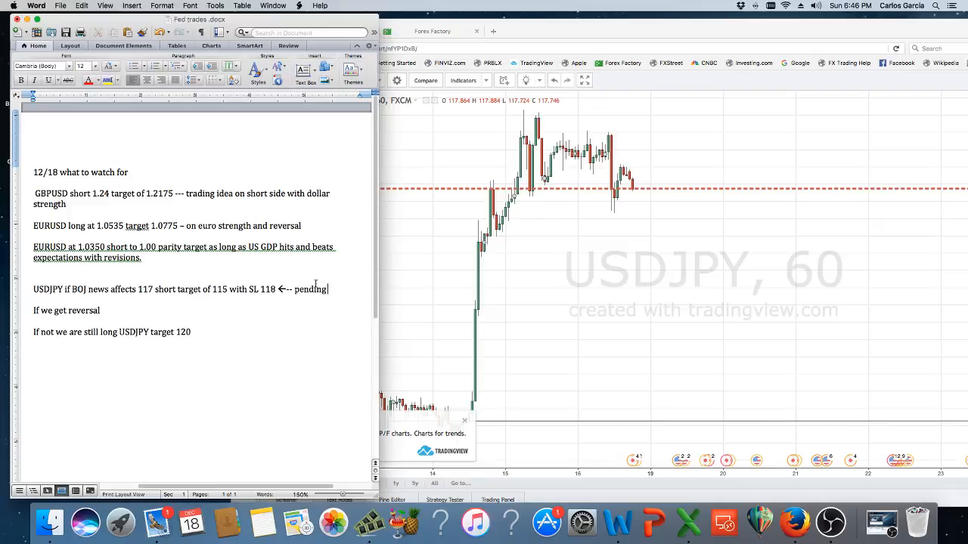
pyautogui.moveTo(300, 296)
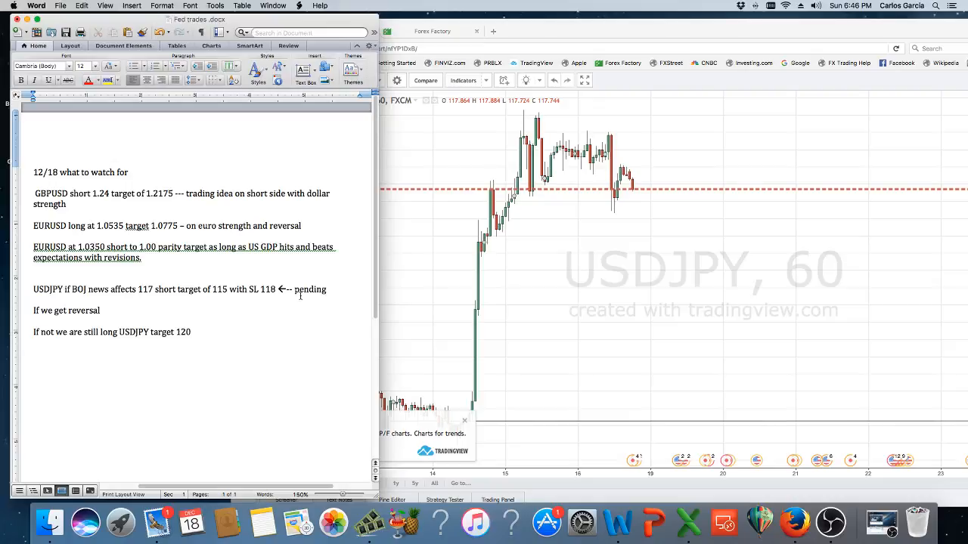
pyautogui.click(327, 289)
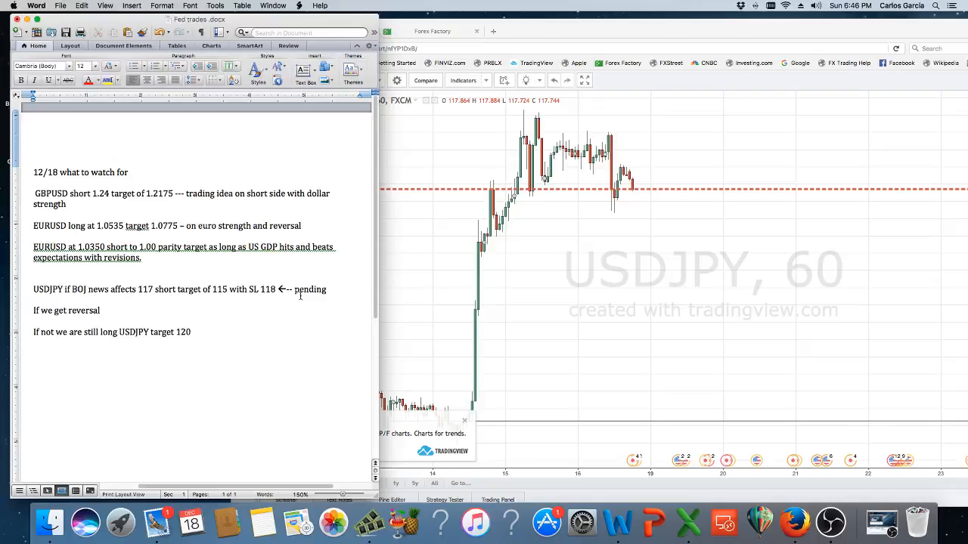
pyautogui.click(327, 289)
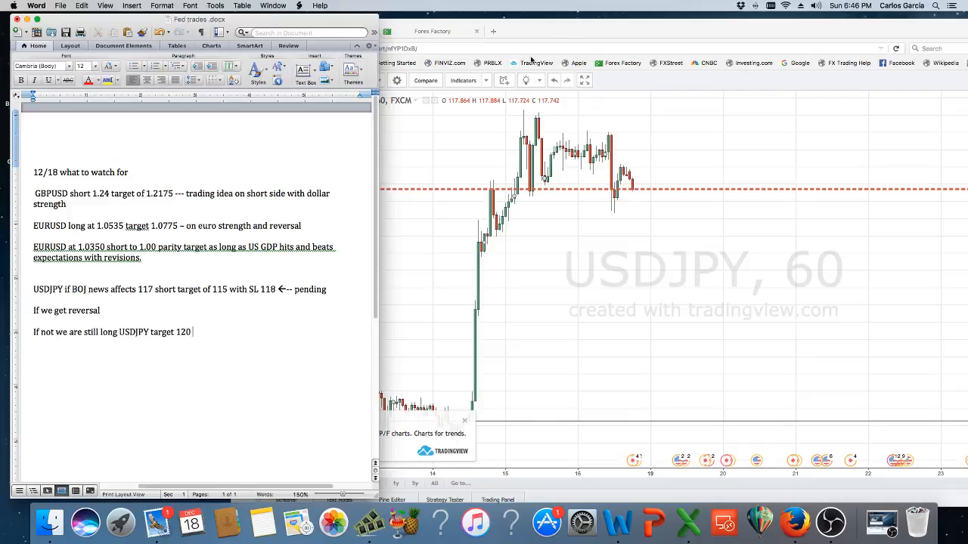
# Type reminders about low holiday volume and keeping 1-4% position sizes.
pyautogui.write('remmeb')
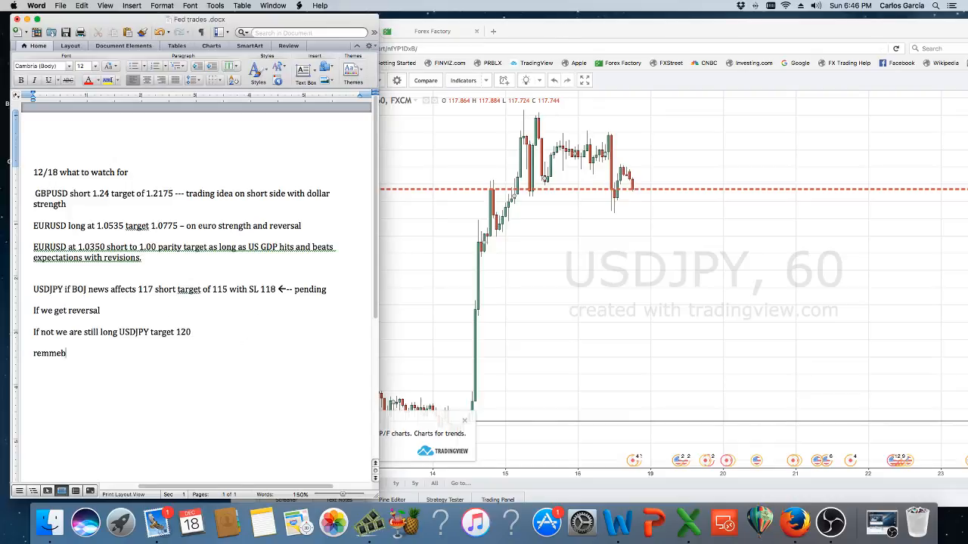
pyautogui.press('backspace')
pyautogui.write('Remember lower vo')
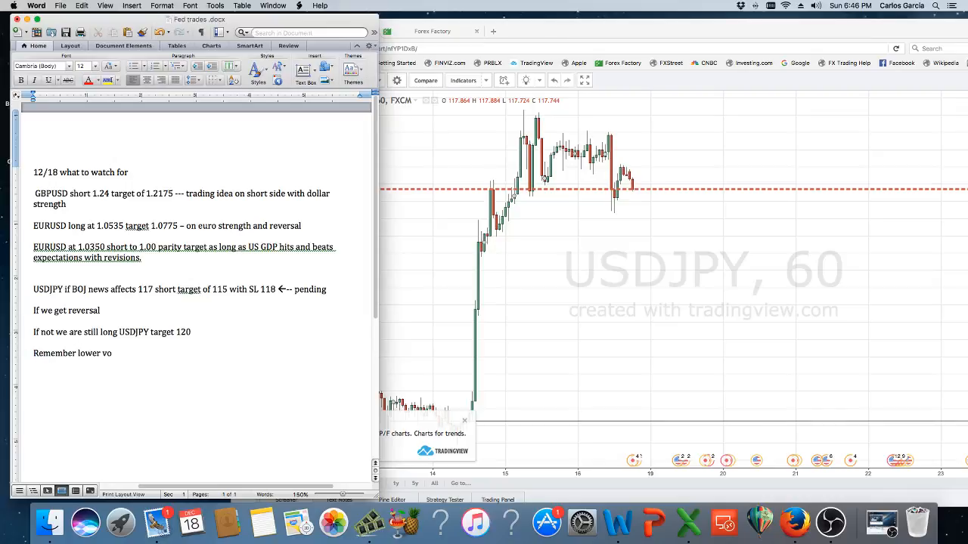
pyautogui.write('lume due to hol')
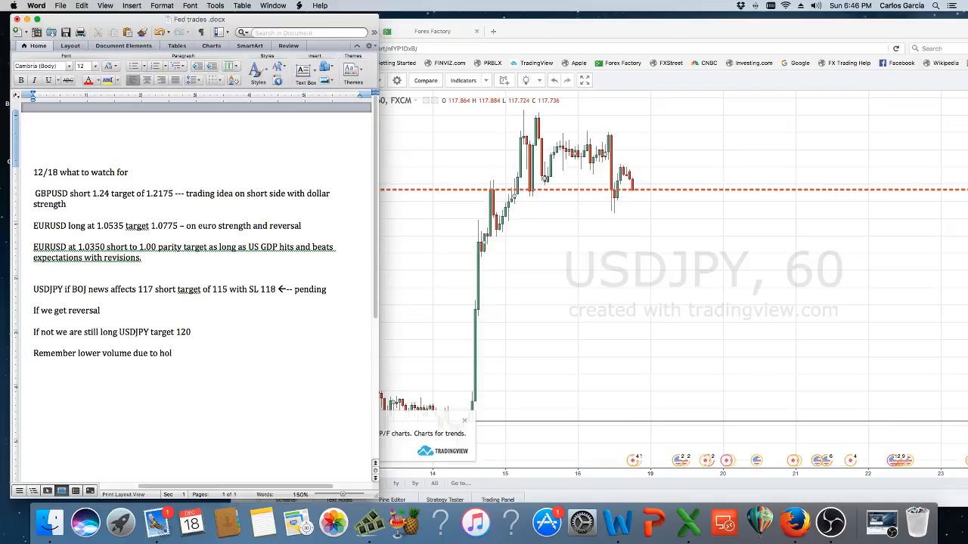
pyautogui.write('idays keep o')
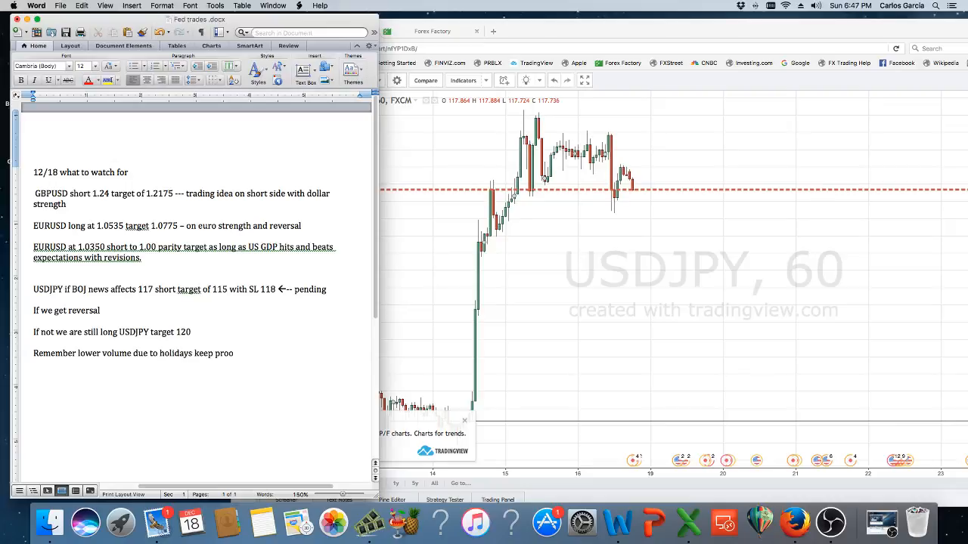
pyautogui.write('per positon')
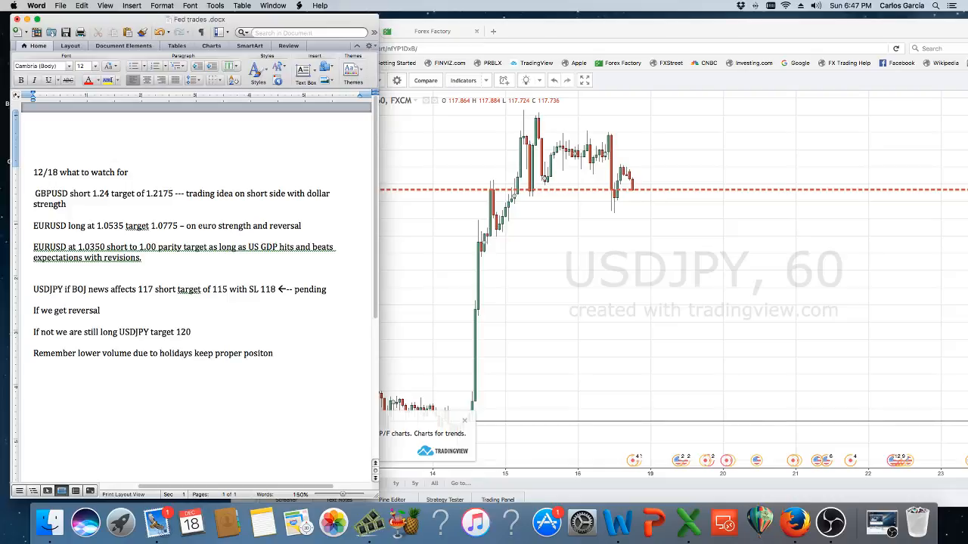
pyautogui.write('sizes as always 1-4')
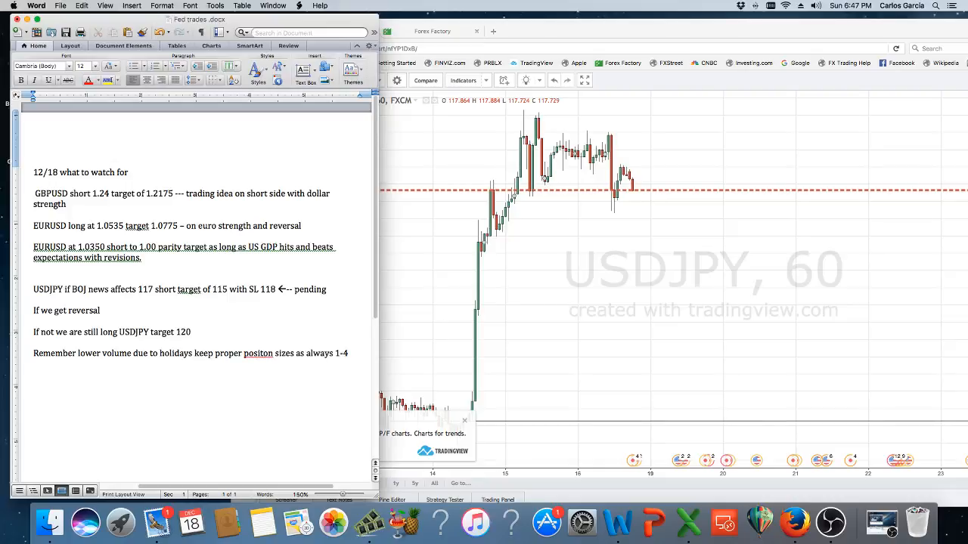
pyautogui.write('%')
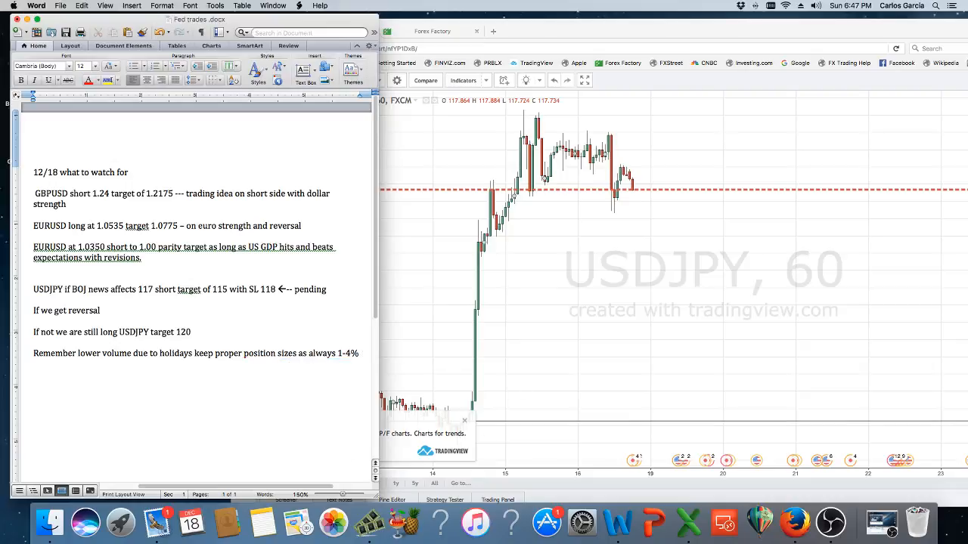
# Add reminders to adjust stop losses, stay on chat, keep notifications on, and message questions.
pyautogui.write('Adjust')
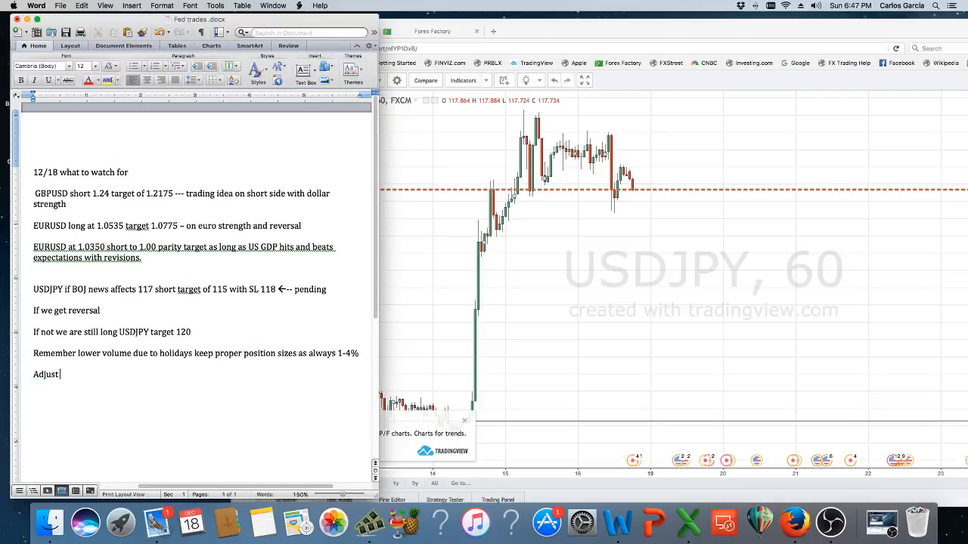
pyautogui.write('stop losses ac')
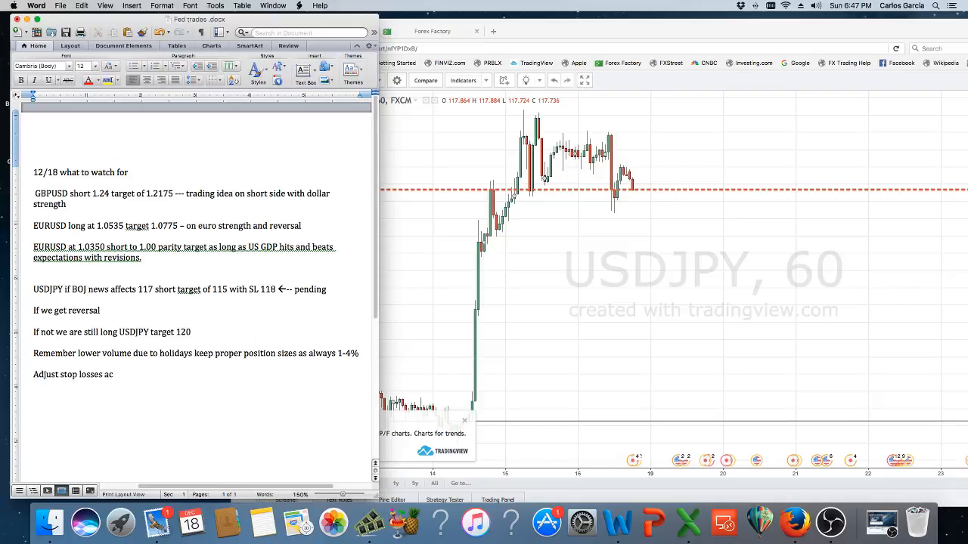
pyautogui.write('cordingly')
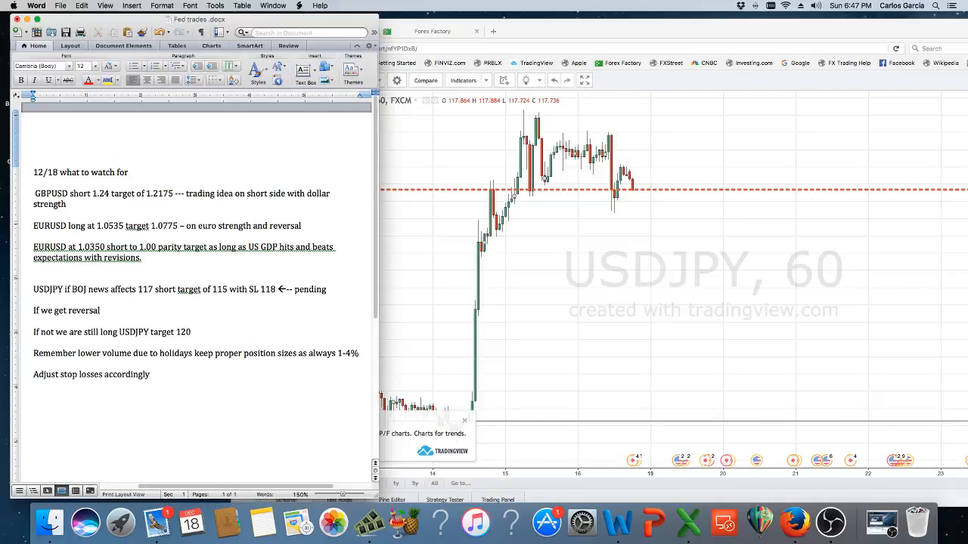
pyautogui.write('and sta')
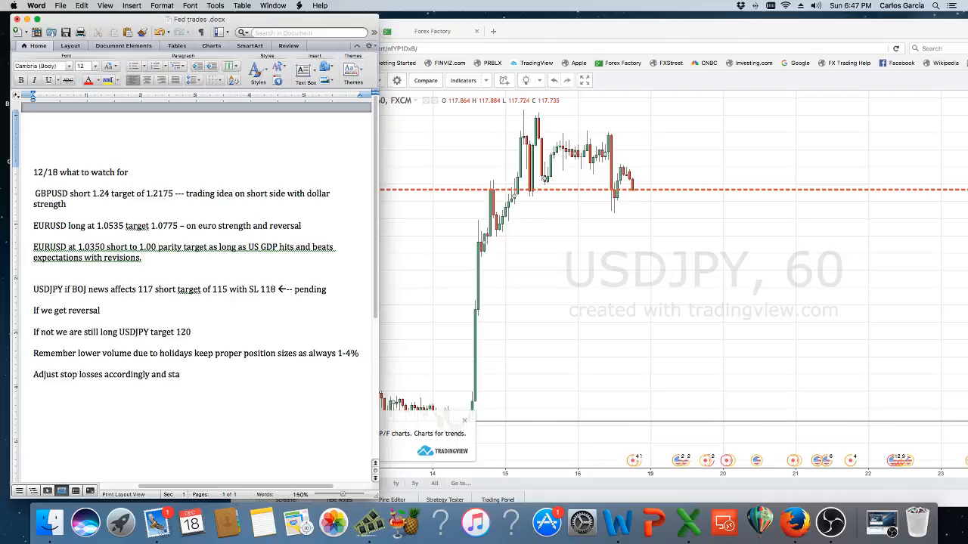
pyautogui.write('y on the chat a')
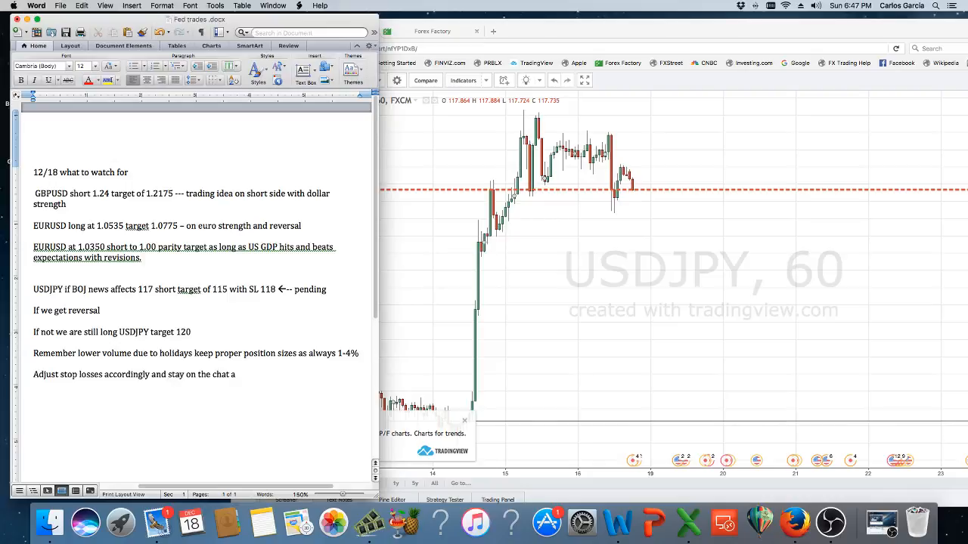
pyautogui.write('and keep notif')
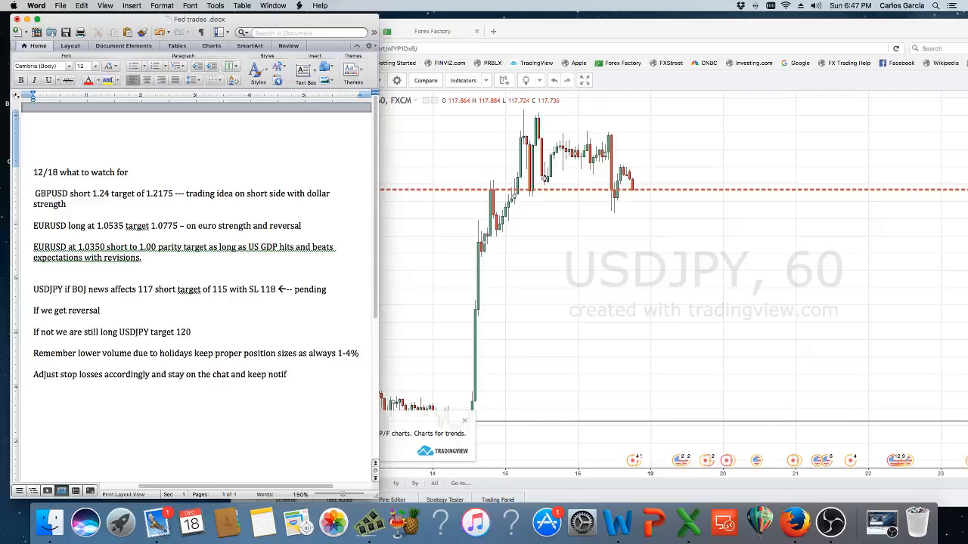
pyautogui.write('ications on.')
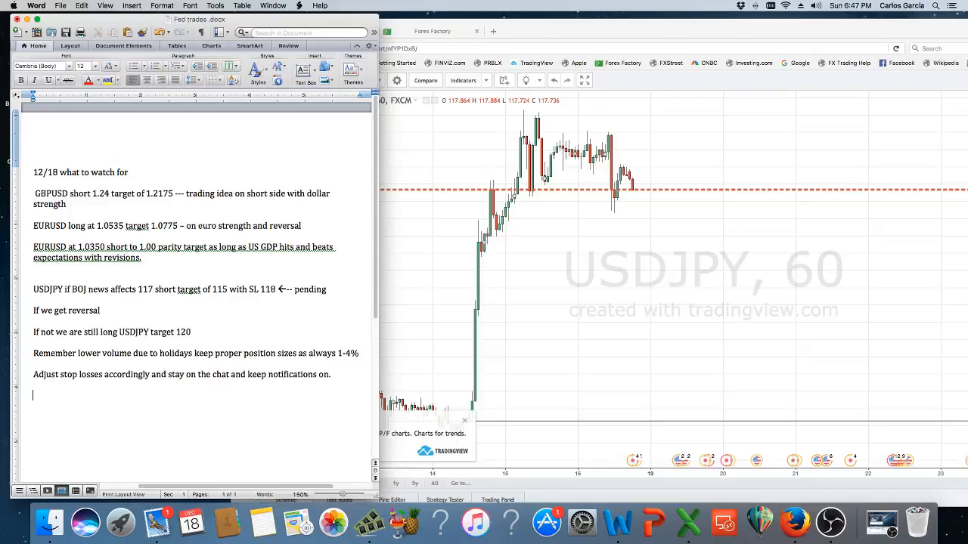
pyautogui.write('Any questions please feel fr')
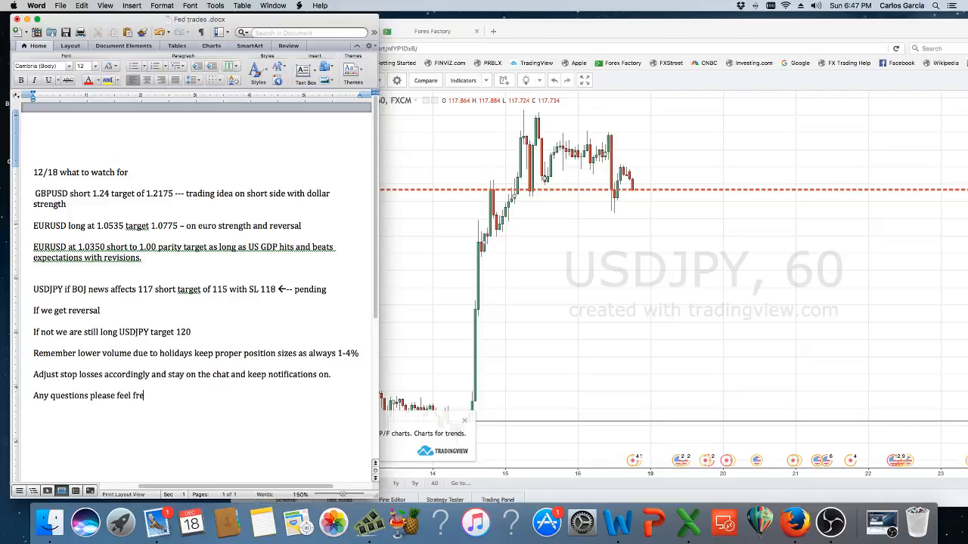
pyautogui.write('e to message or email')
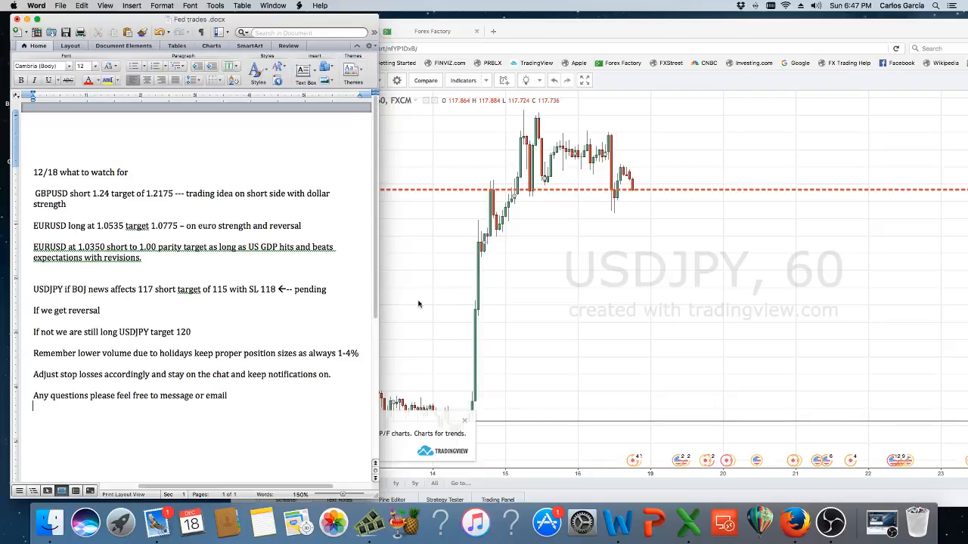
pyautogui.moveTo(604, 24)
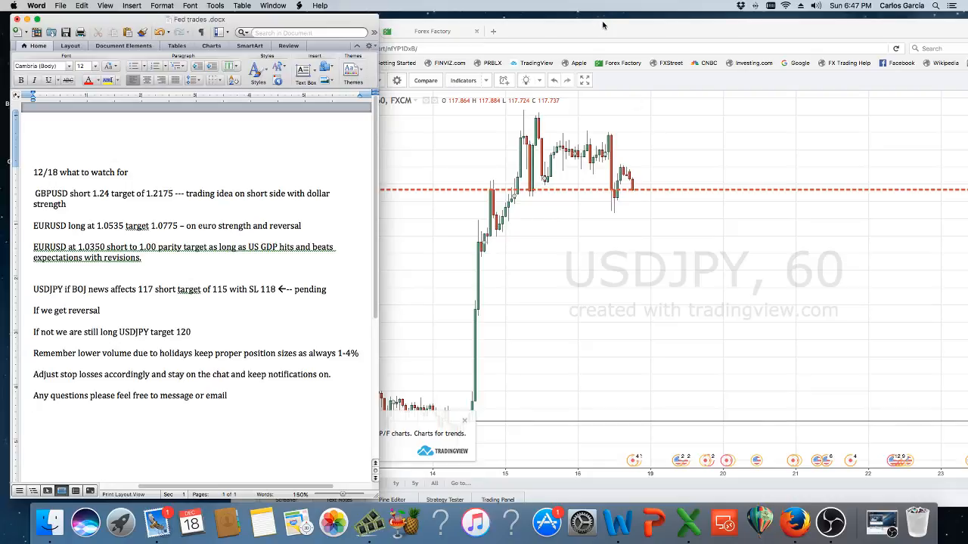
pyautogui.click(34, 406)
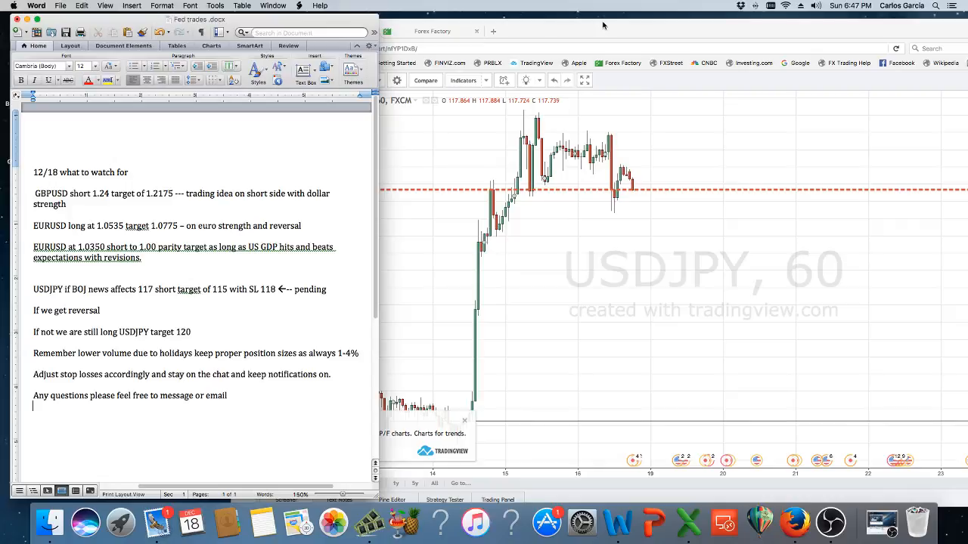
pyautogui.moveTo(734, 34)
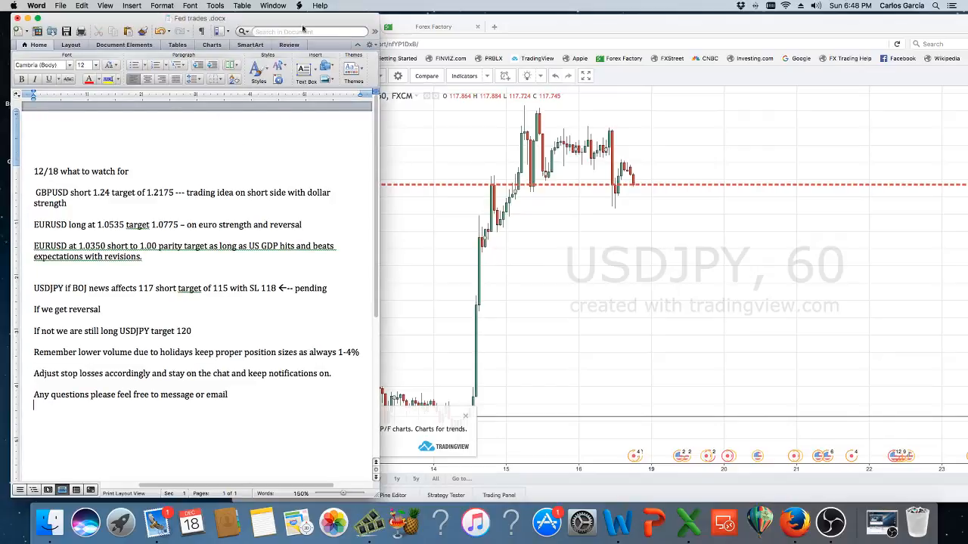
pyautogui.moveTo(536, 33)
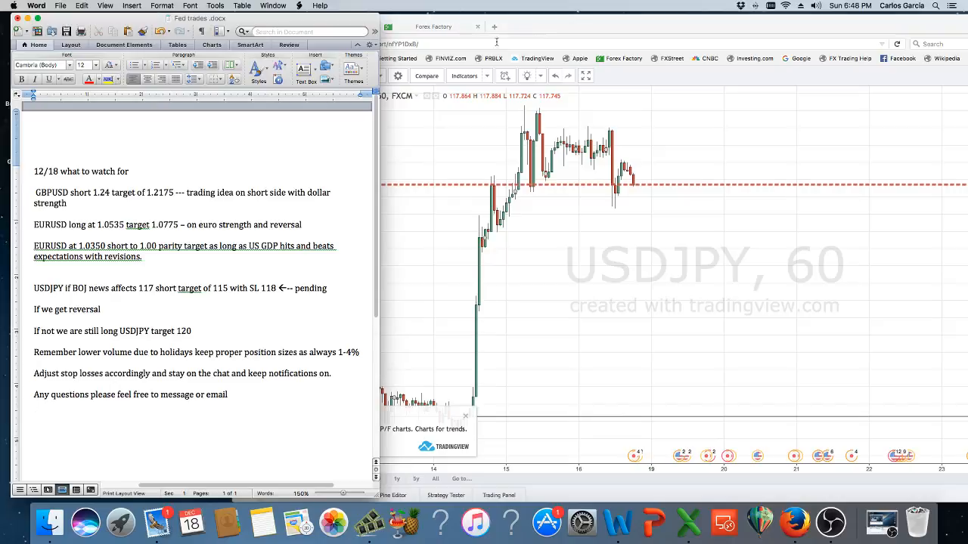
pyautogui.moveTo(430, 164)
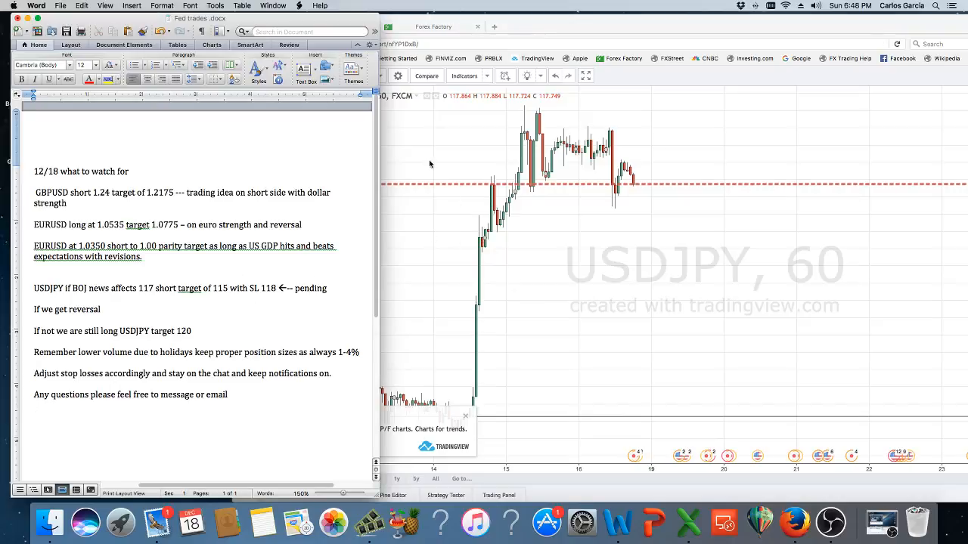